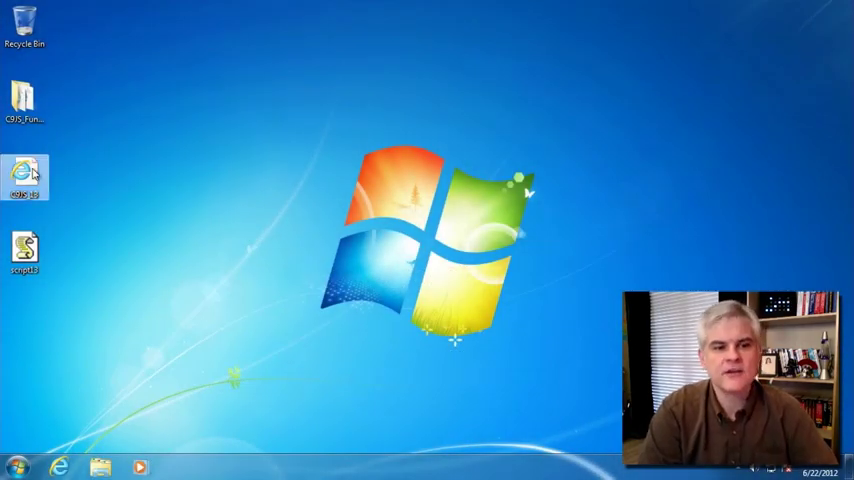
mouse_move(24, 176)
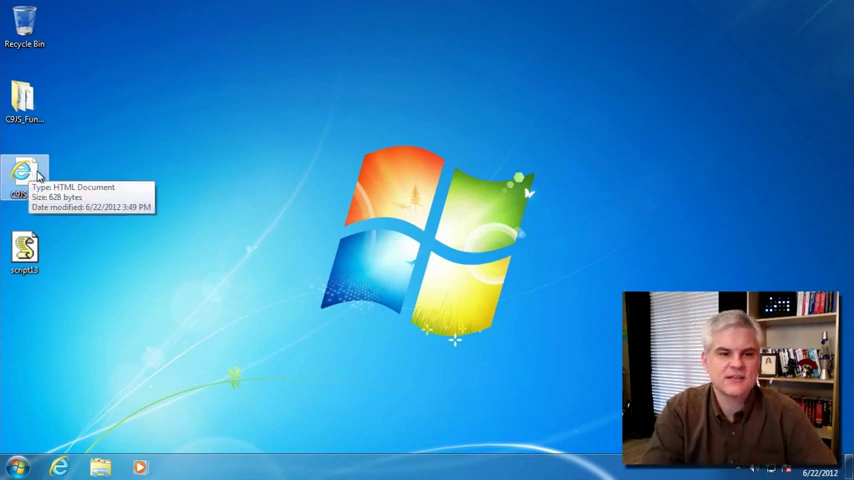
- View the HTML file in Internet Explorer, then open its source in Notepad from the desktop
right_click(24, 176)
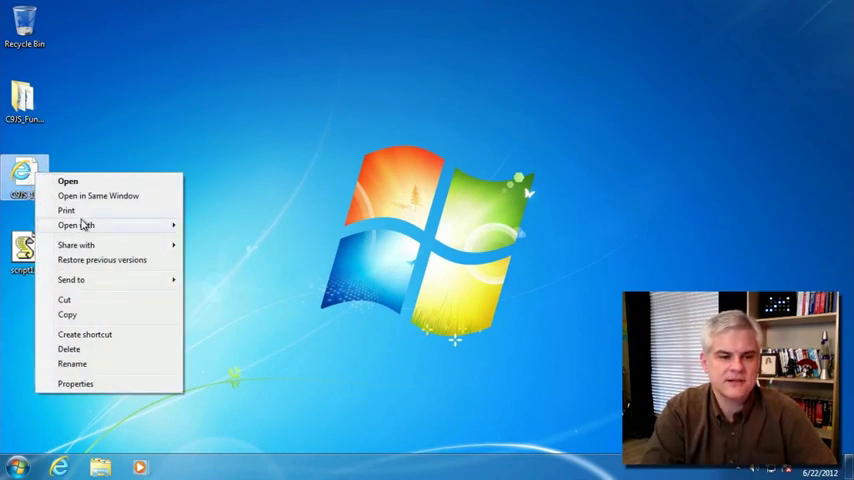
click(68, 180)
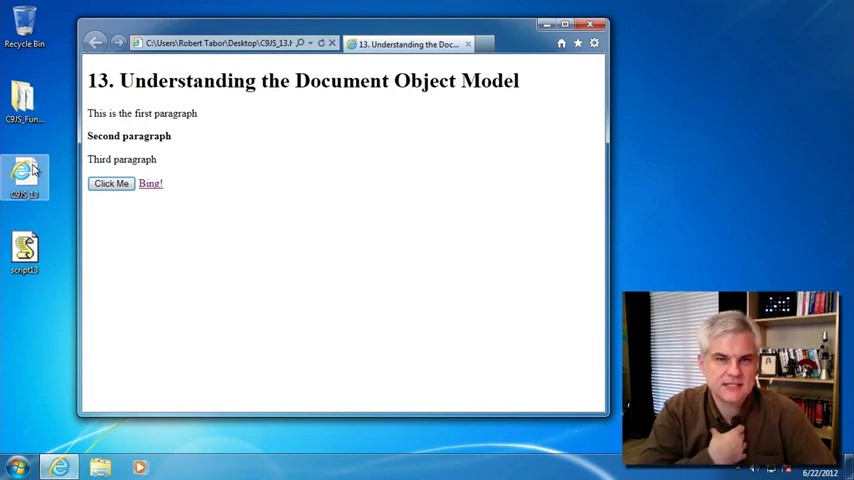
right_click(24, 180)
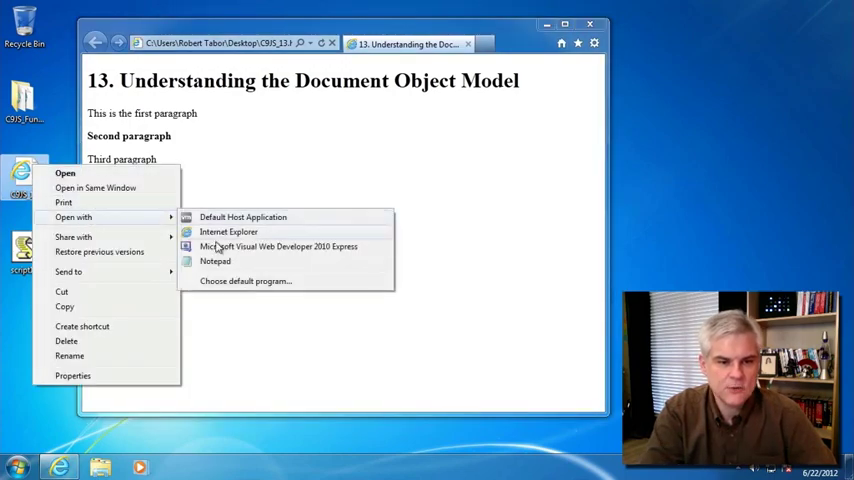
click(216, 260)
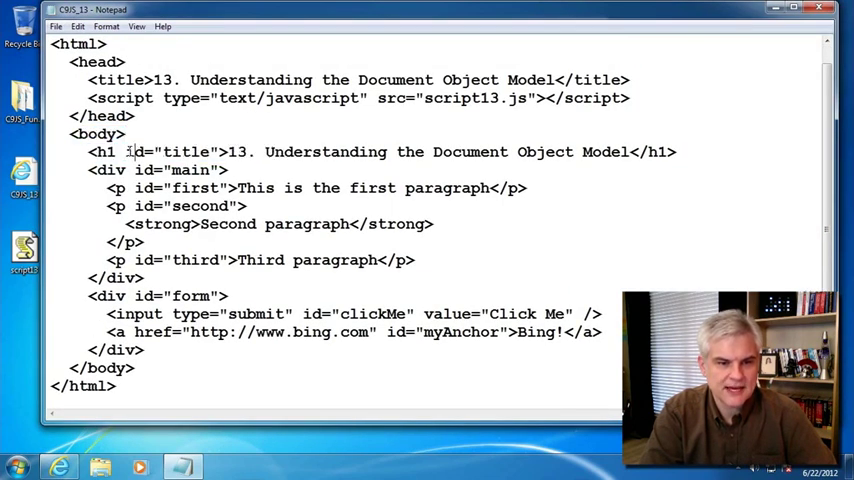
double_click(104, 170)
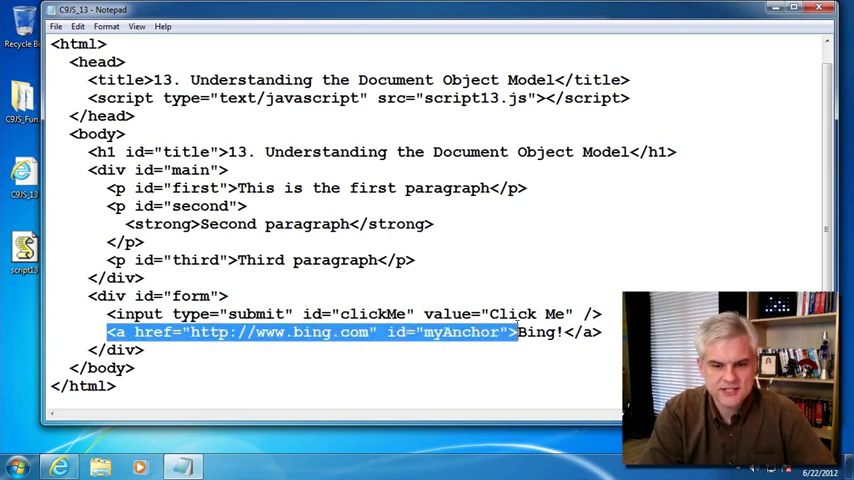
double_click(462, 332)
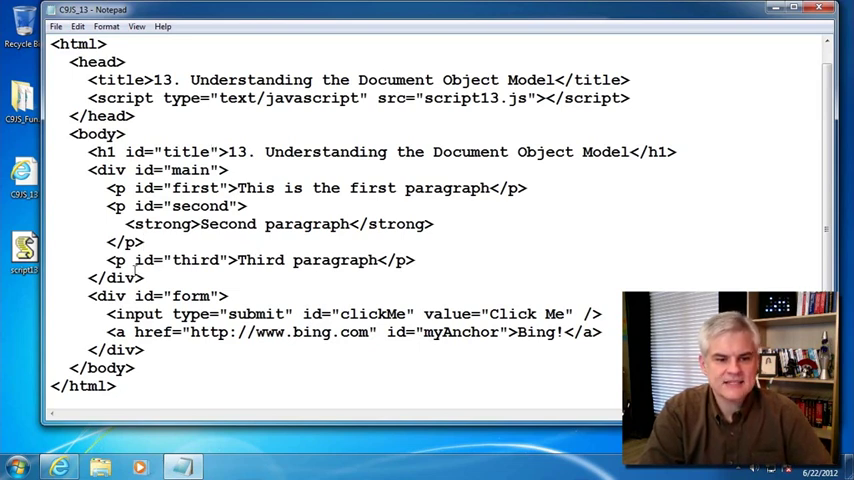
drag(108, 314, 332, 314)
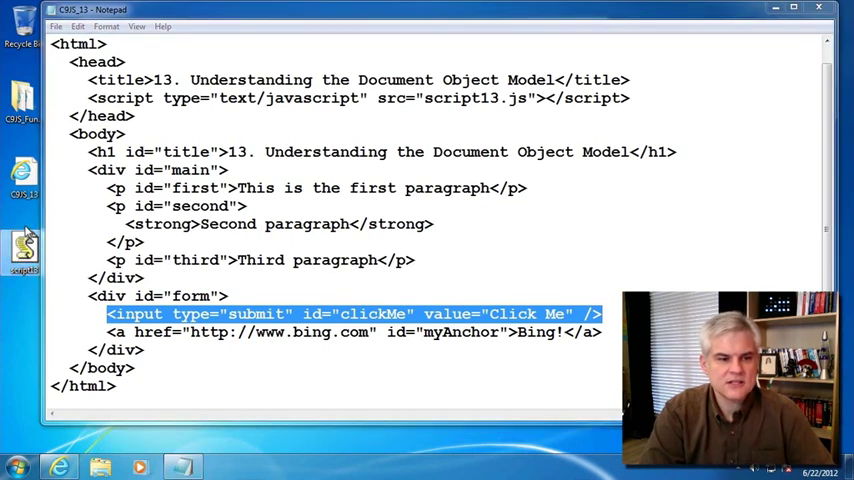
- Open script13.js in Notepad and review its runTheExample function, leaving it unchanged
right_click(24, 250)
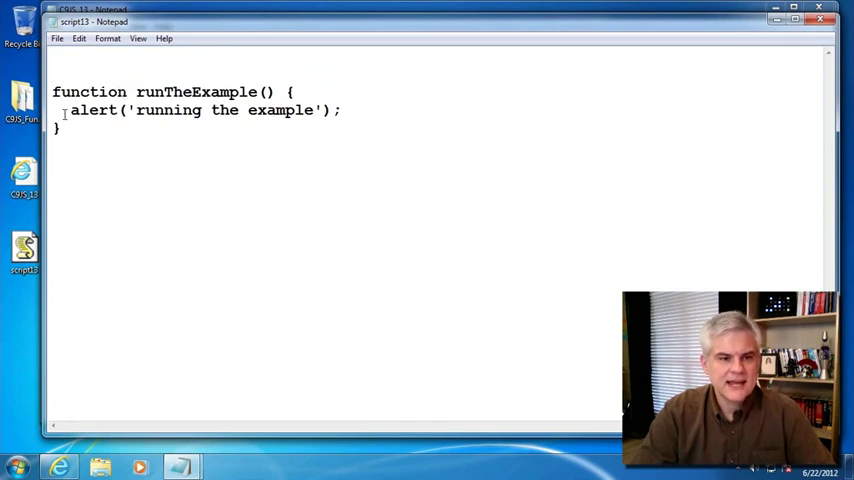
key(ctrl+a)
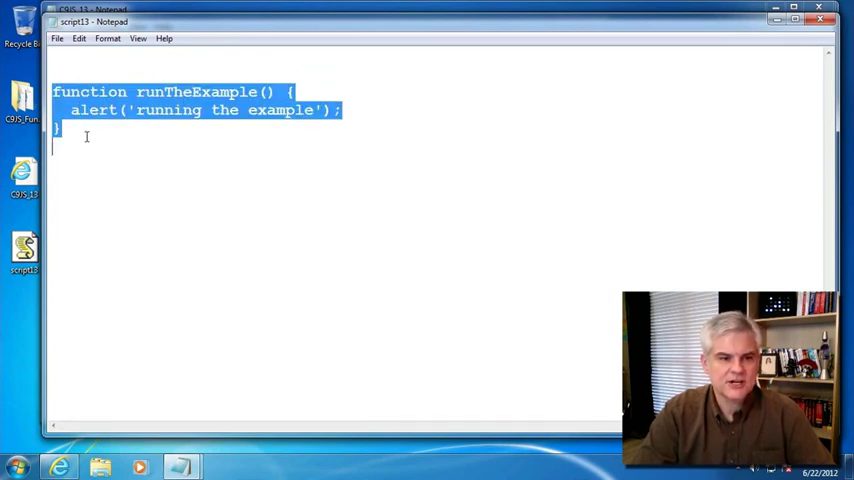
click(316, 128)
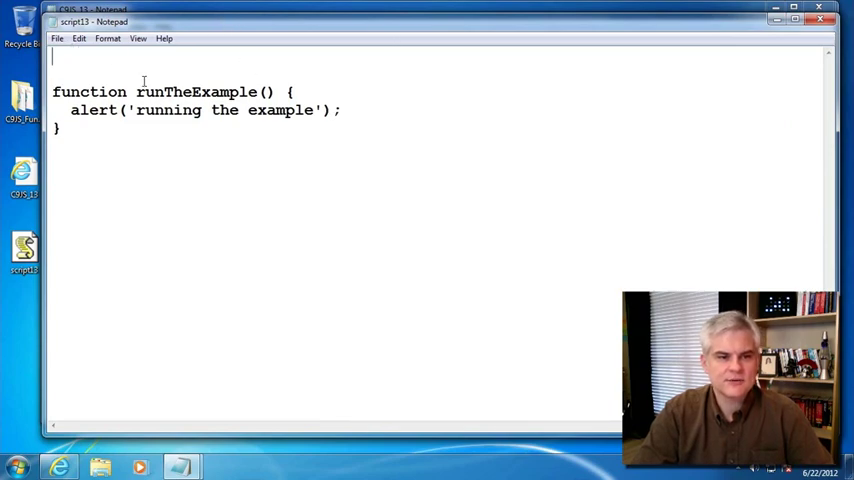
key(ctrl+a)
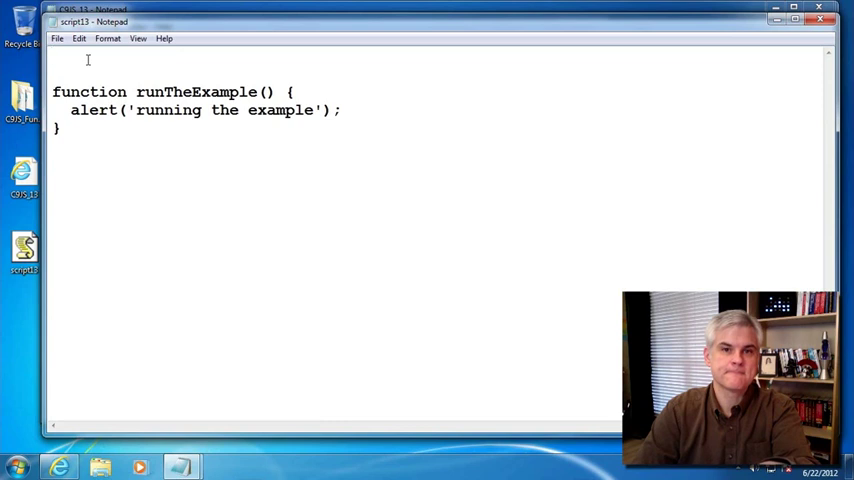
click(54, 56)
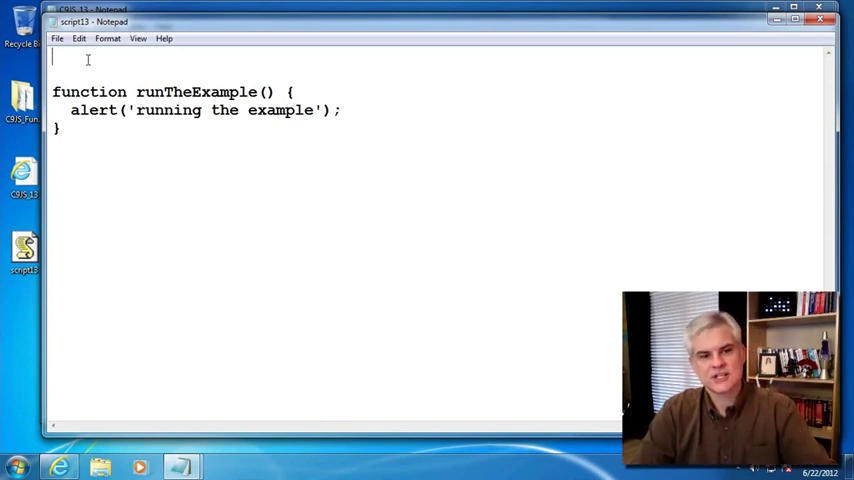
double_click(196, 92)
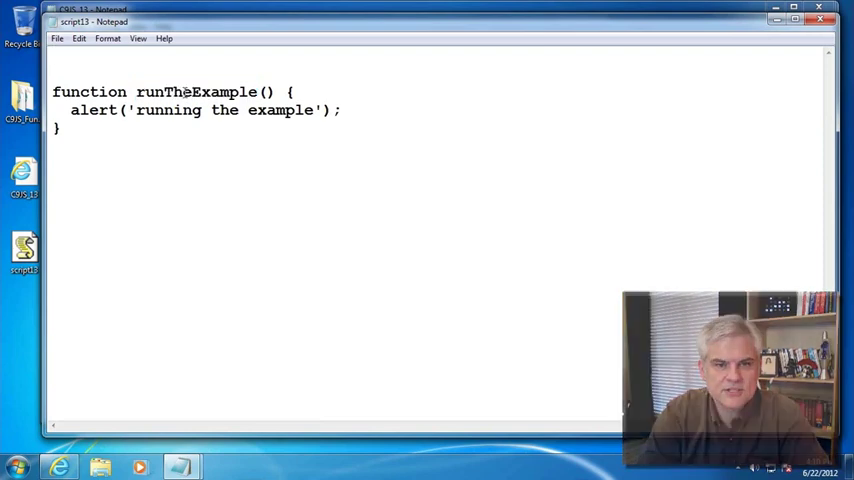
- Declare var clickMeButton = document.getElementById('clickMe') at the top of the script
text(var click)
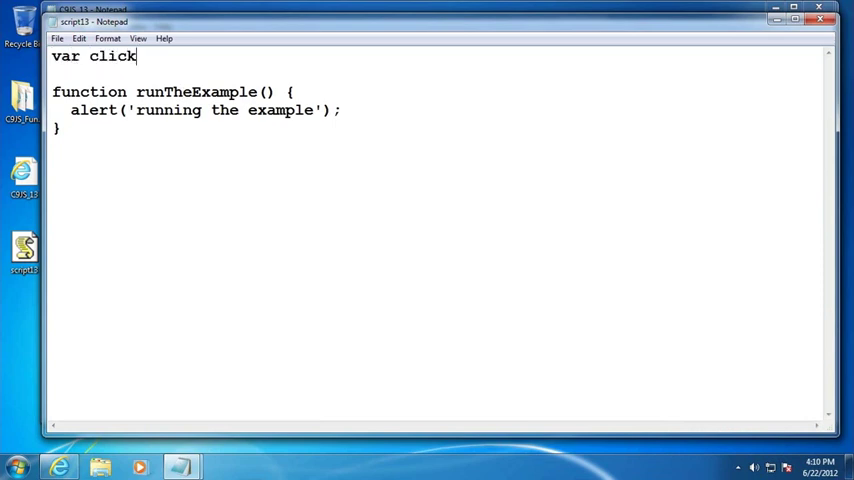
text(MeButton)
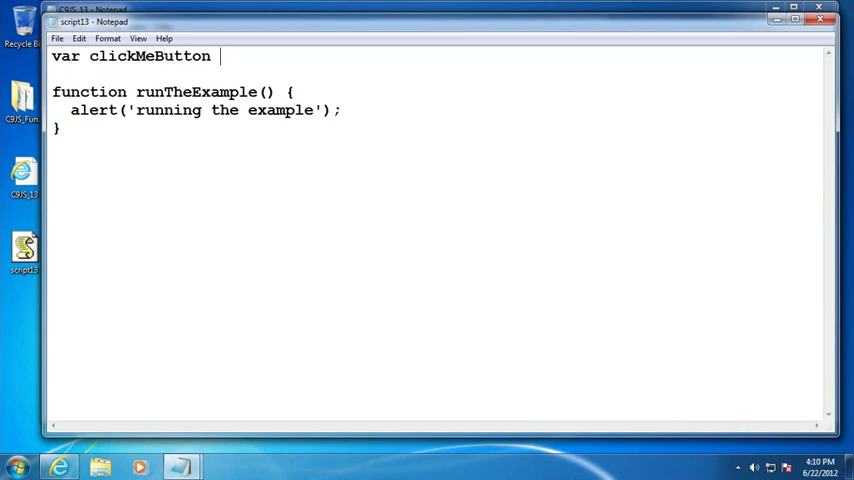
text(=)
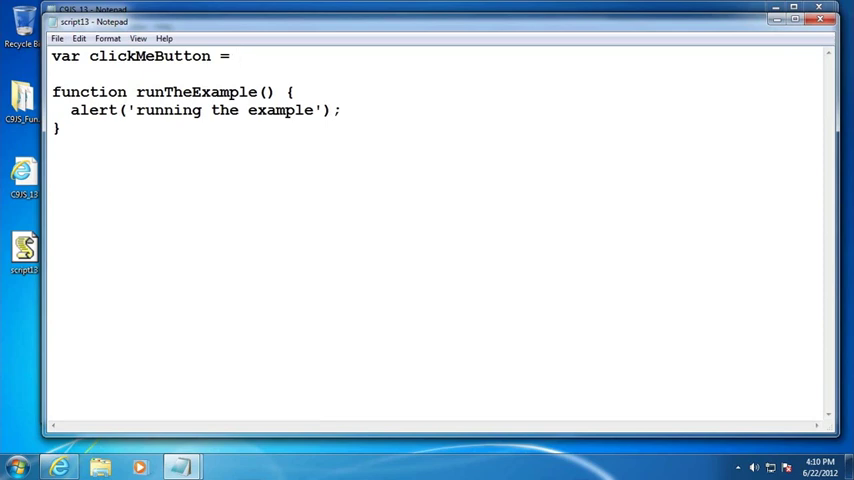
text(document.)
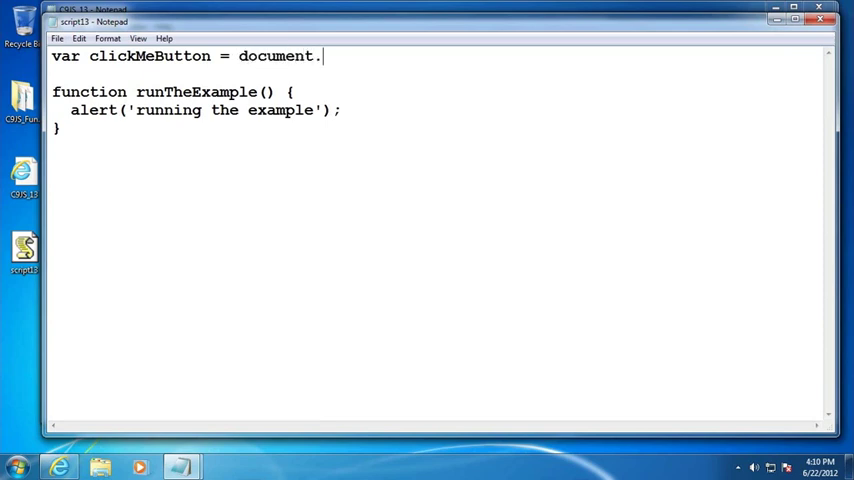
text(get)
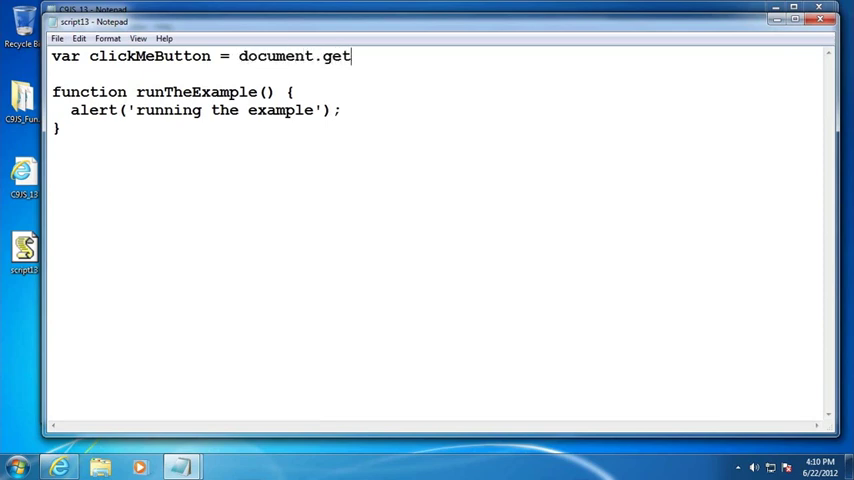
text(ElementByI)
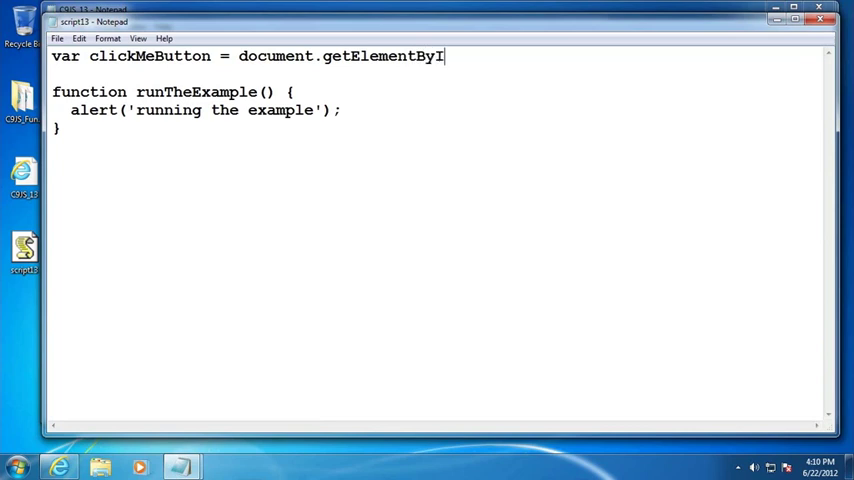
text(d()
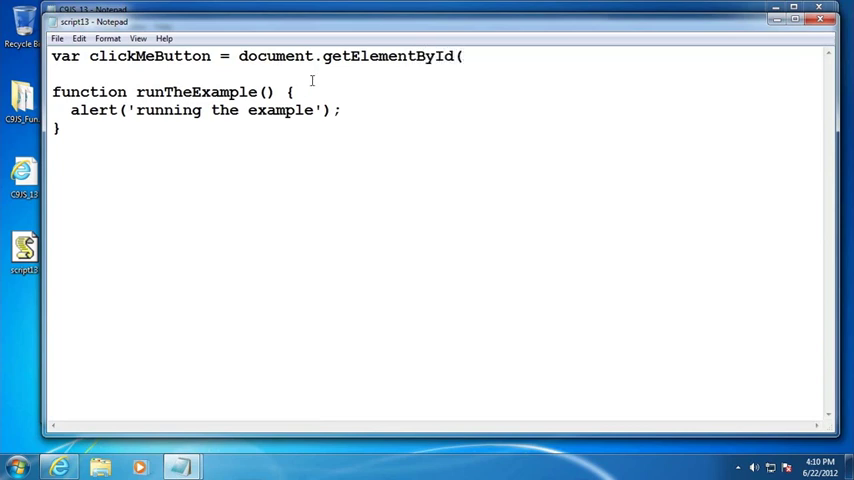
double_click(276, 56)
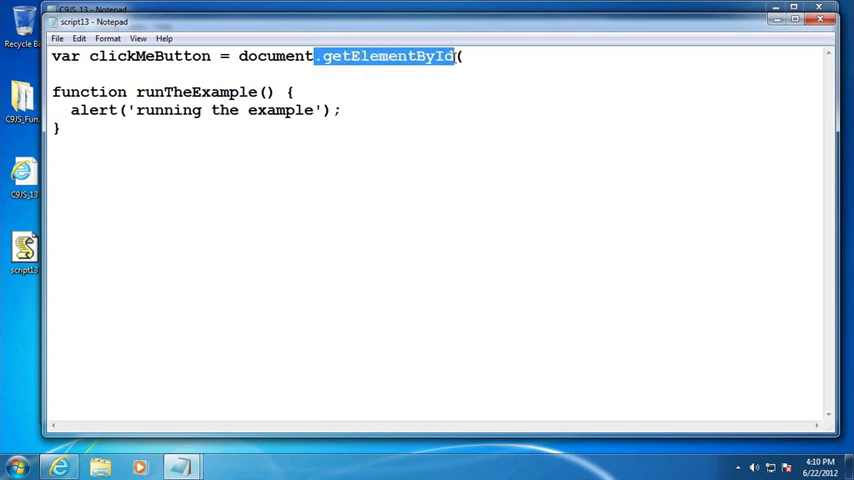
click(460, 56)
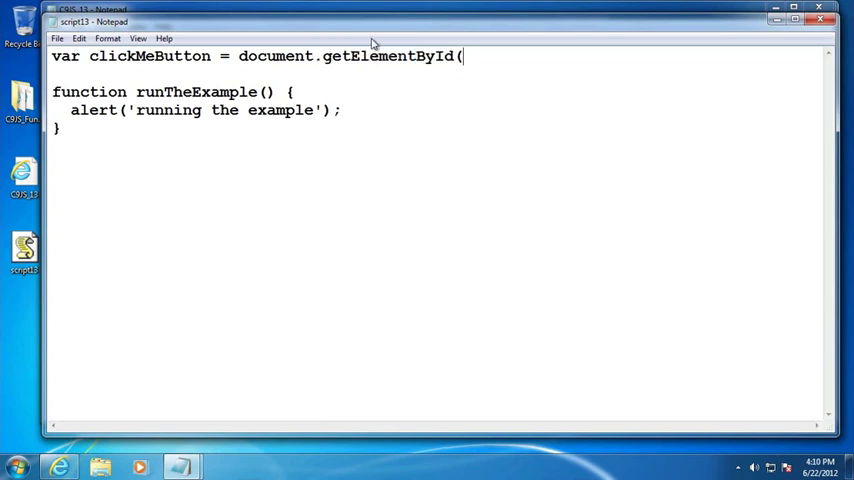
text())
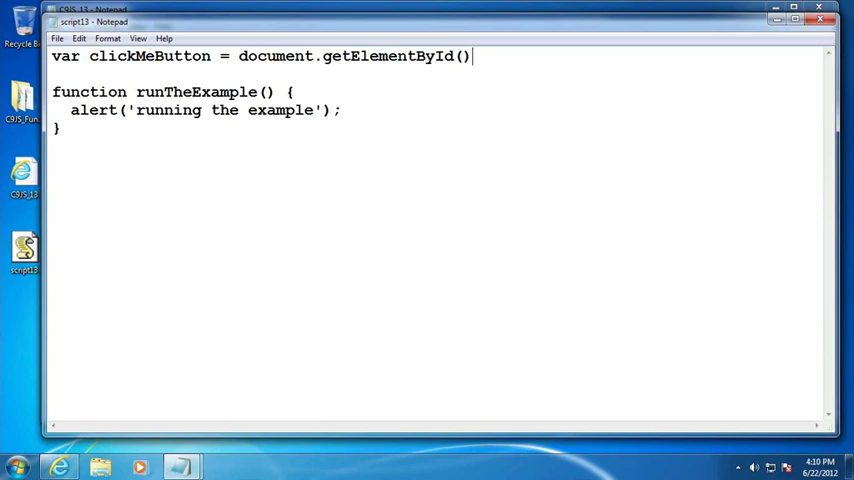
text('')
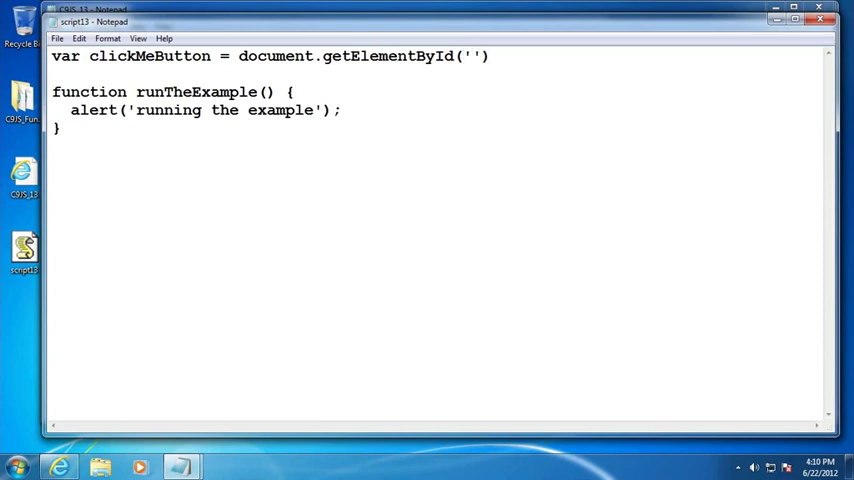
text(clickI)
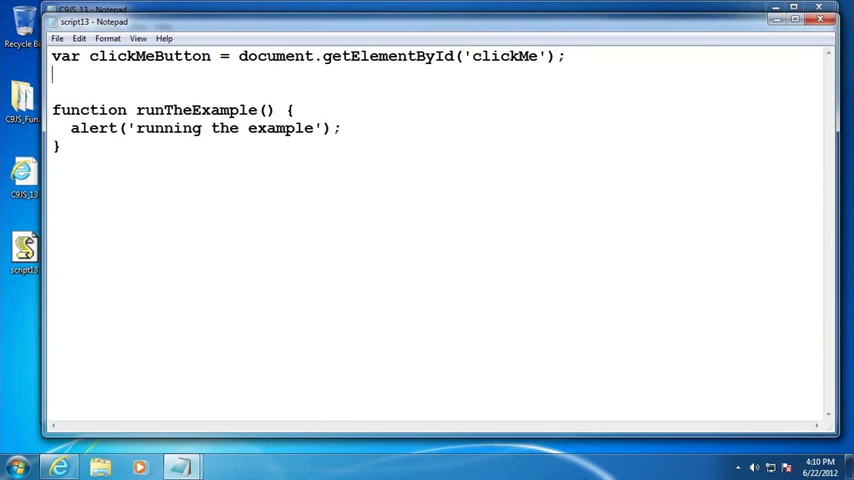
- Begin assigning clickMeButton.onclick = runTheExample on the next line
text(clickMeBuyt)
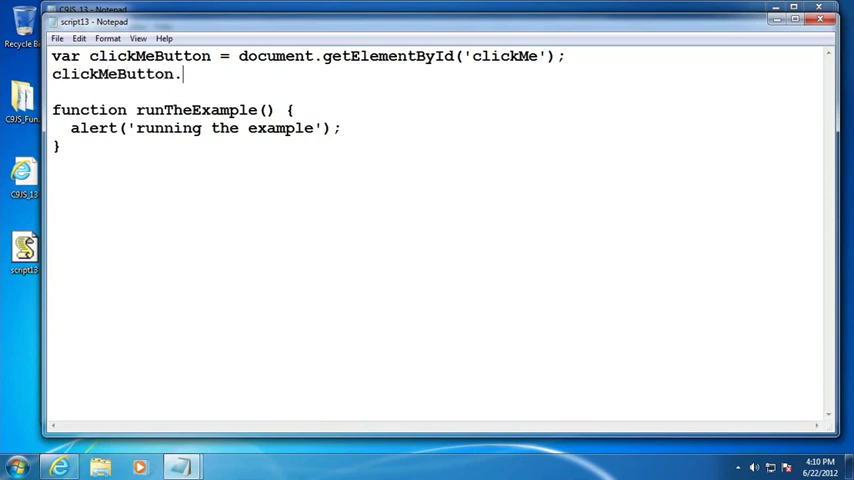
text(onclick =)
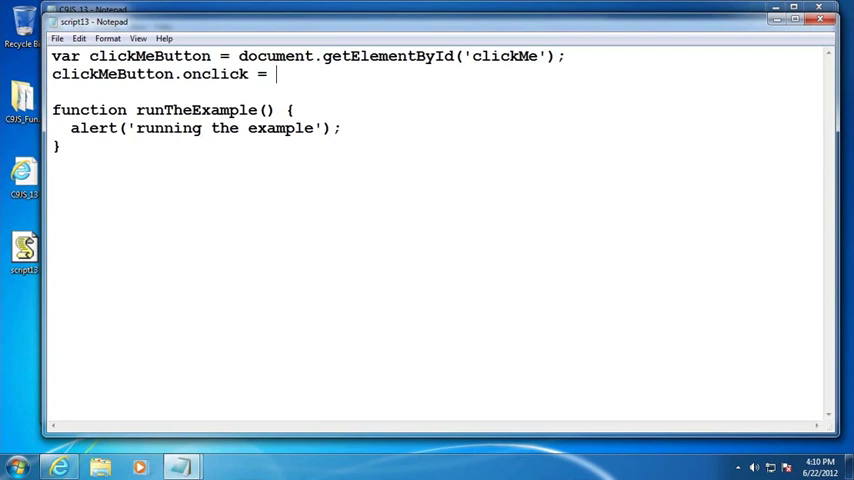
text(ru)
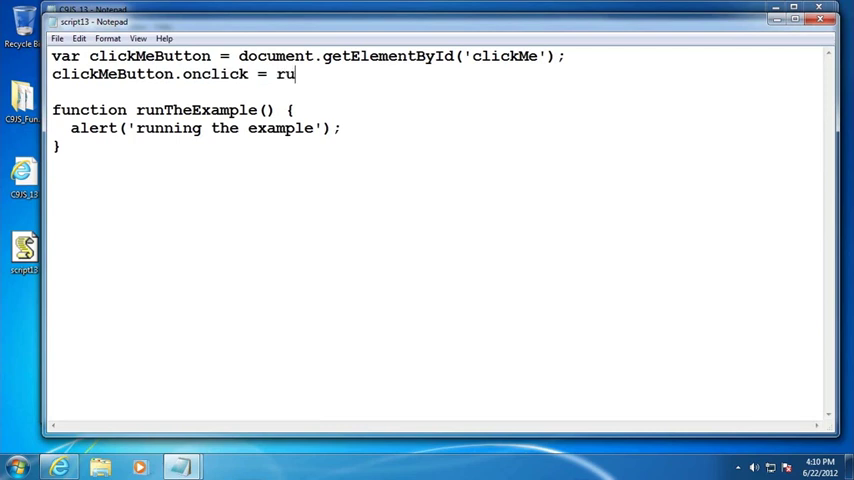
text(nTheExample;)
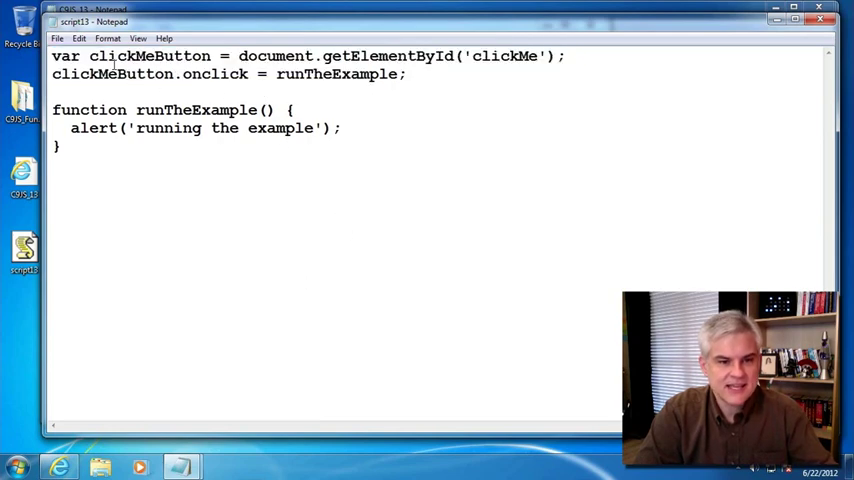
drag(60, 108, 60, 148)
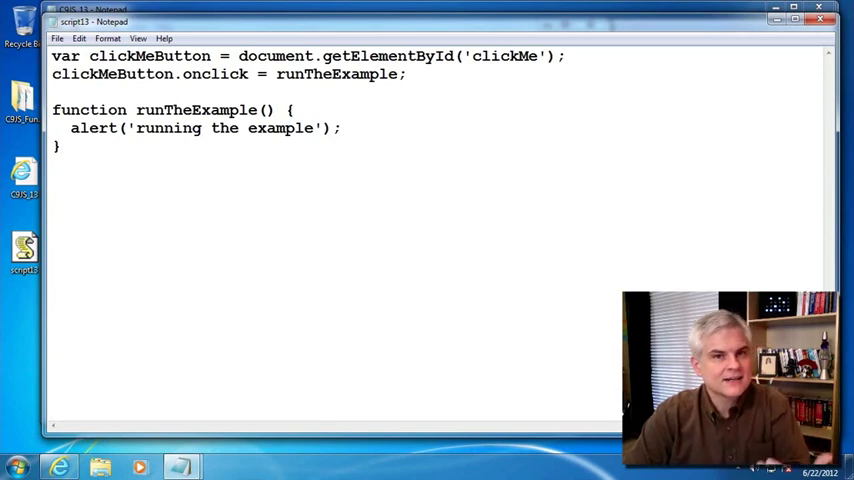
click(62, 148)
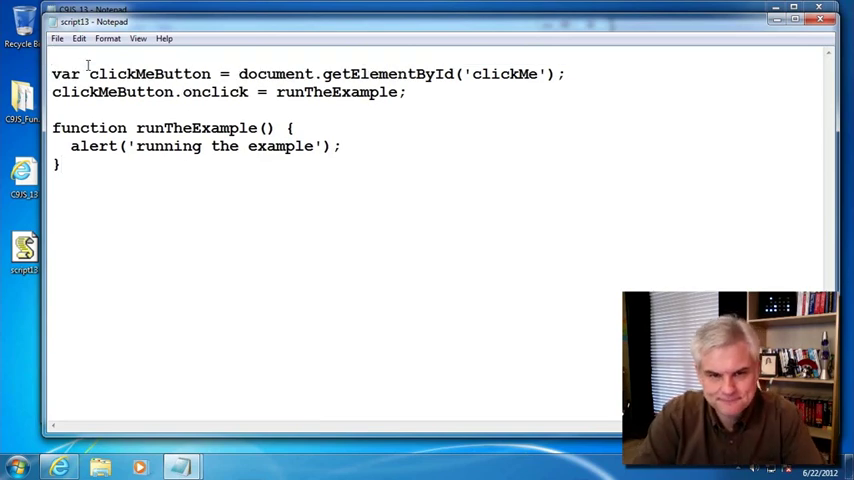
- Wrap the two lines in window.onload = function() { }, checking the page in the browser
text(window.)
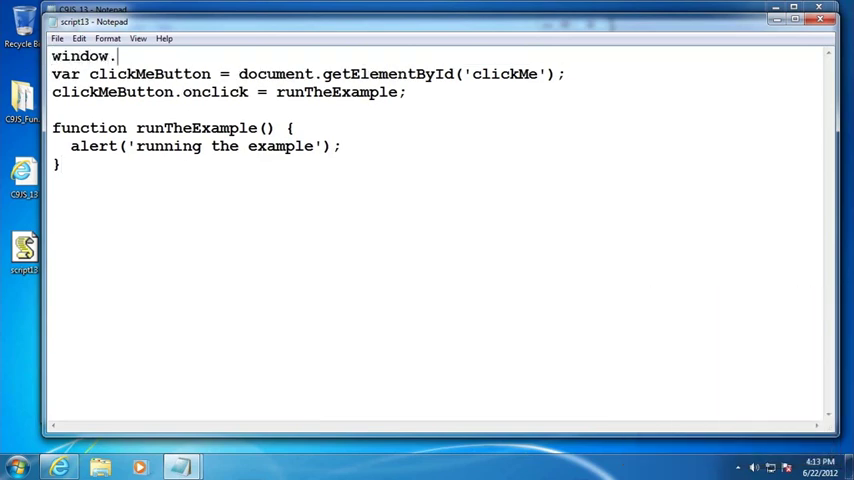
text(onload =)
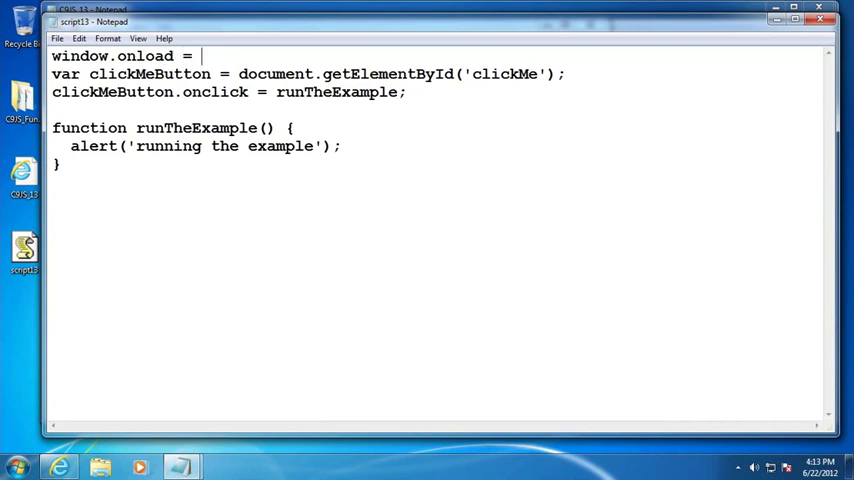
text(fun)
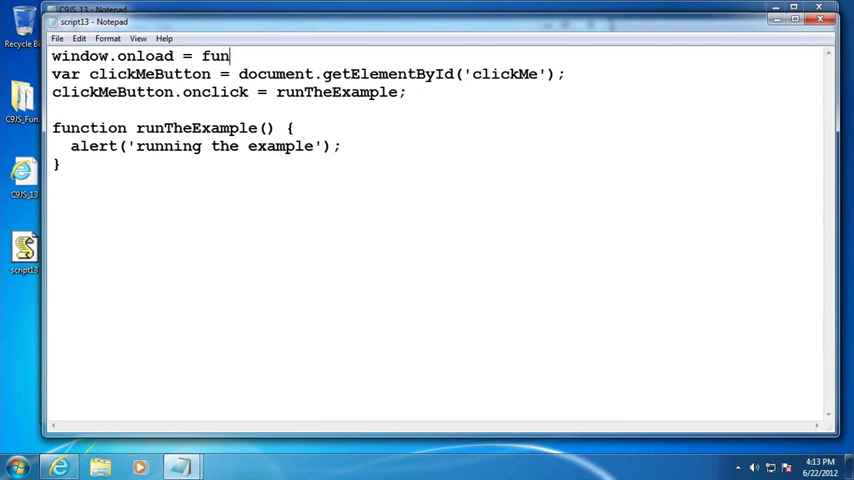
text(ction() {)
text(})
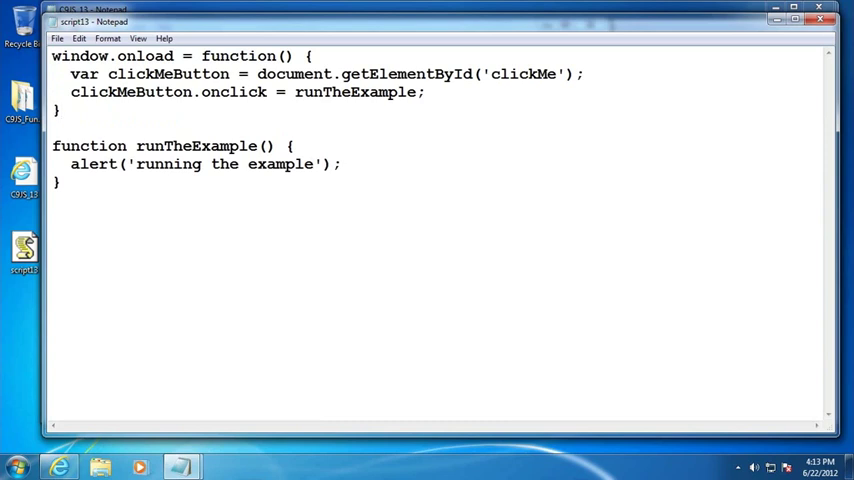
click(58, 38)
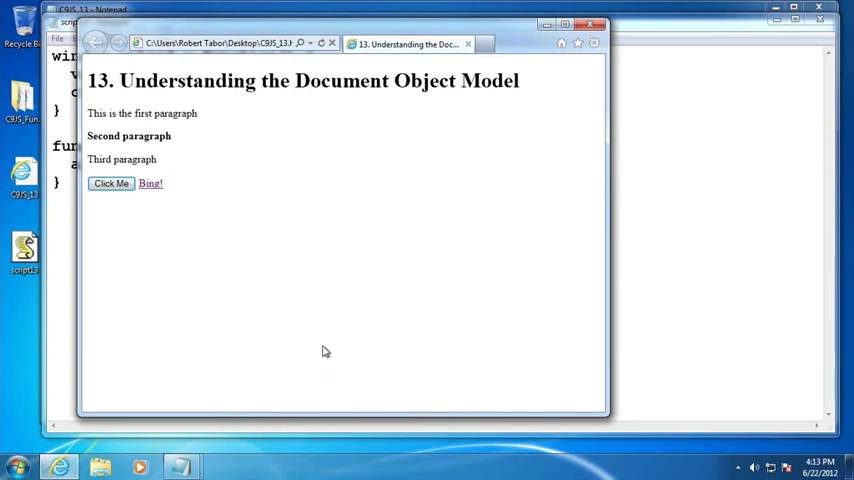
click(110, 184)
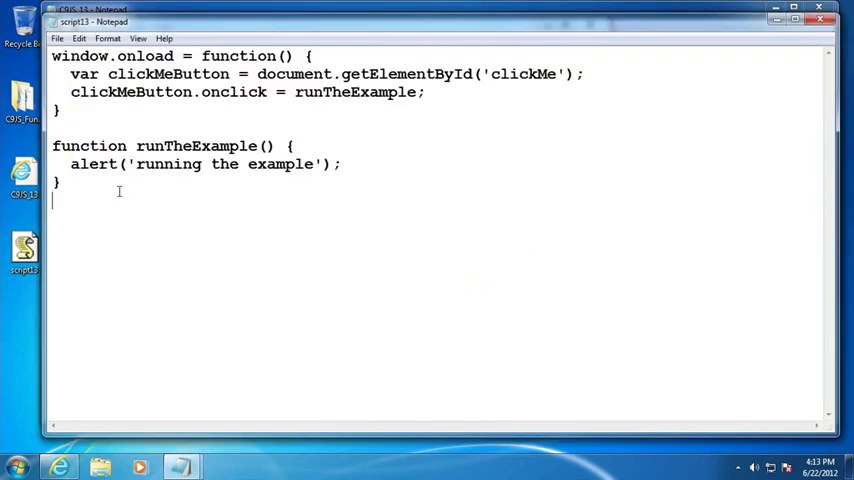
- Comment out the two-step lines and add document.getElementById('clickMe').onclick = runTheExample; inside onload
drag(52, 146, 60, 184)
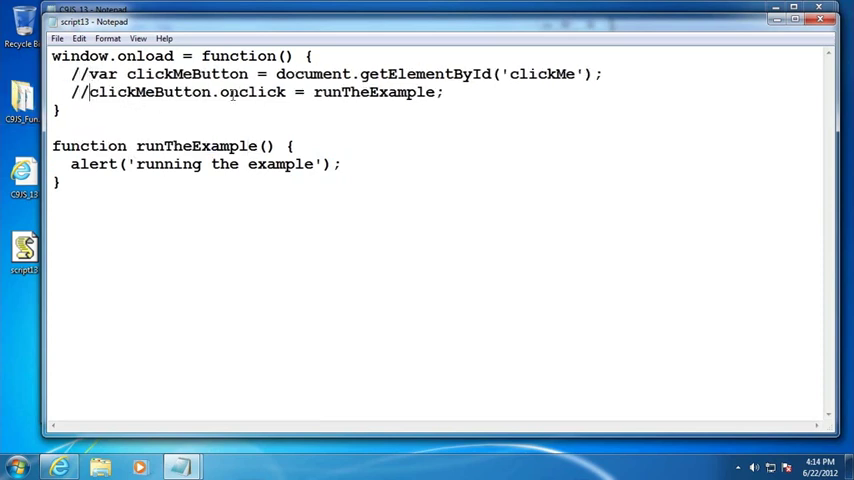
drag(276, 74, 470, 74)
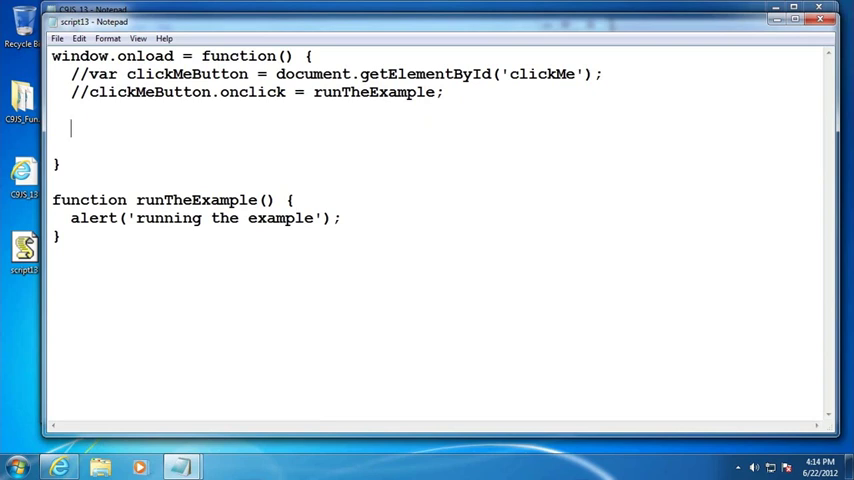
text(doc)
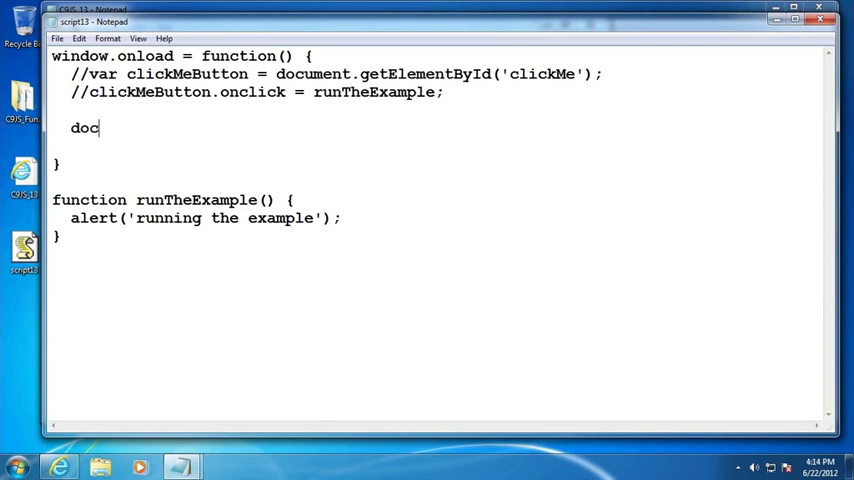
text(ument.getEl)
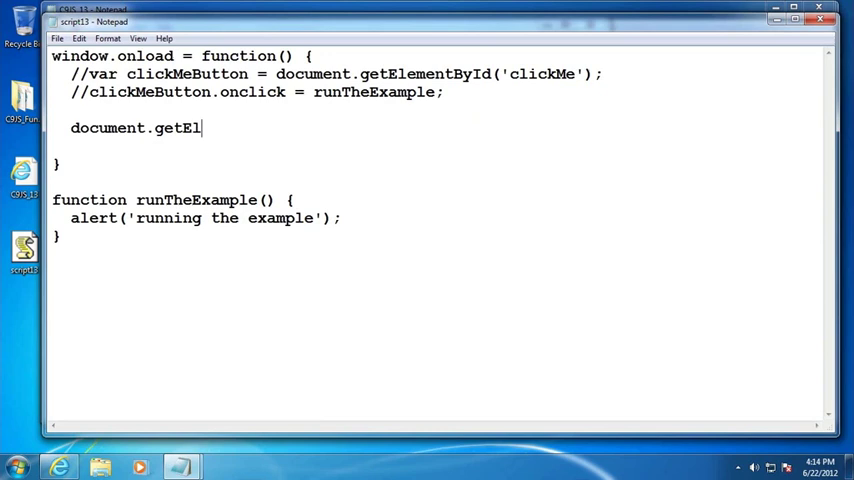
text(ementById()
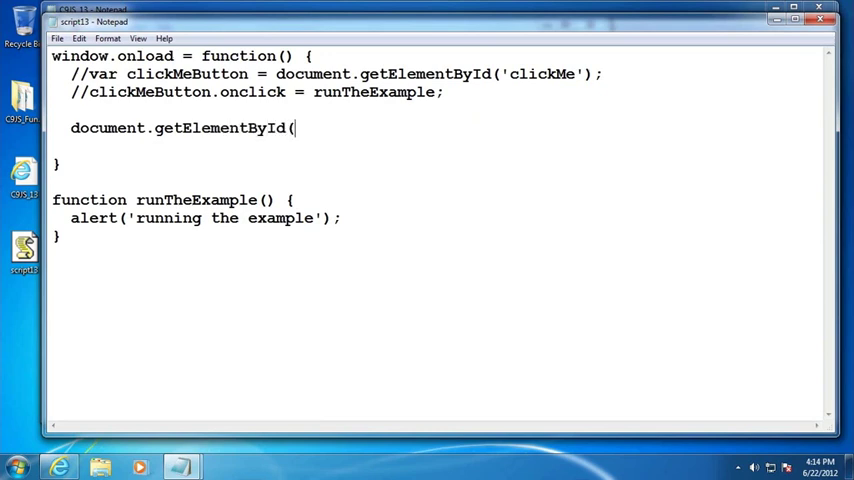
text('clickMe'))
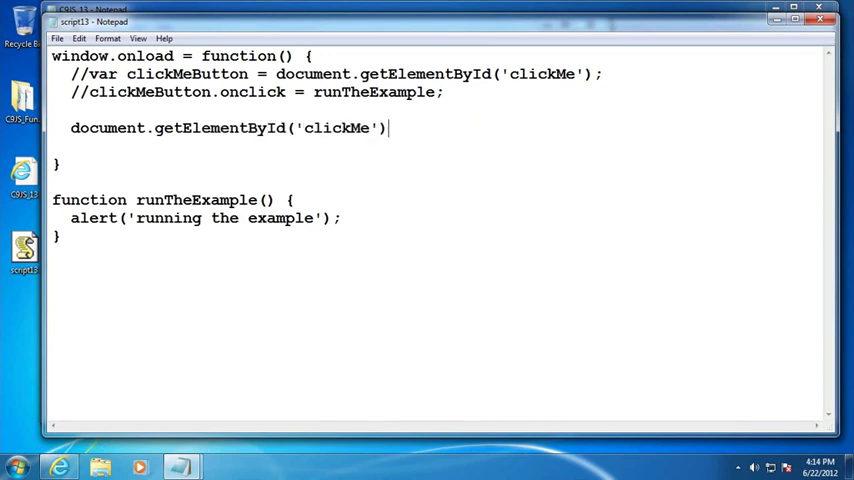
text(.onclick = runT)
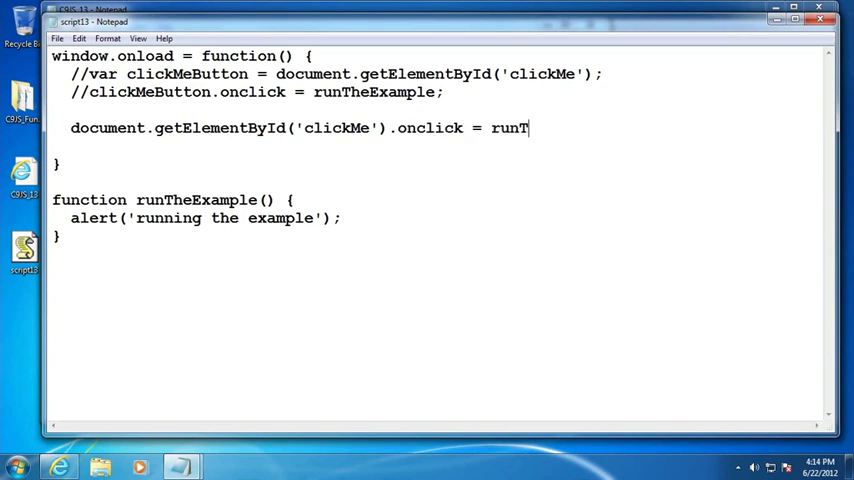
text(heExample;)
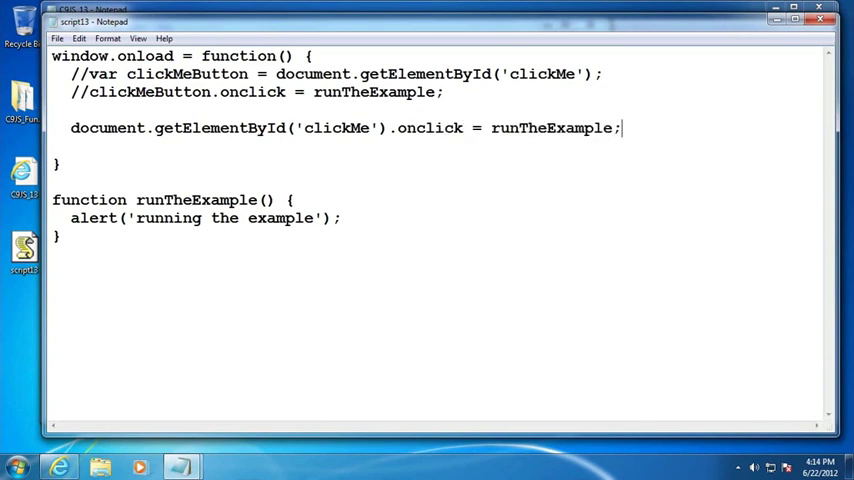
click(58, 38)
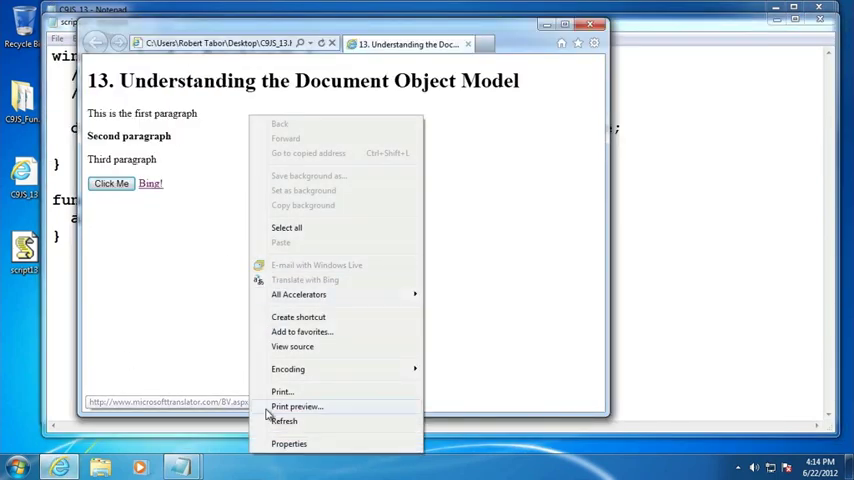
- Reload the example page in Internet Explorer so the revised script runs
click(112, 184)
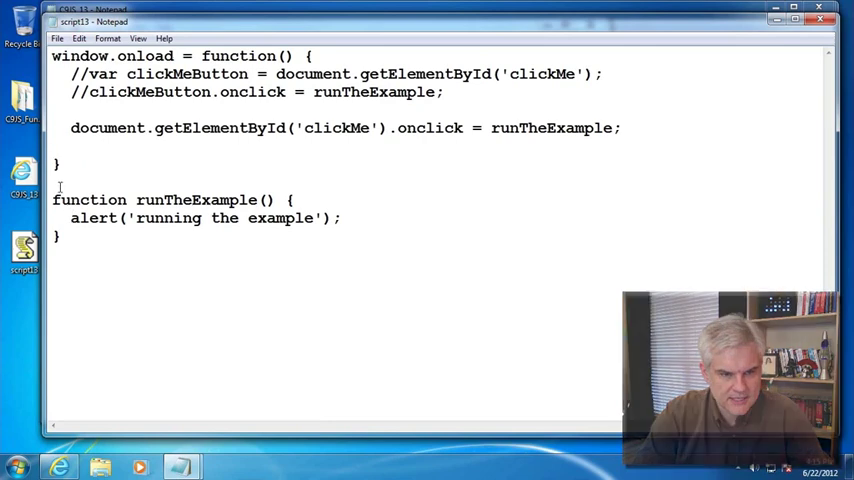
- Comment out the old body and rewrite runTheExample to get the 'second' element into myElement
text(/*)
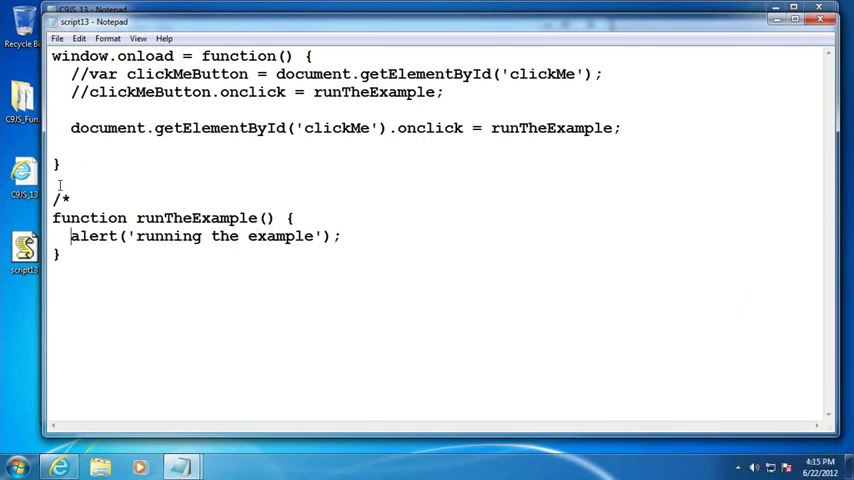
text(*/)
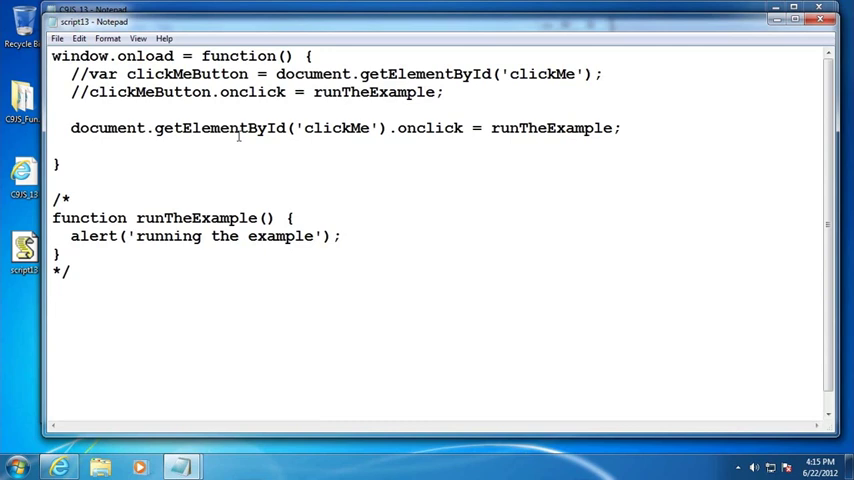
text(function run)
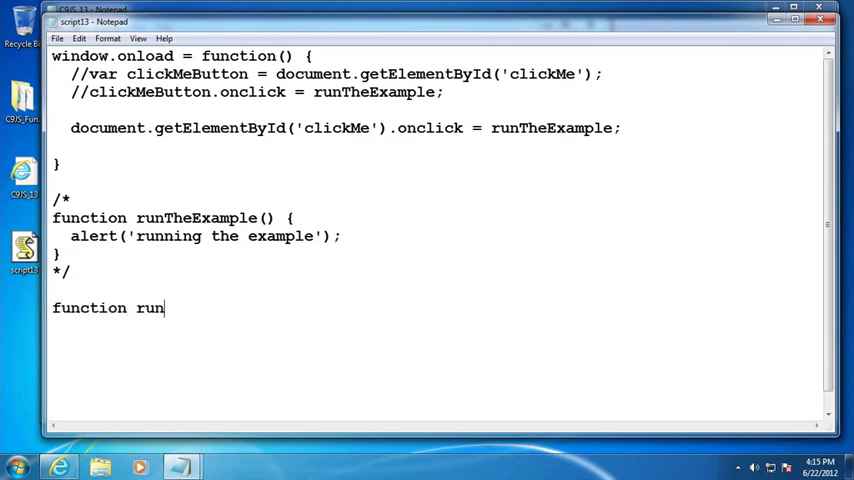
text(TheExample)
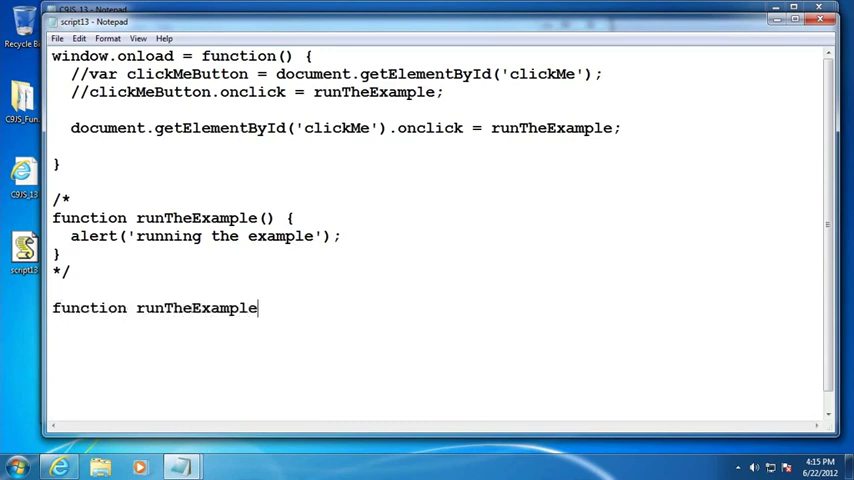
text(() {)
text(})
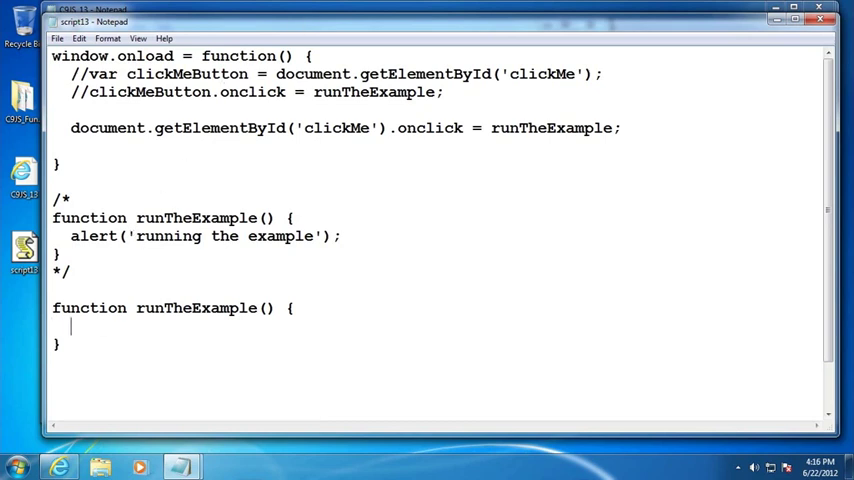
text(var)
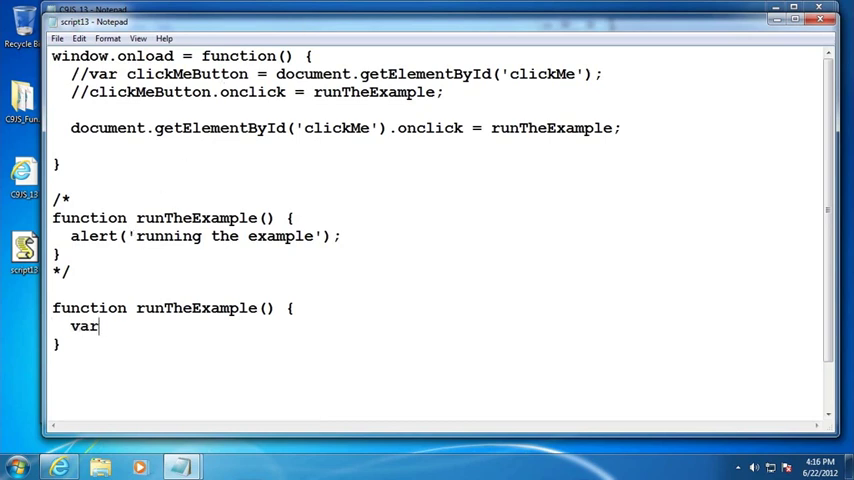
text(myElement =)
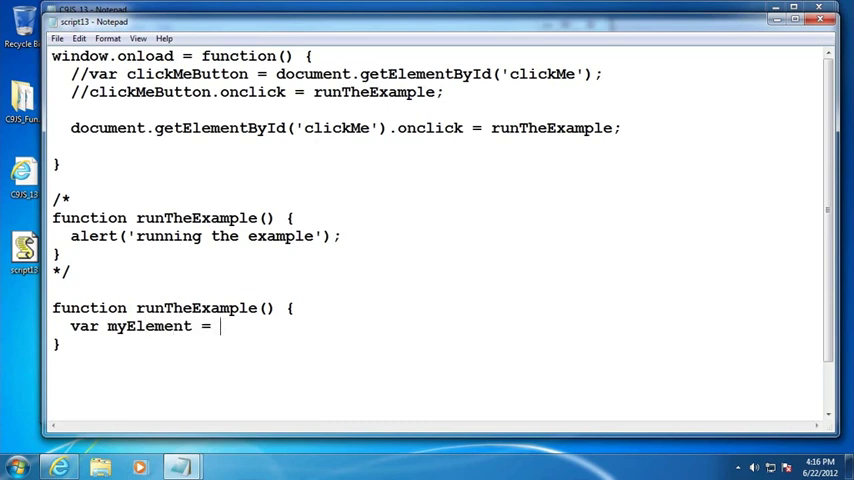
text(document.getE)
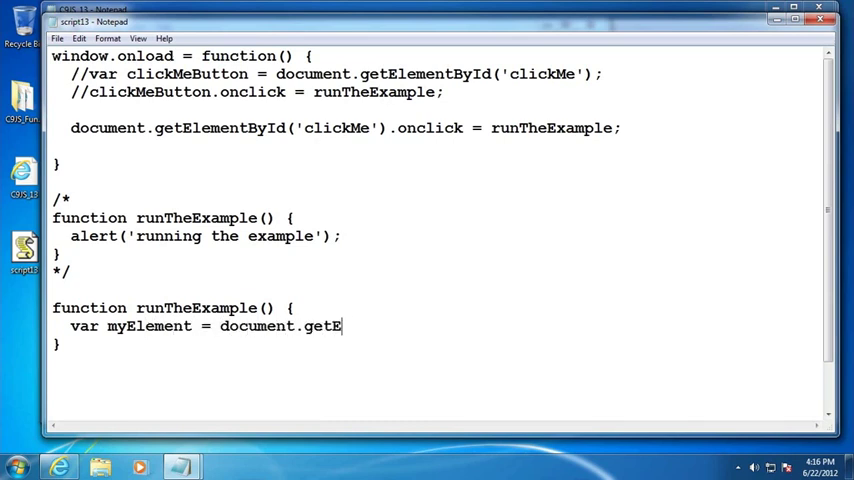
text(lementById()
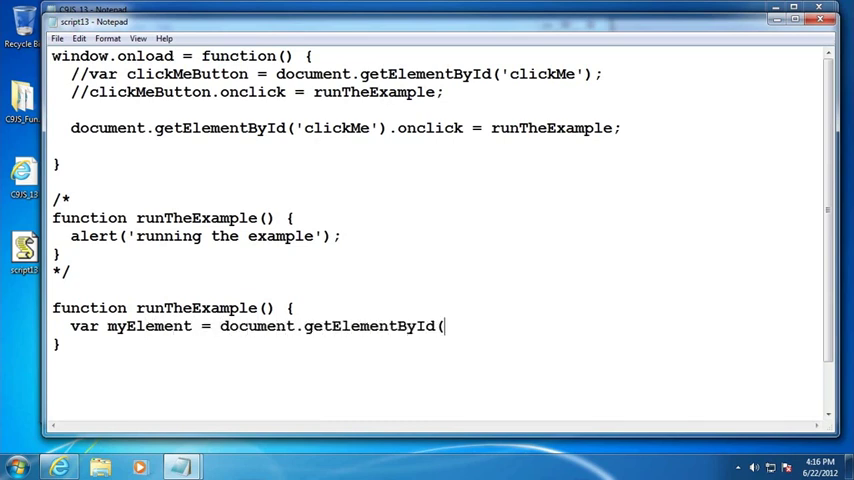
text('second')
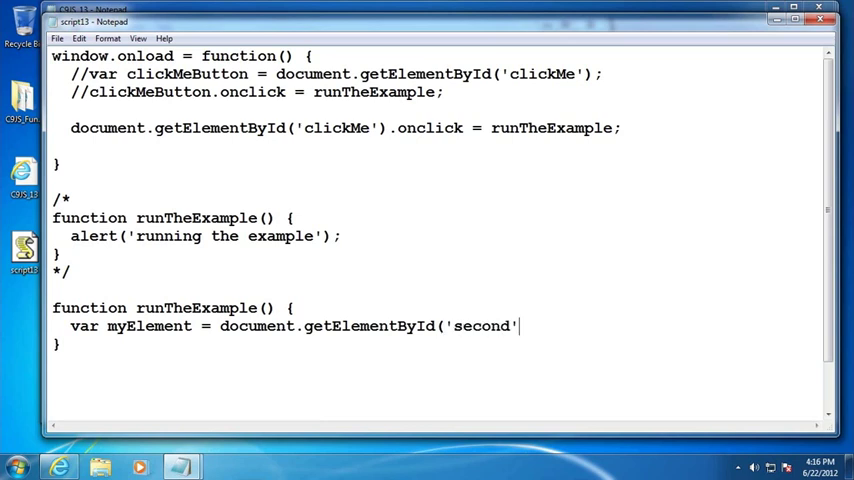
text();)
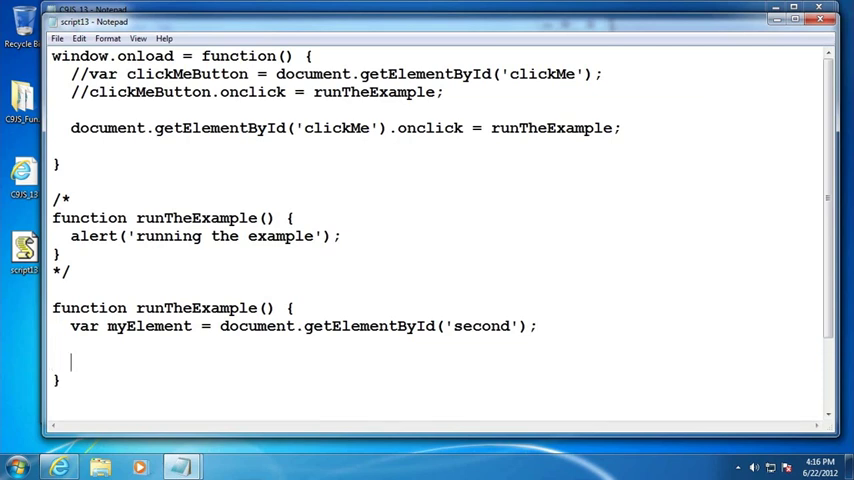
- Store myElement.nodeName in myNodeName and start alert(myNodeName
text(va)
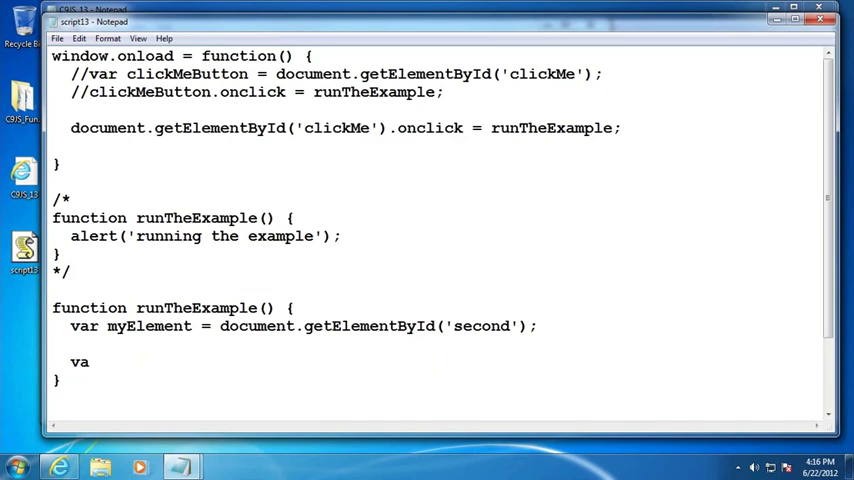
text(r)
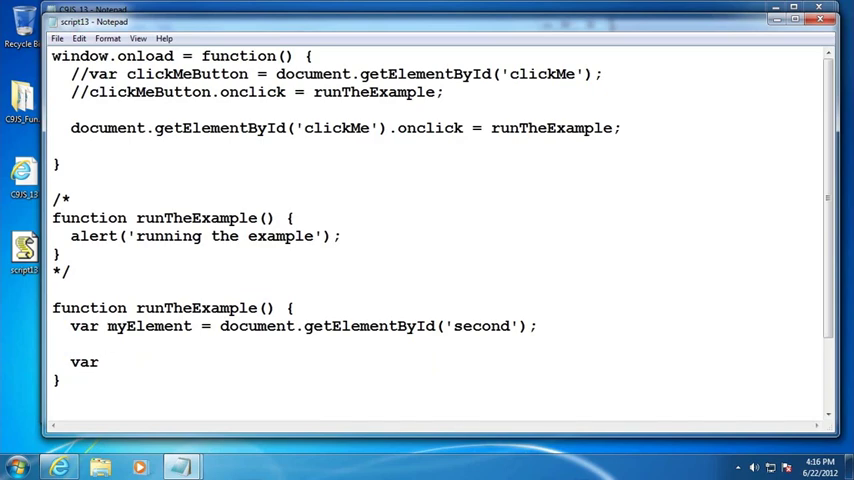
text(myNod)
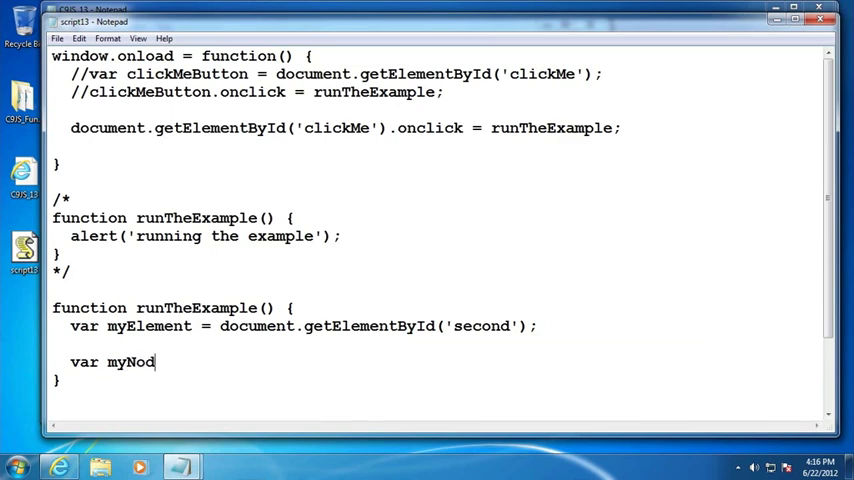
text(eName = myEleme)
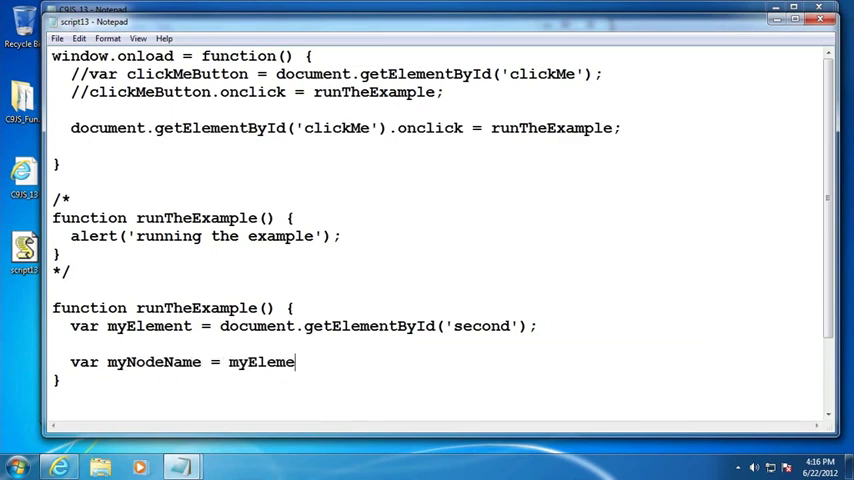
text(.noe)
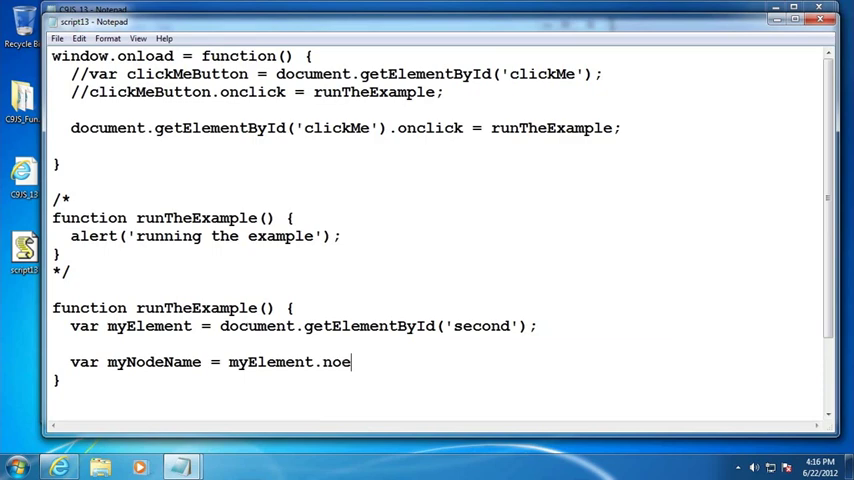
text(deNam)
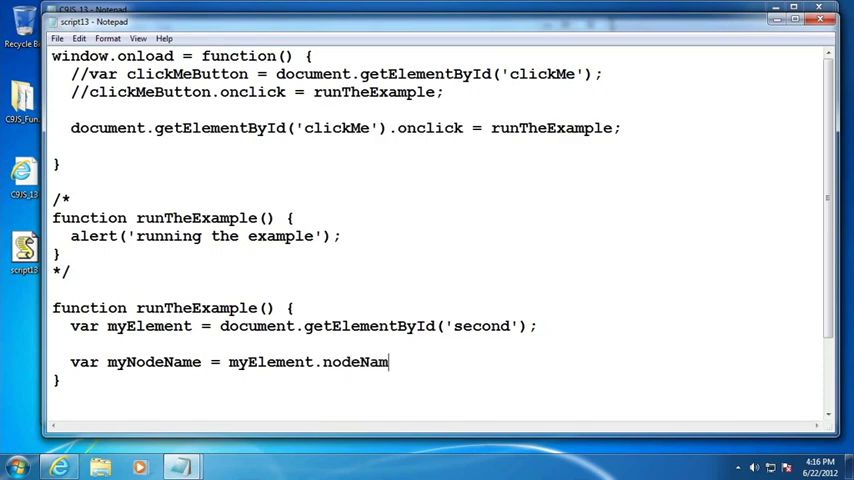
text(e;)
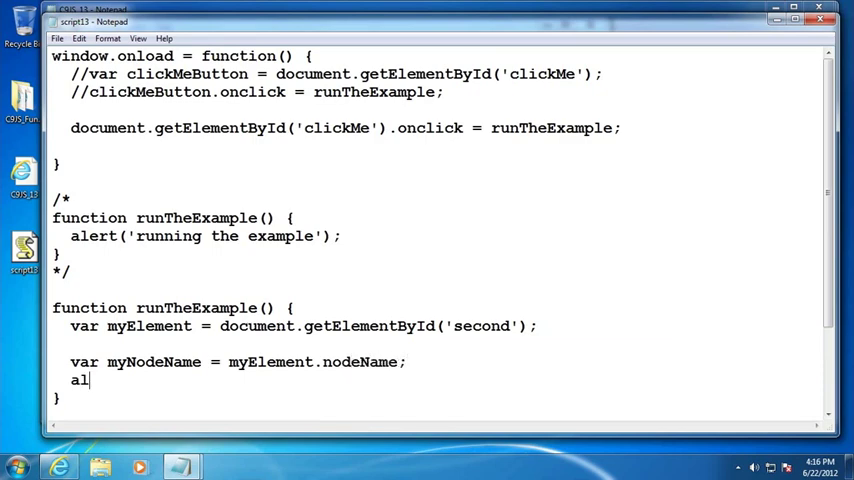
text(ert(myN)
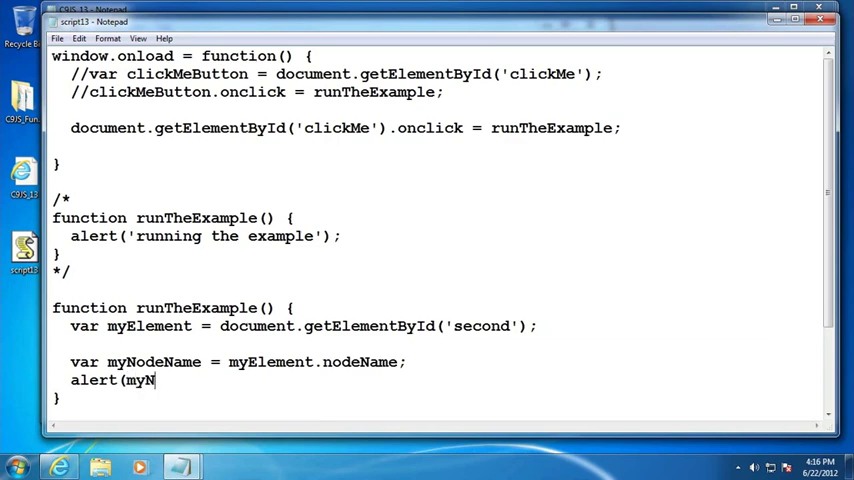
text(odeN)
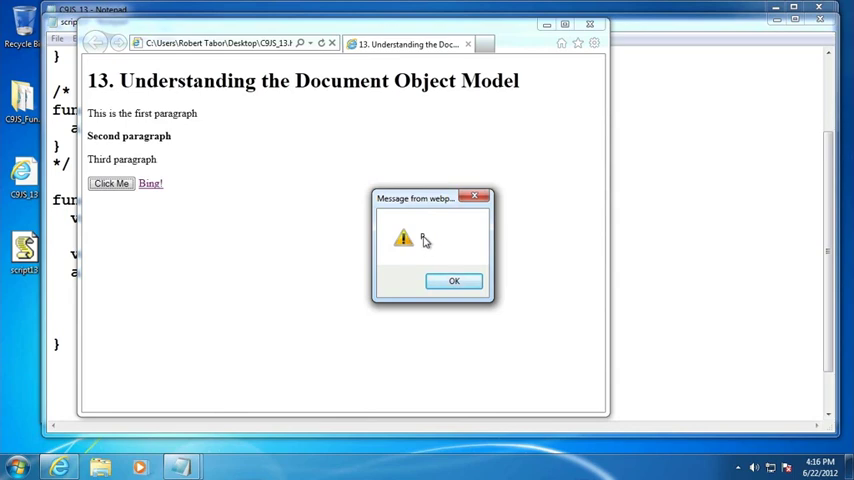
- Dismiss the node-name alert shown by the test page in Internet Explorer
click(454, 280)
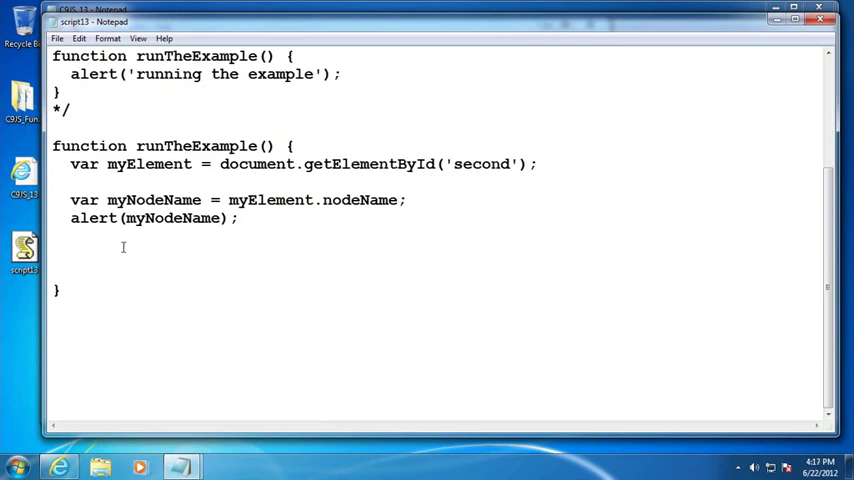
- Add if (myElement != null) { alert(myElement.innerHTML); } below the nodeName alert
text(if ()
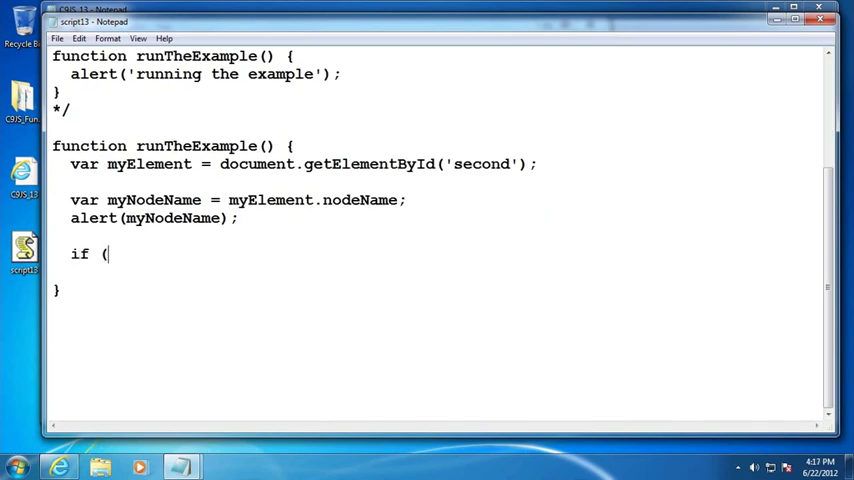
text(myElement !=)
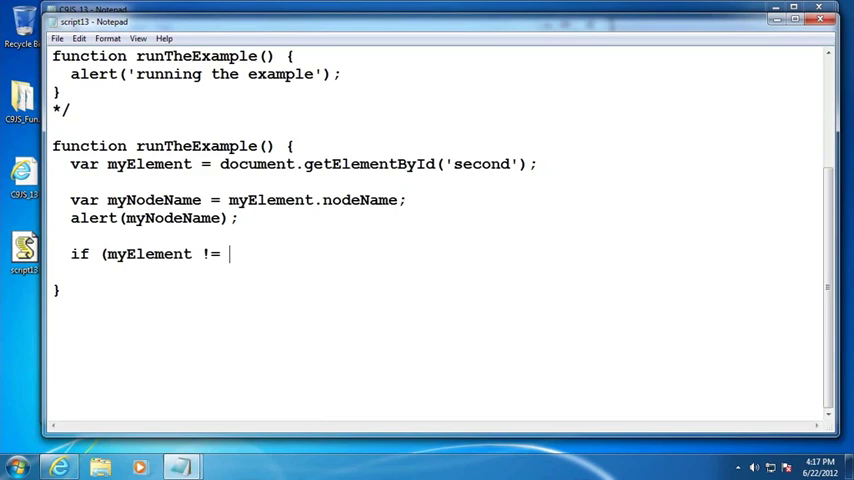
text(null))
text({)
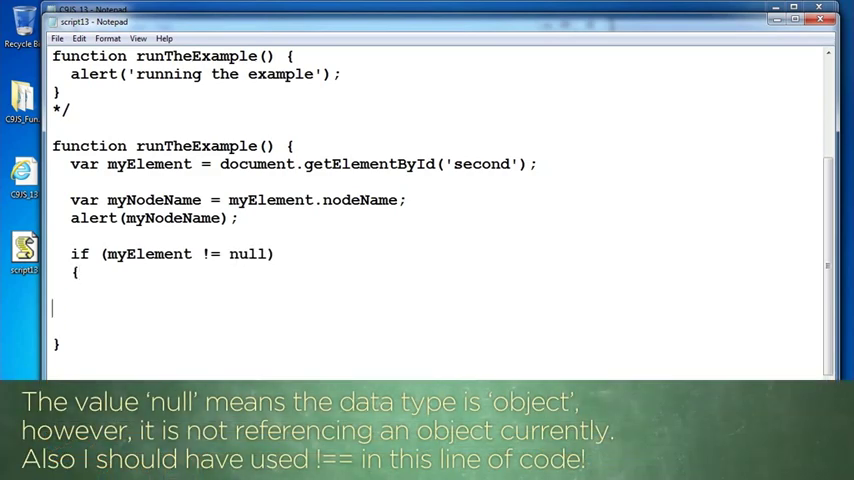
text(})
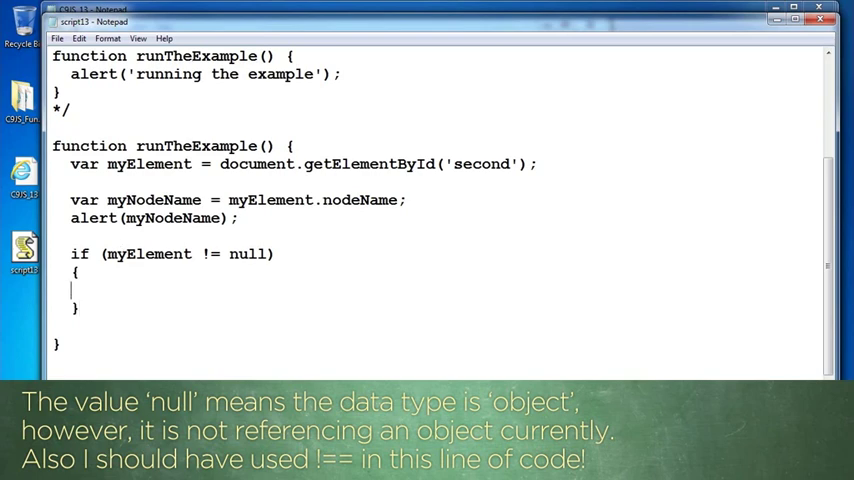
text(aler)
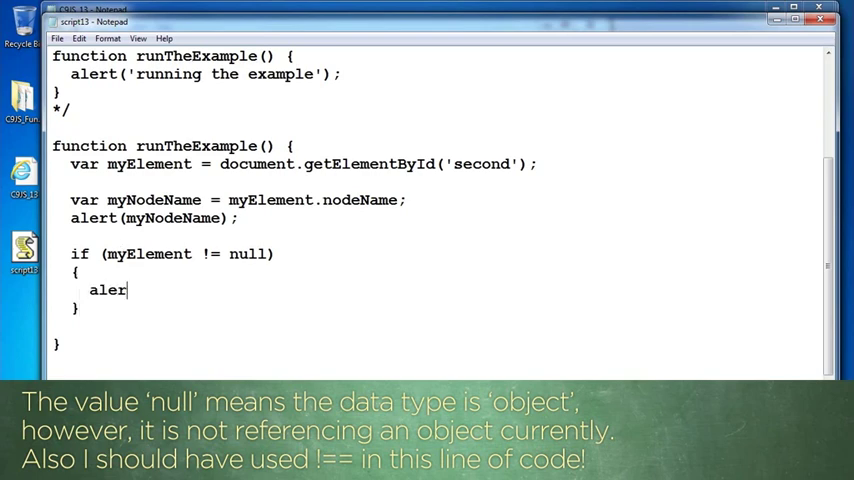
text(t(myElement.inner)
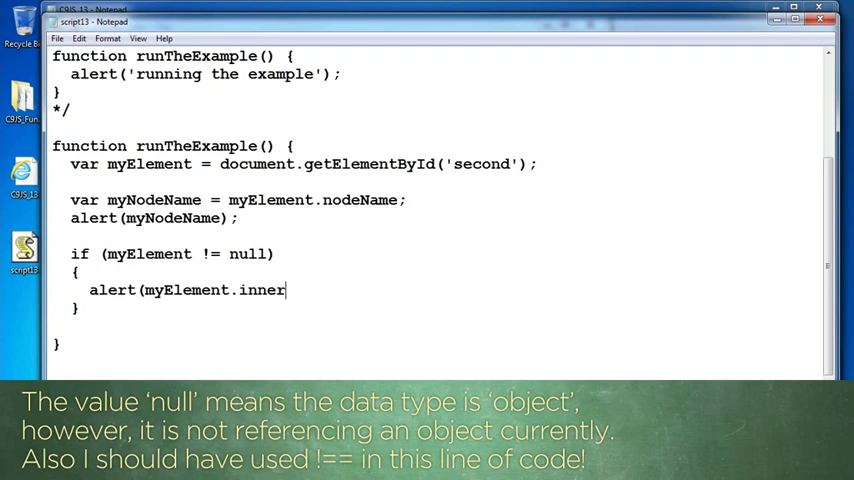
text(HTML);)
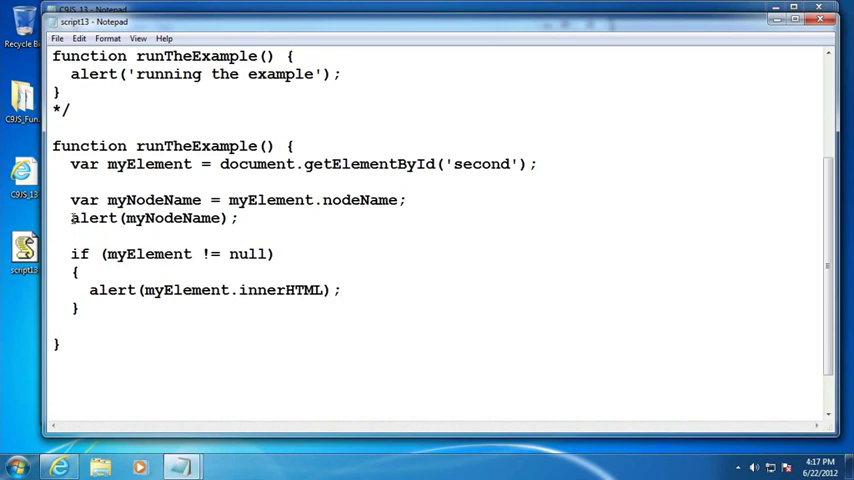
click(58, 38)
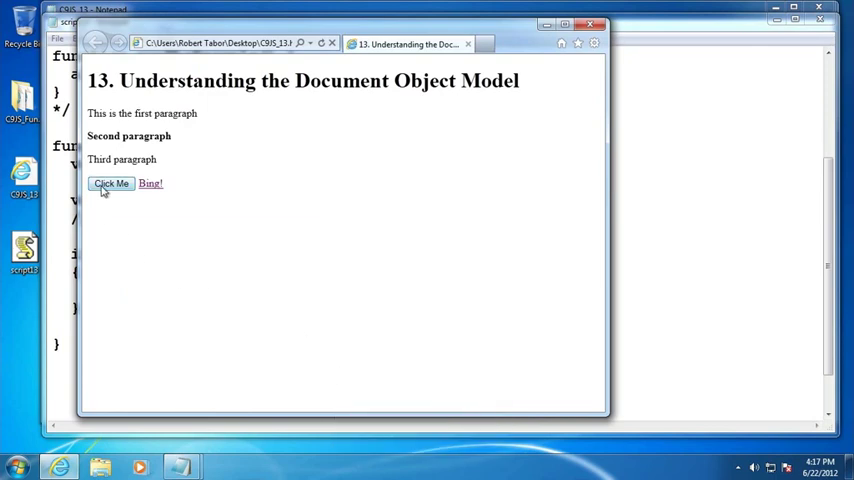
- Run Click Me to see the '<strong>Second paragraph</strong>' innerHTML alert and close it
click(112, 184)
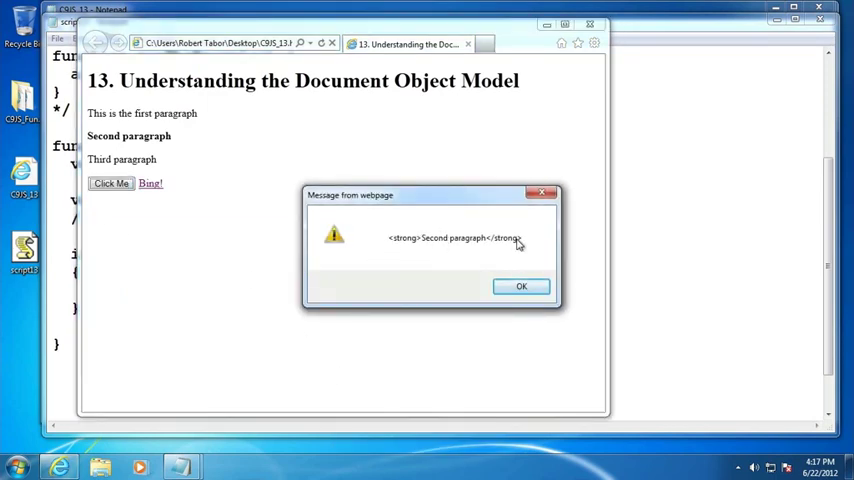
mouse_move(420, 256)
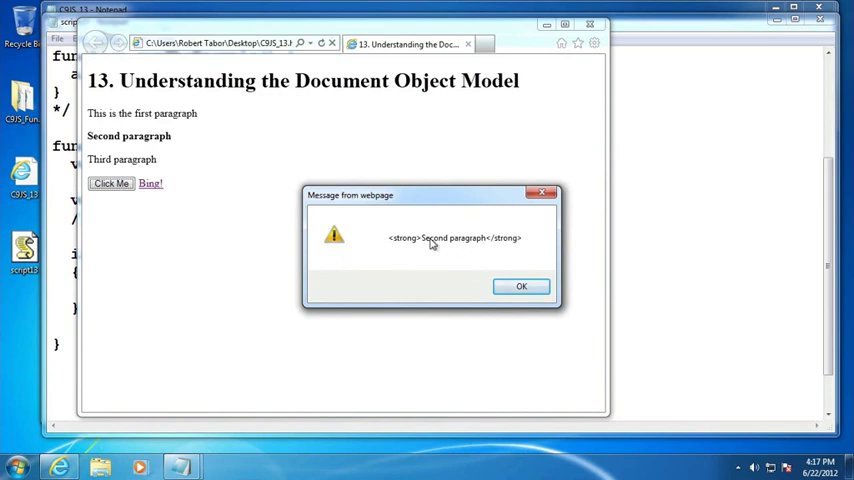
click(520, 286)
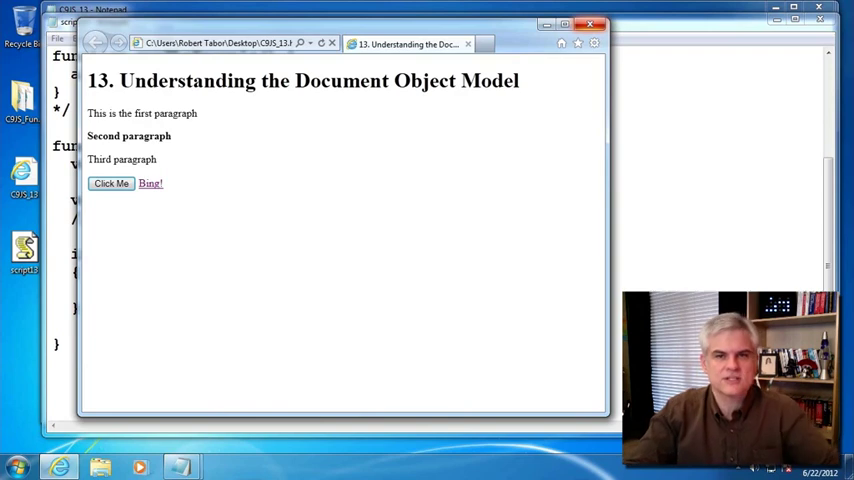
mouse_move(150, 158)
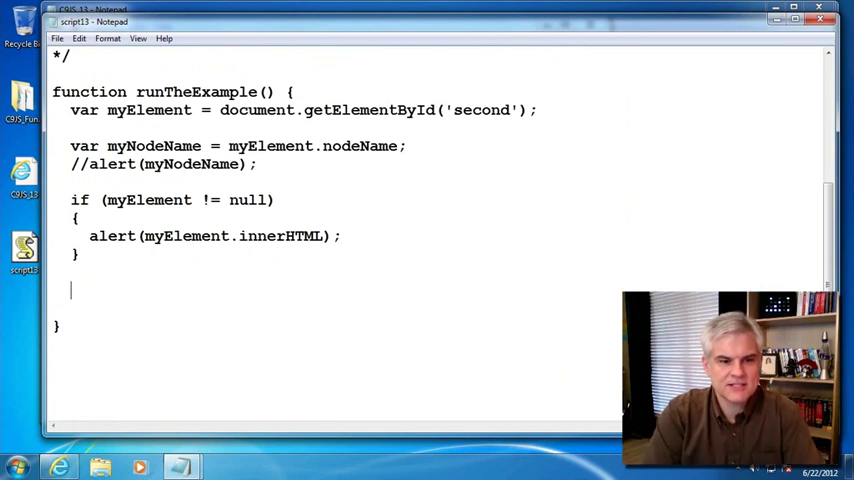
- Write document.getElementById('second').innerHTML = "See how I set the text here?";
text(docu)
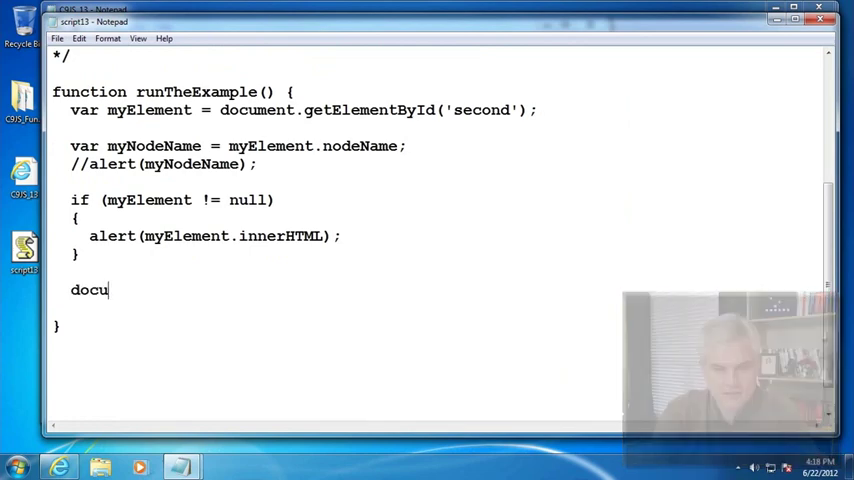
text(ment.getEle)
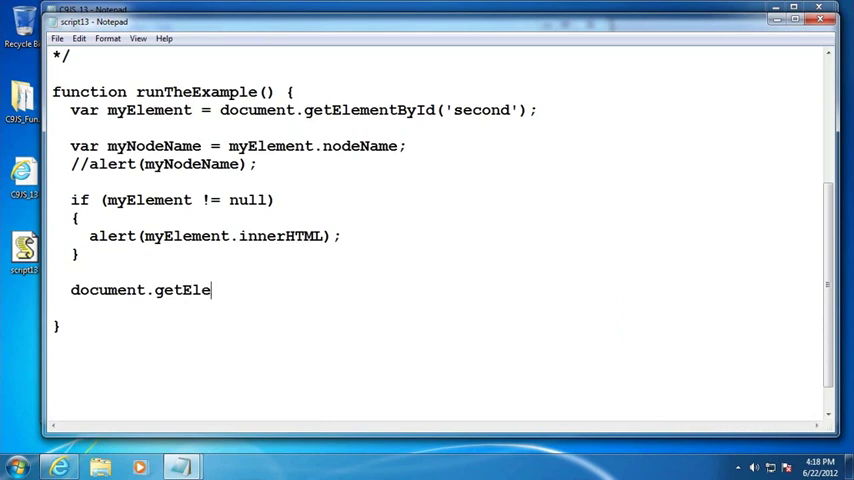
text(mentById()
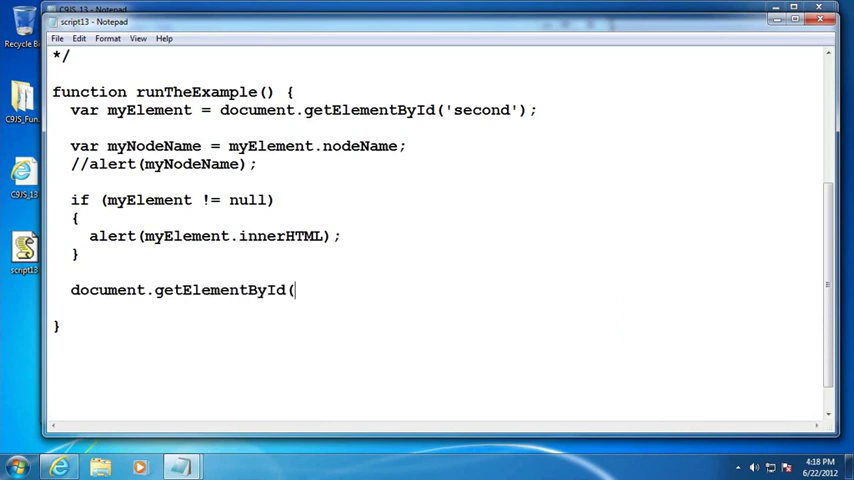
text('second'))
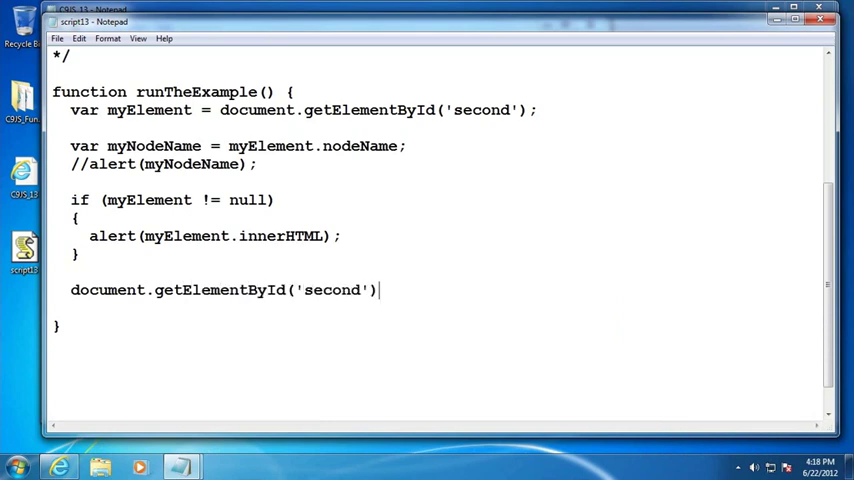
text(.innerHTML = "See how I set the)
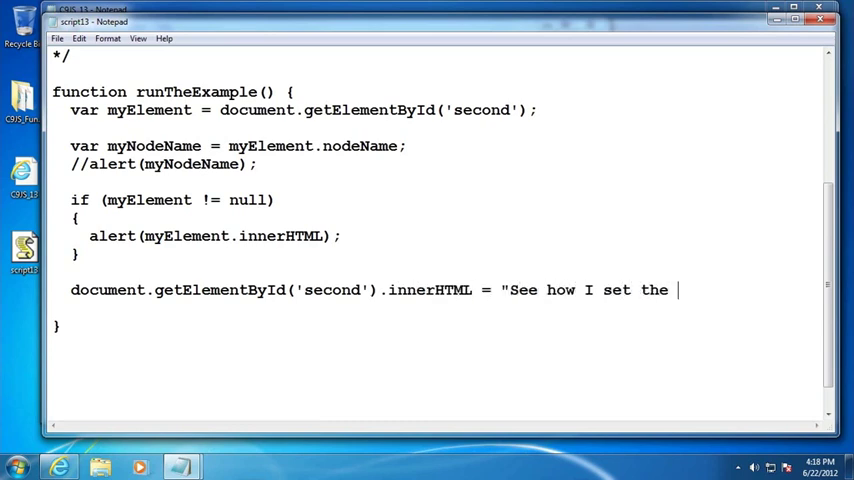
text(text here?";)
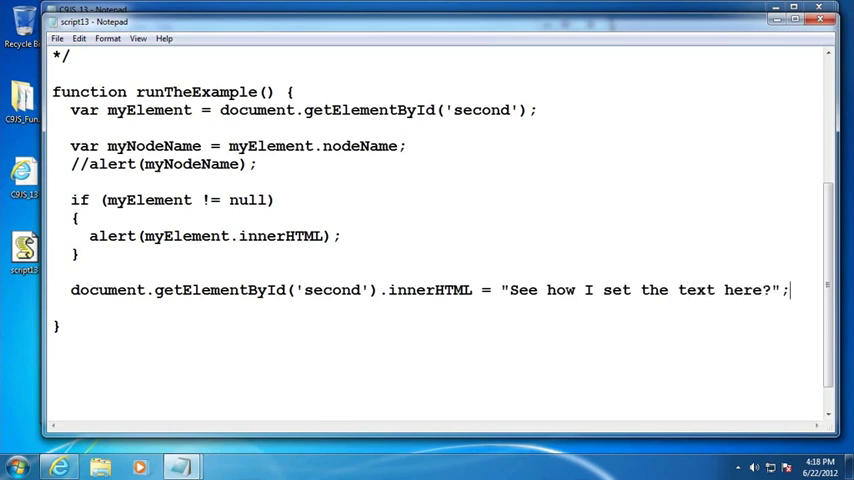
- Comment out the earlier code with /* and highlight the replacement string to point it out
drag(210, 236, 322, 236)
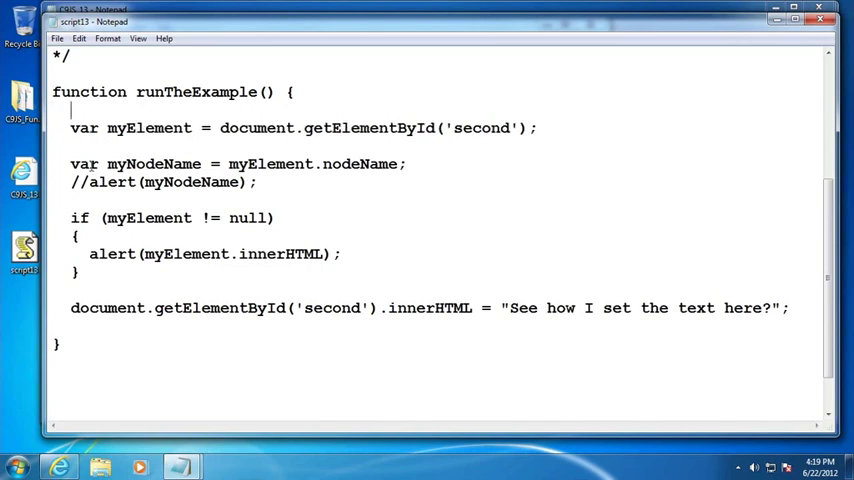
text(/*)
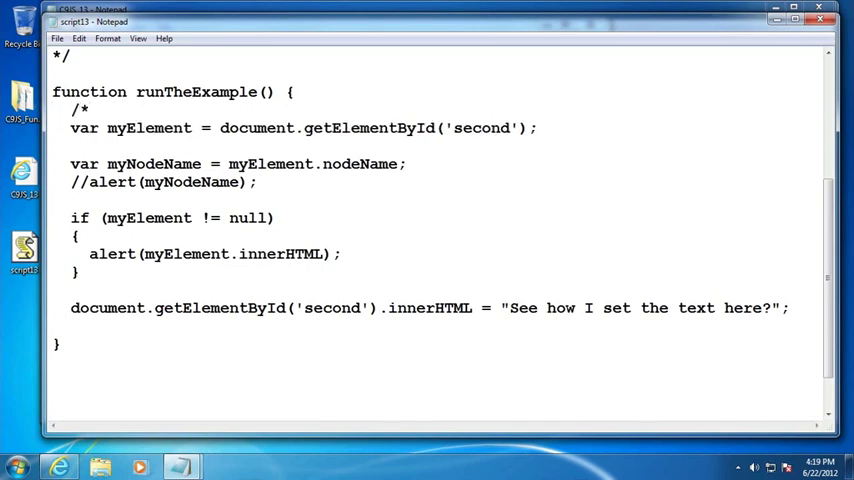
scroll(down, 3)
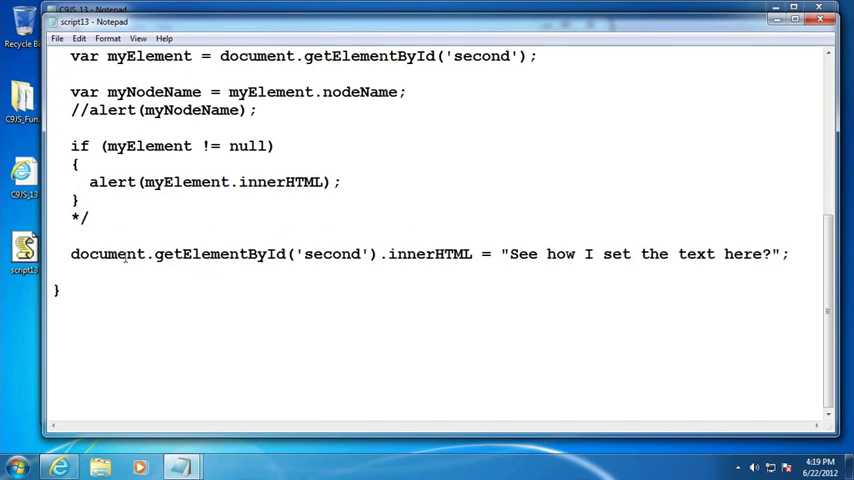
drag(504, 252, 604, 252)
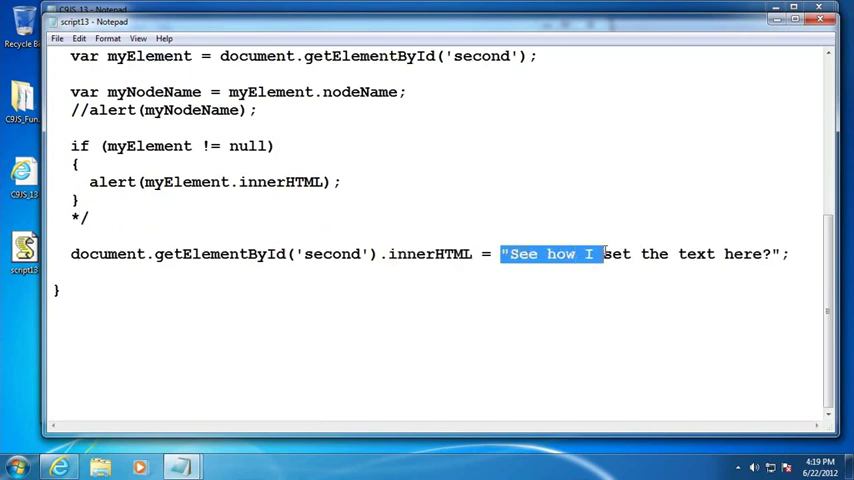
click(58, 38)
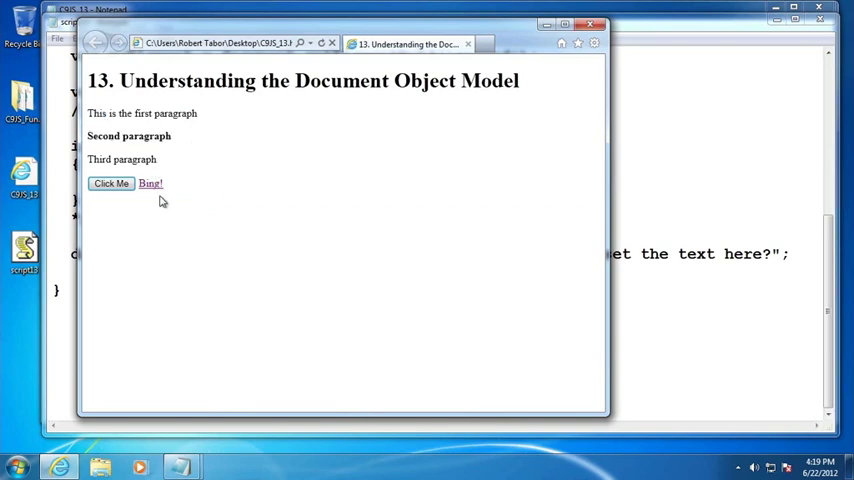
- Bring up the CS_13 page in Internet Explorer to check the script's effect
click(110, 184)
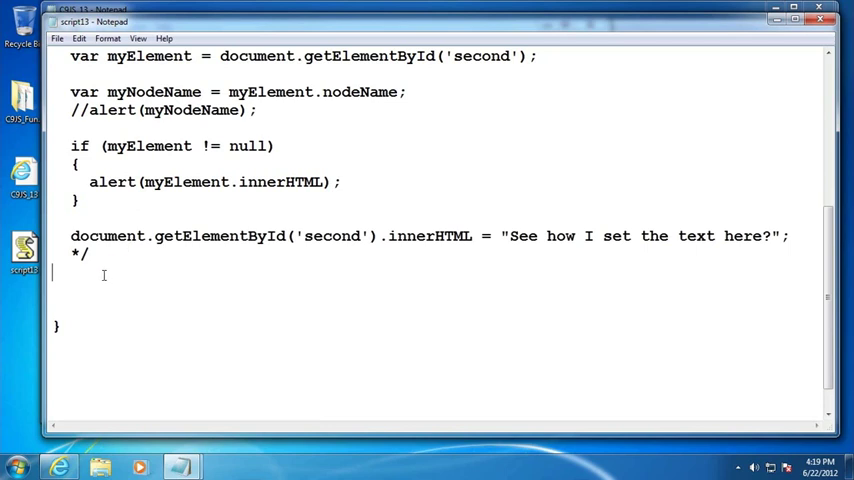
- Write var listOfParagraphs = document.getElementsByTagName('p');
scroll(down, 3)
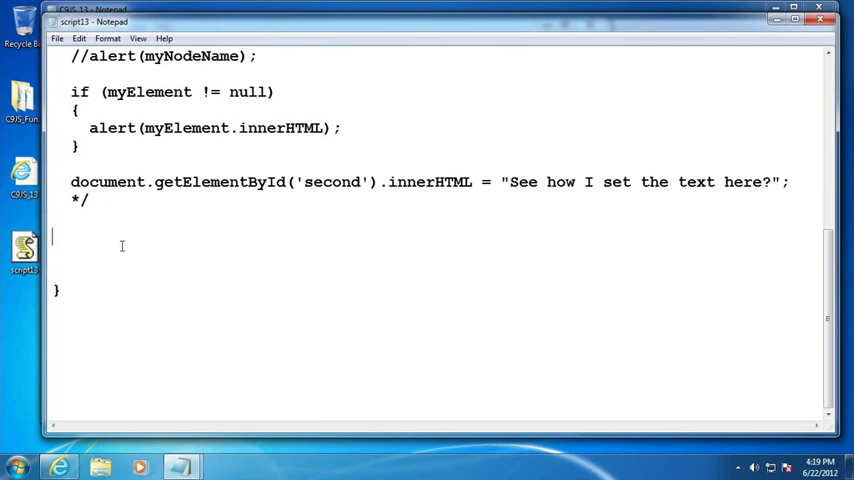
scroll(down, 3)
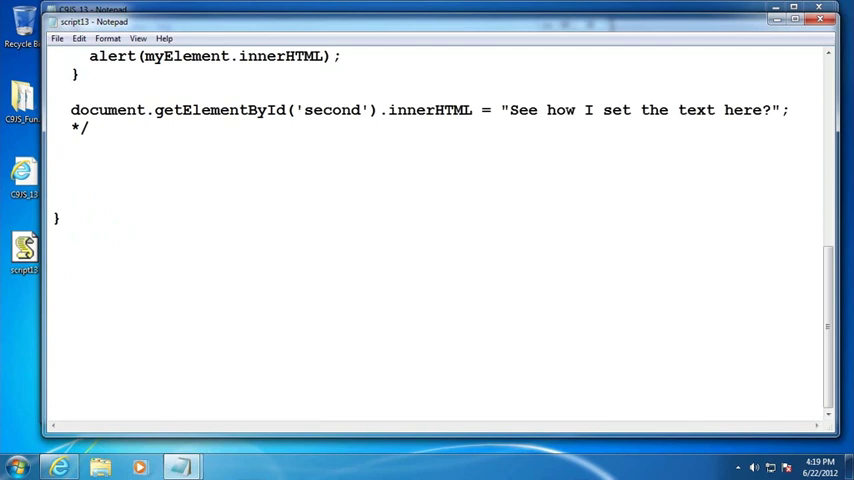
text(var list)
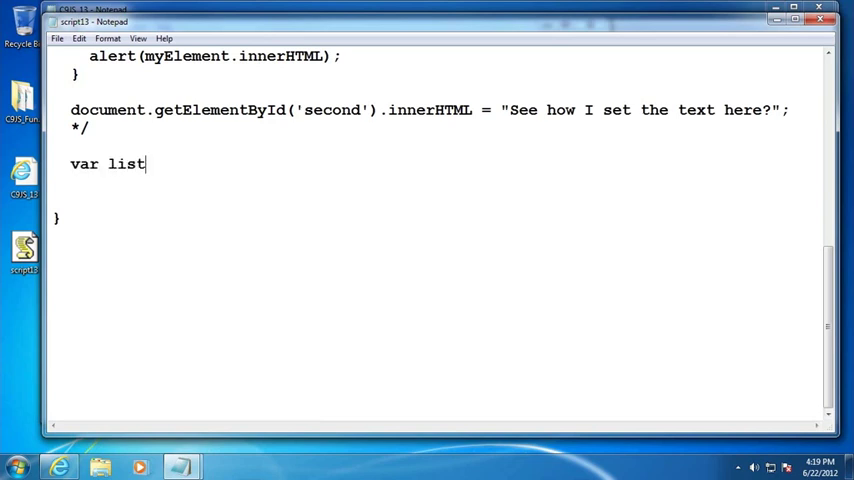
text(OfParagrap)
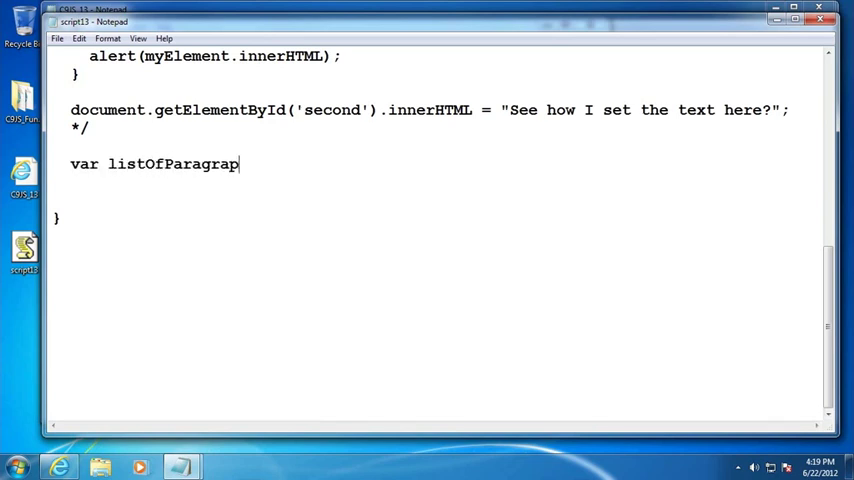
text(hs = docu)
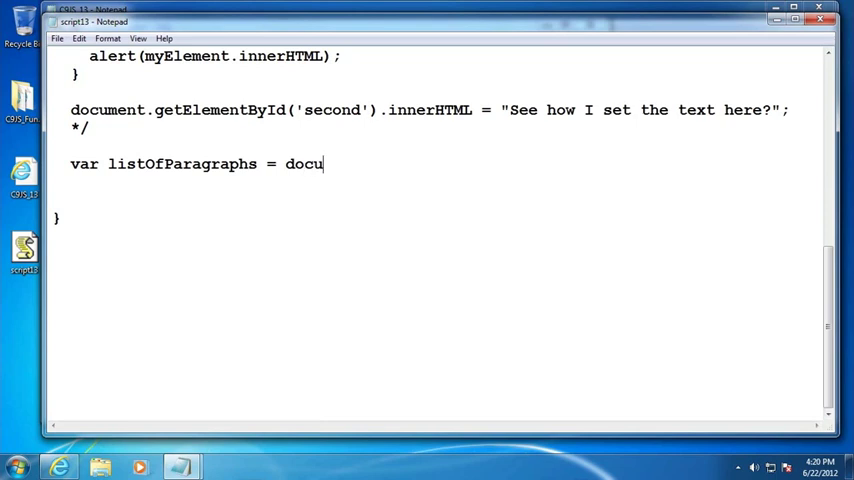
text(ment.getElementsByTagN)
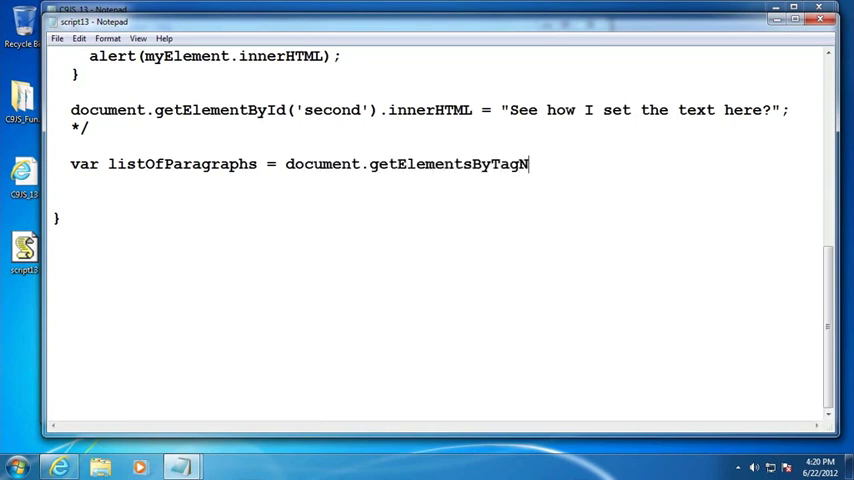
text(ame('p'))
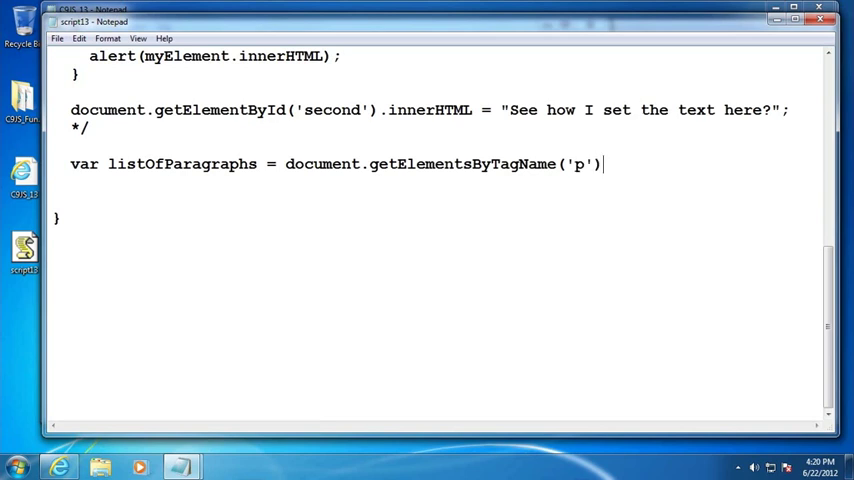
text(;)
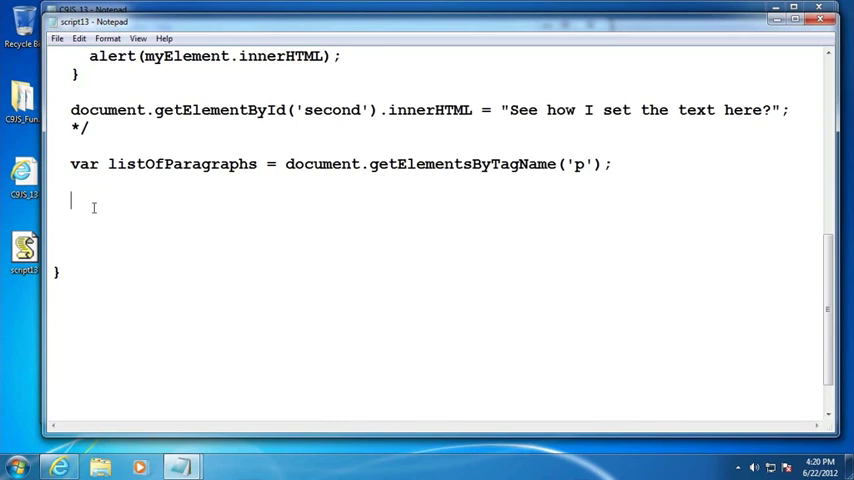
- Add alert(listOfParagraphs.length); below it
text(alert()
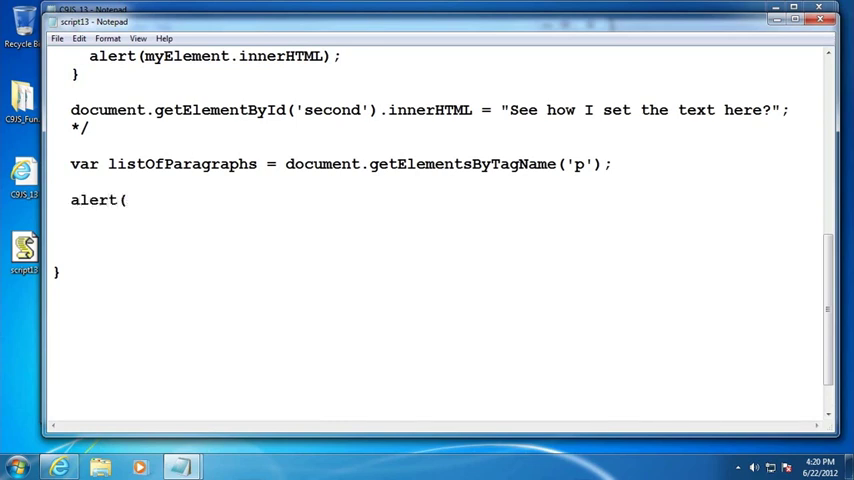
text(listOfPAragrp)
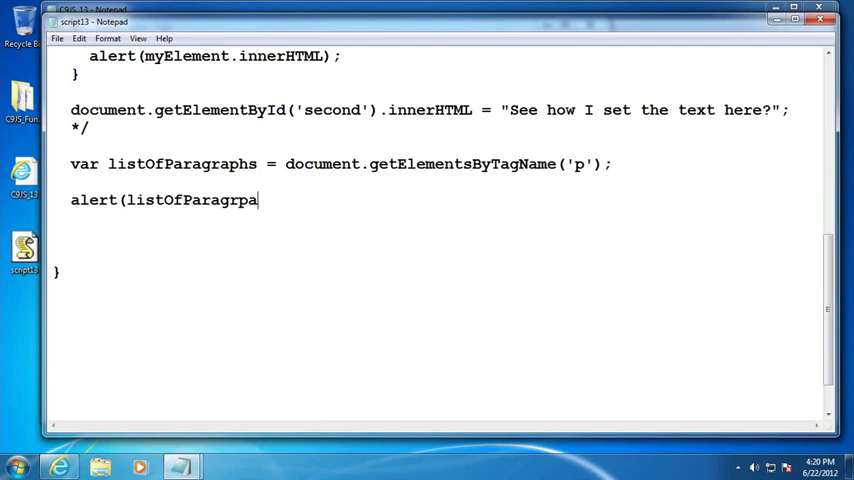
text(aphs)
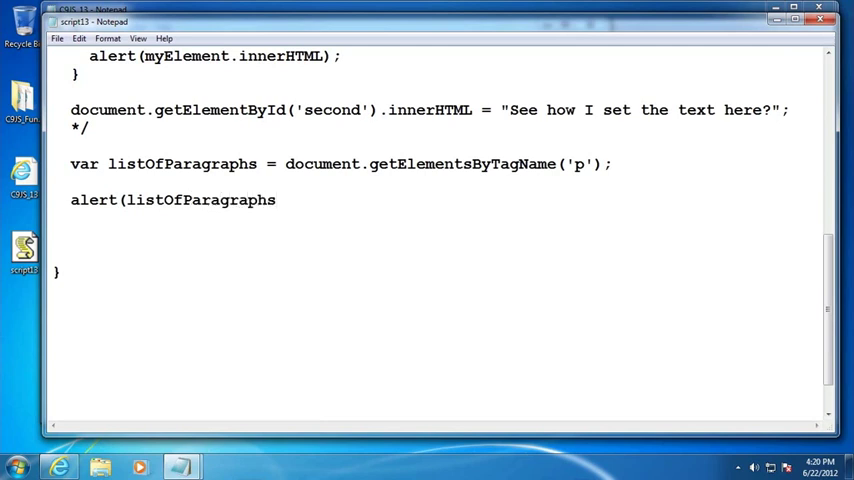
text(.length))
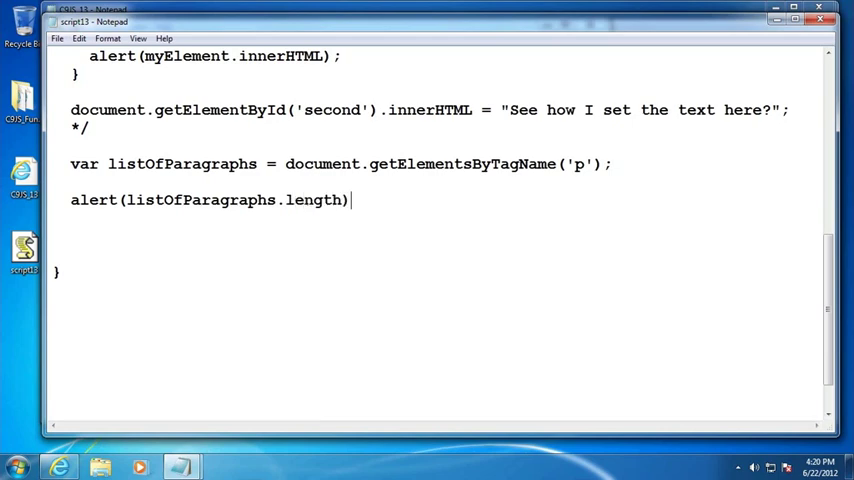
- Reload the page in Internet Explorer, run Click Me and dismiss the alert reporting 3 paragraphs
click(58, 38)
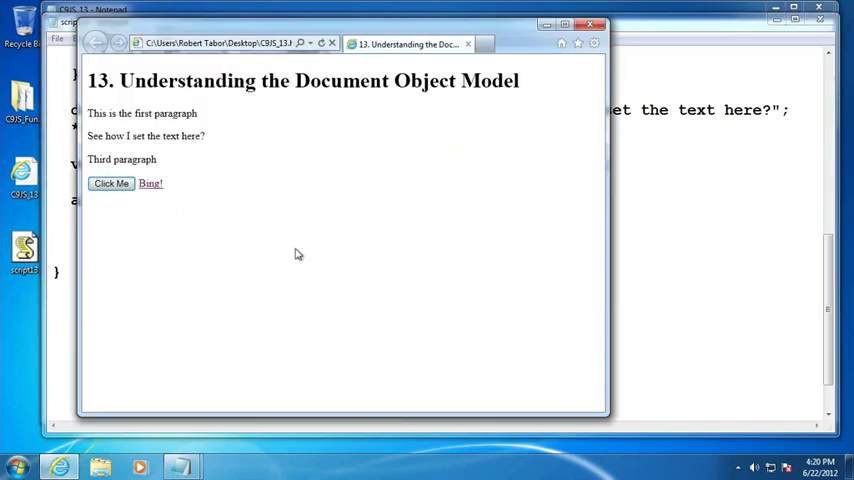
click(112, 184)
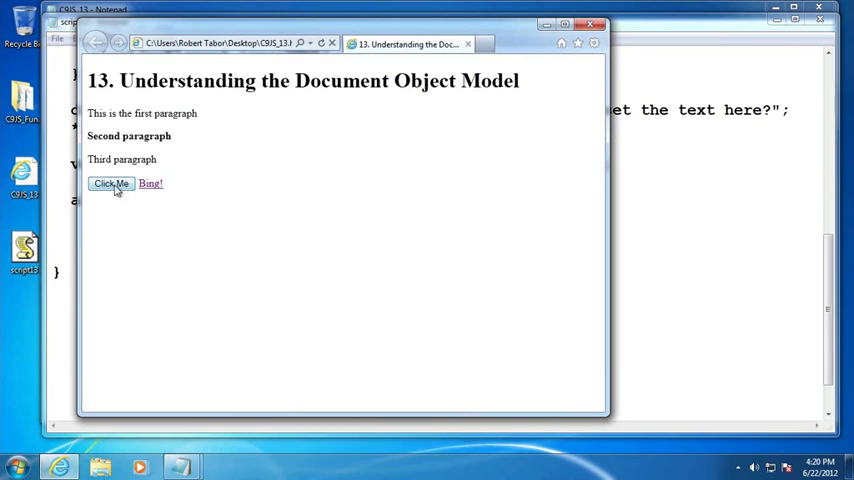
click(112, 184)
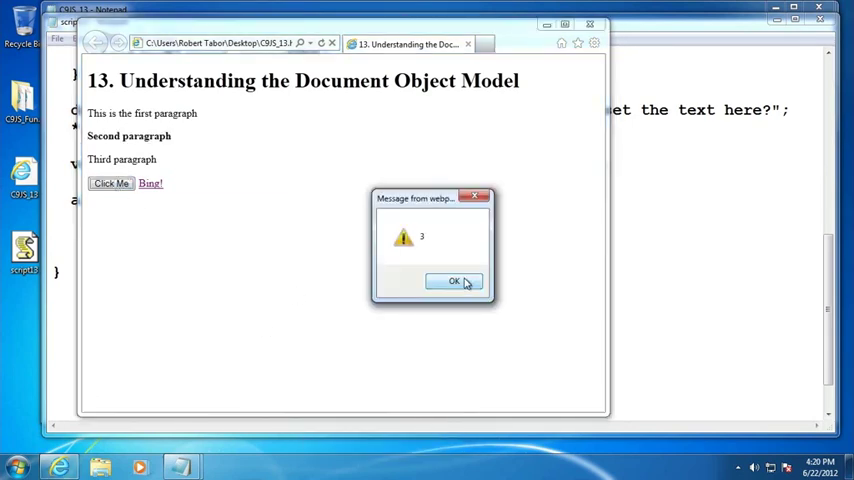
click(454, 280)
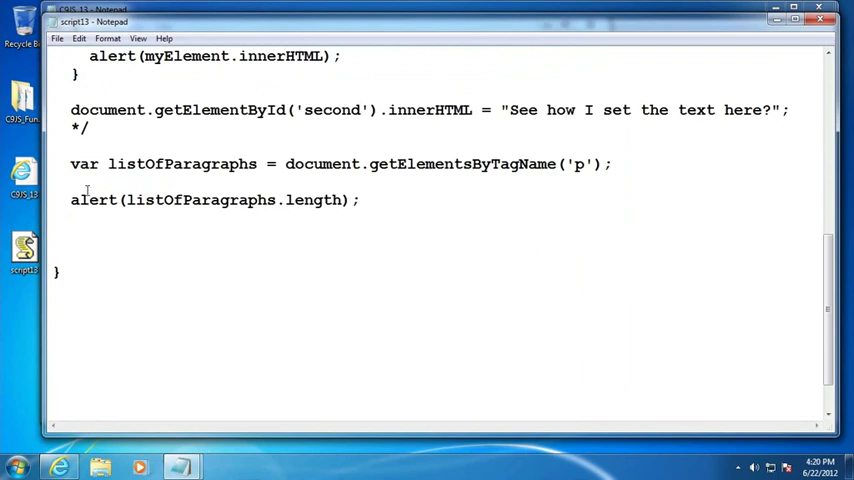
- Comment out the count alert and declare var secondParagraph = listOfParagraphs[1];
text(//)
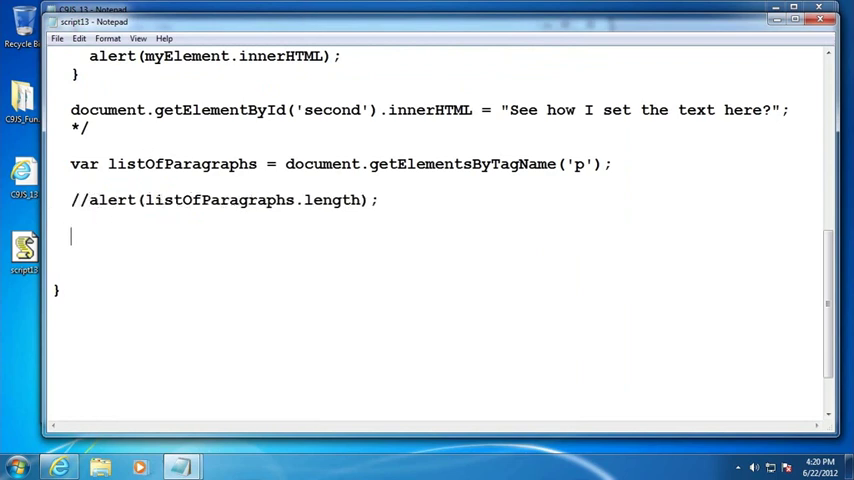
text(var sec)
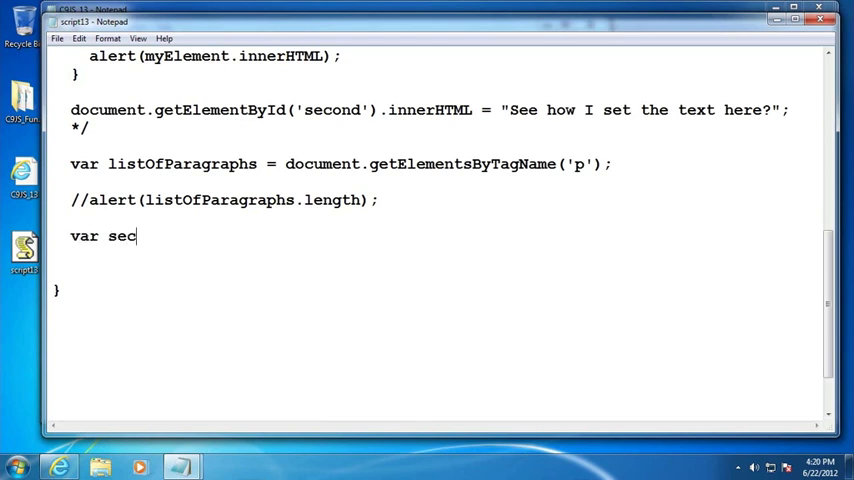
text(ondParagraph =)
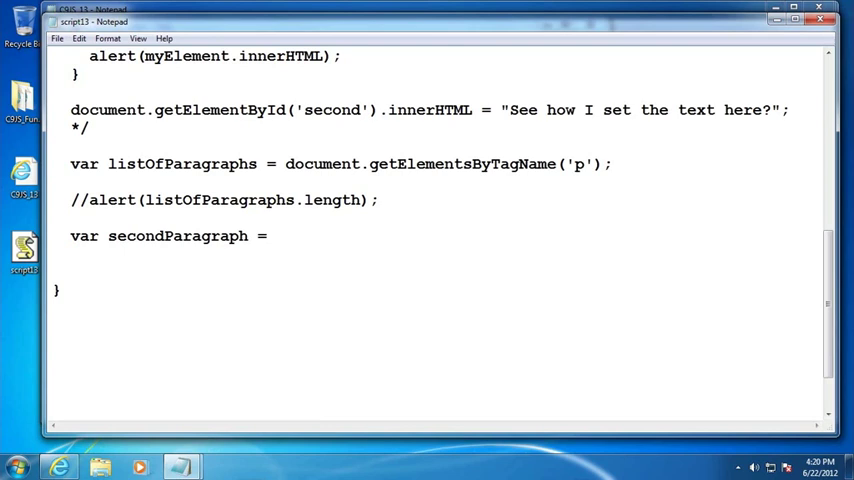
text(listO)
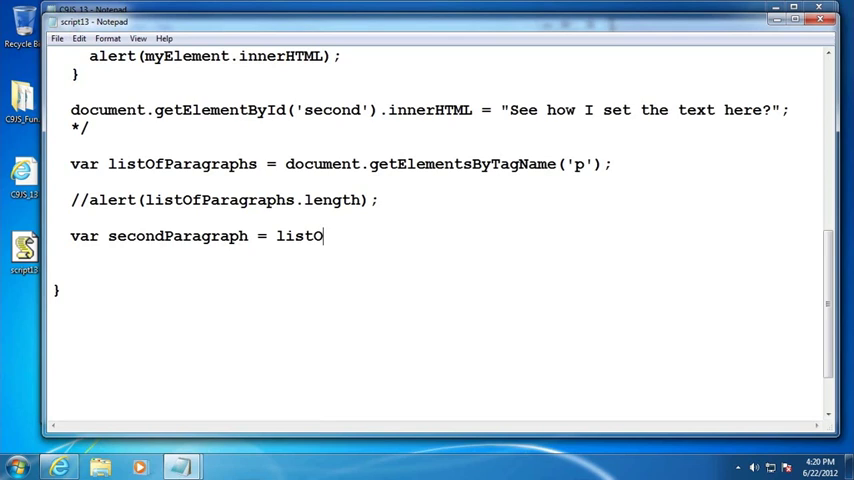
text(fParagr)
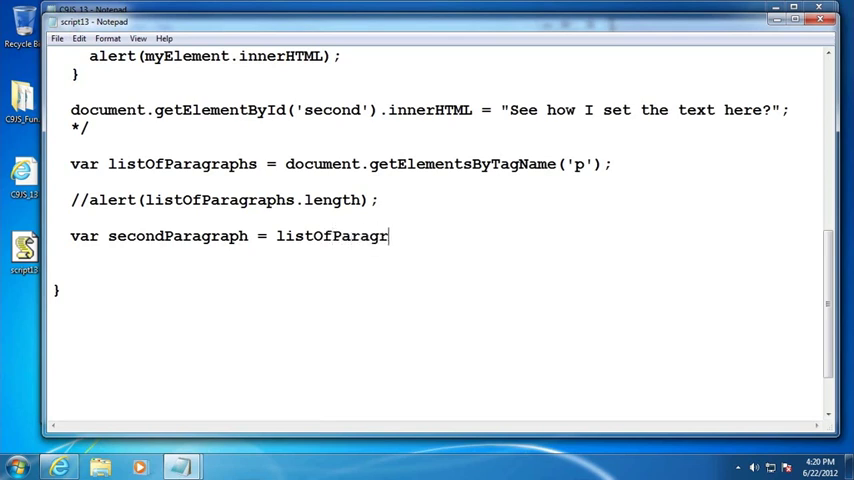
text(aphs)
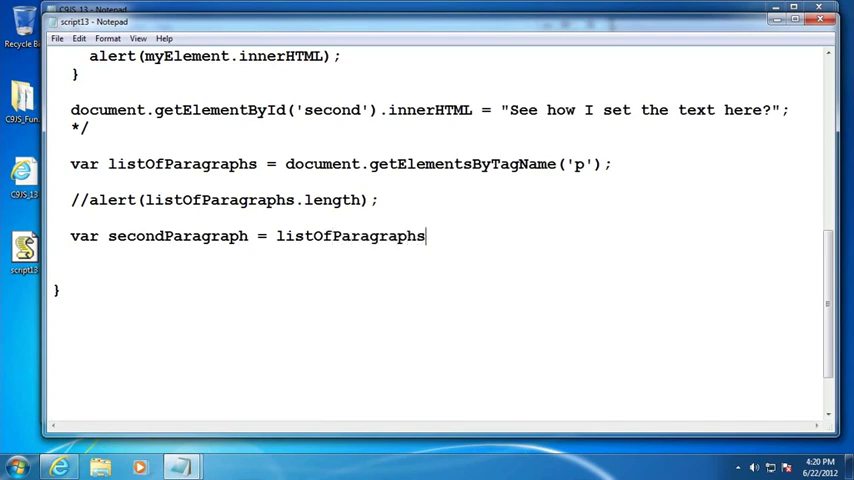
text([)
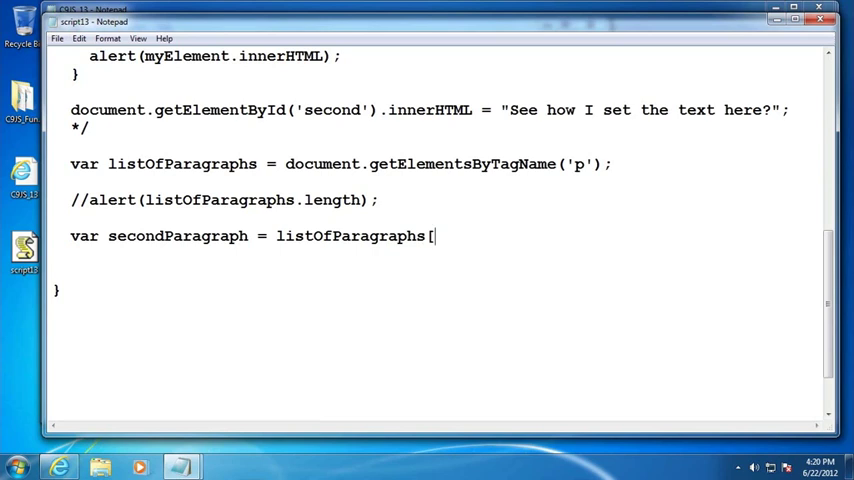
text(1)
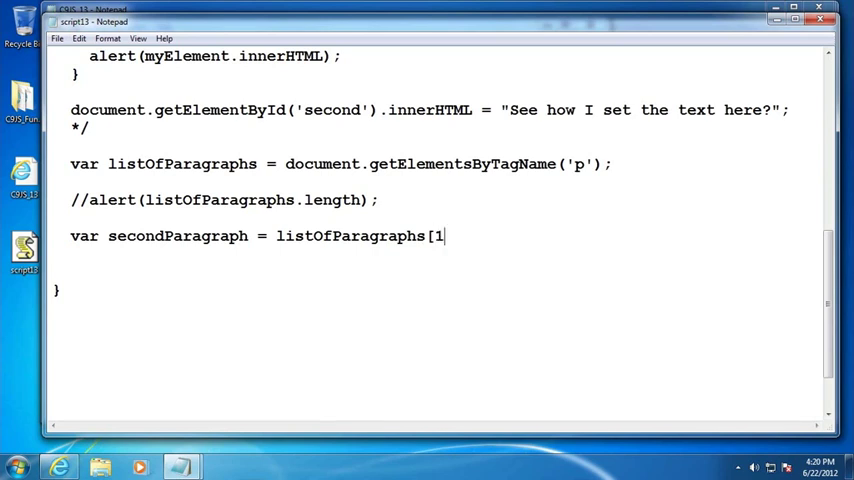
text(];)
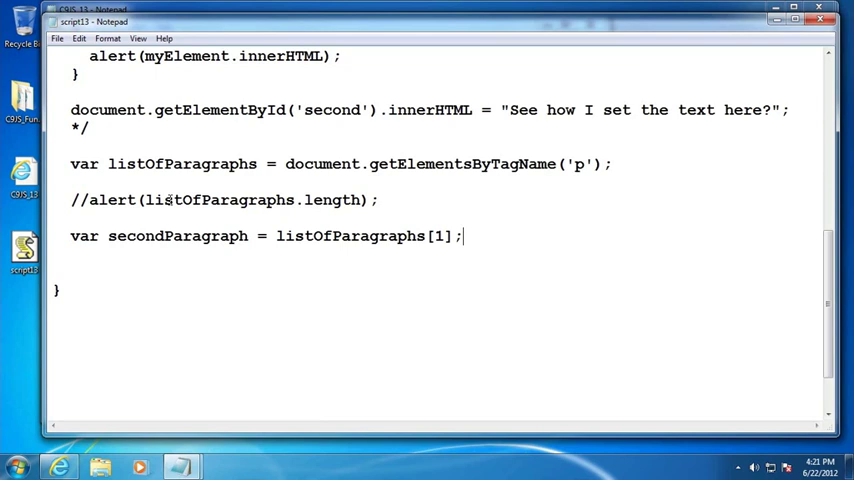
- Add alert(secondParagraph.innerHTML);
text(alert)
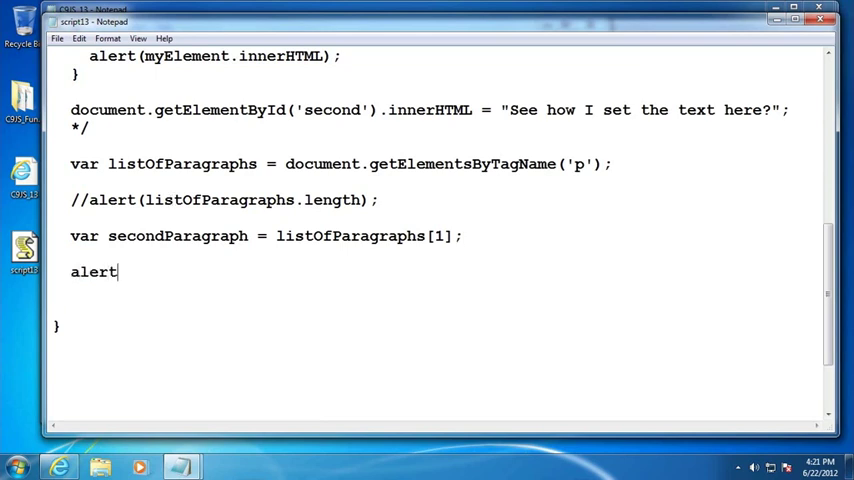
text((secondP)
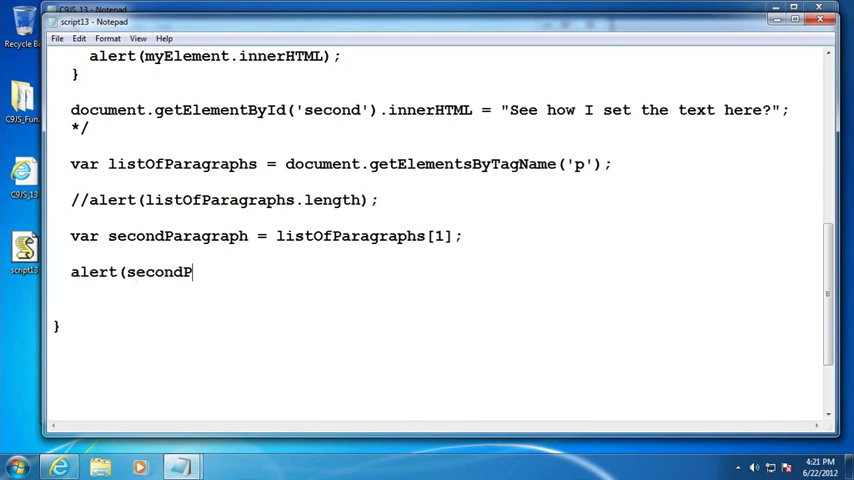
text(aragrp)
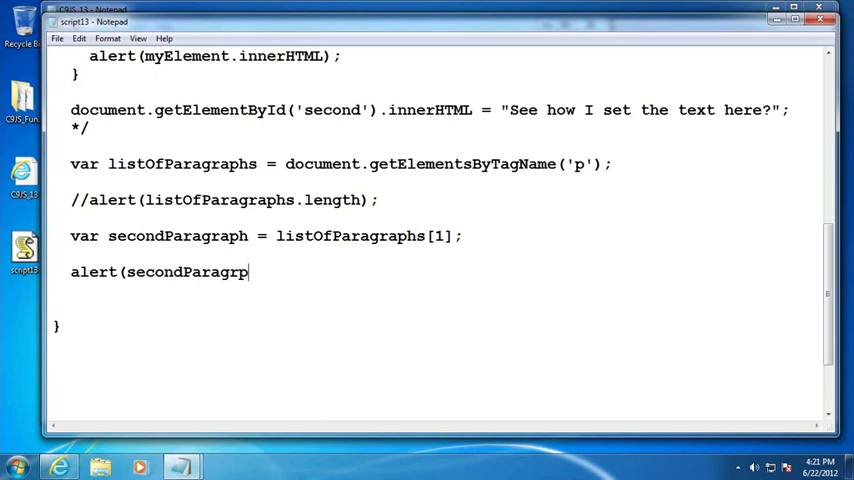
text(aph.inner)
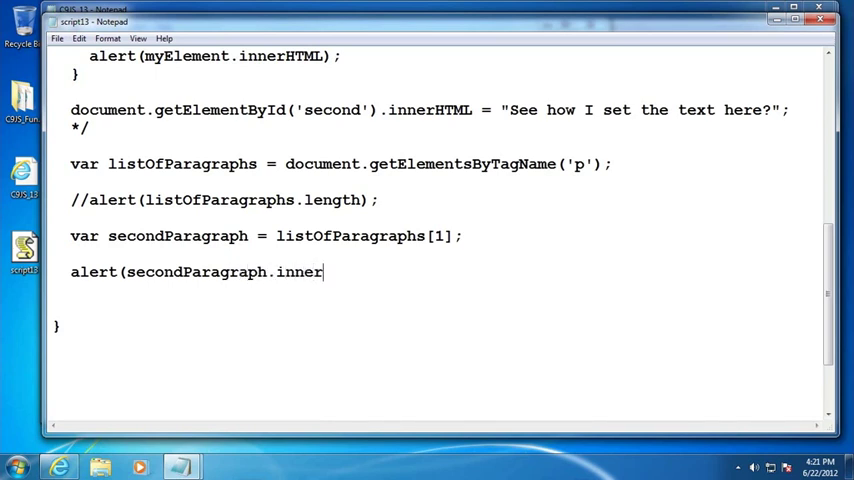
text(HTML);)
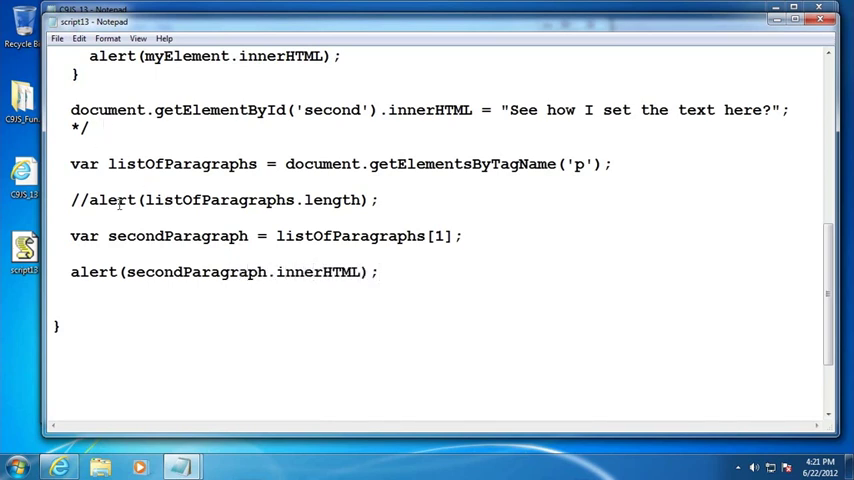
- Reload the page in Internet Explorer and dismiss the alert showing <strong>Second paragraph</strong>
click(58, 38)
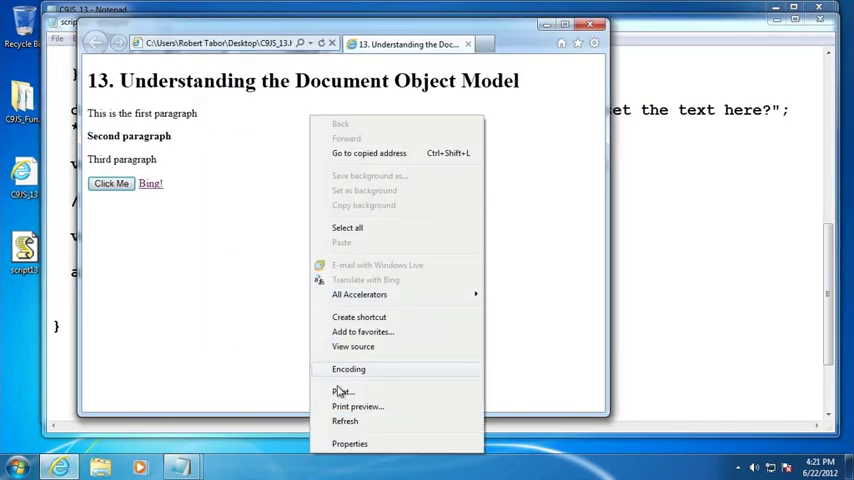
click(112, 184)
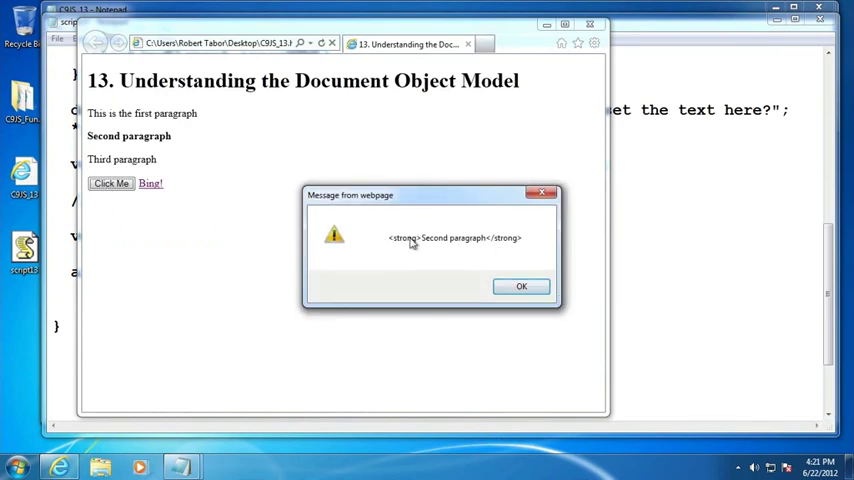
click(520, 286)
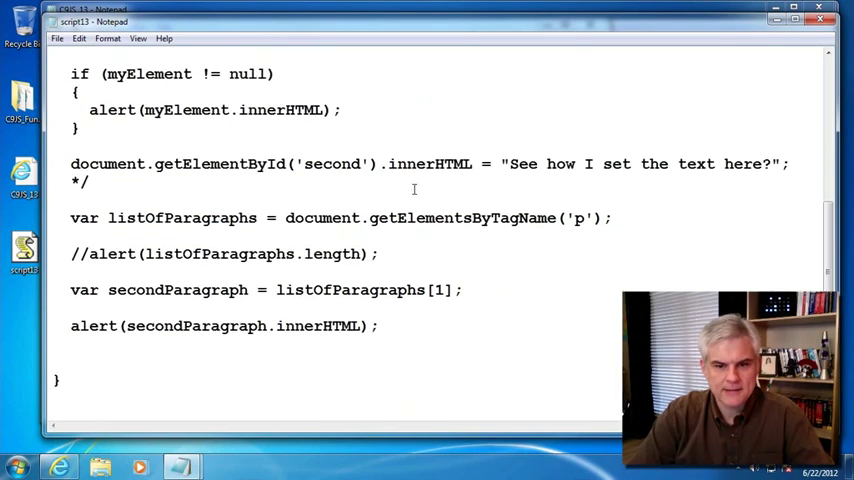
- Place the cursor above the listOfParagraphs line to start a block comment there
double_click(458, 164)
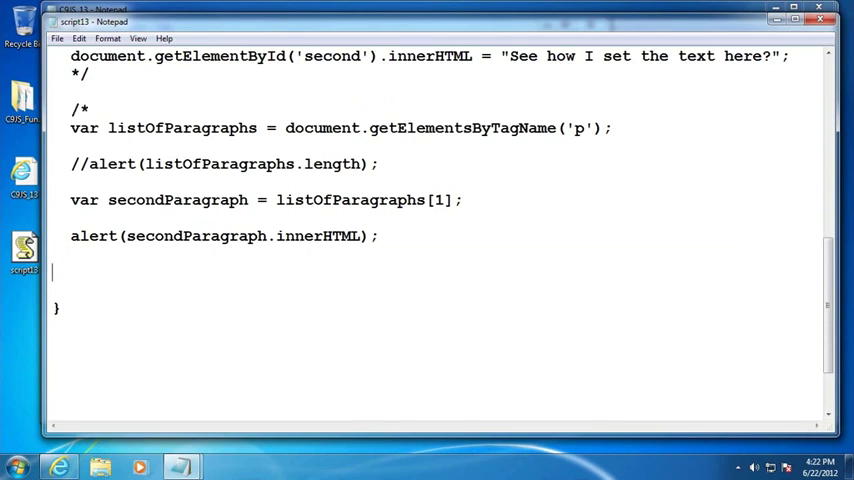
- Close the comment with */ and add myElement = document.getElementById('second');
text(*/)
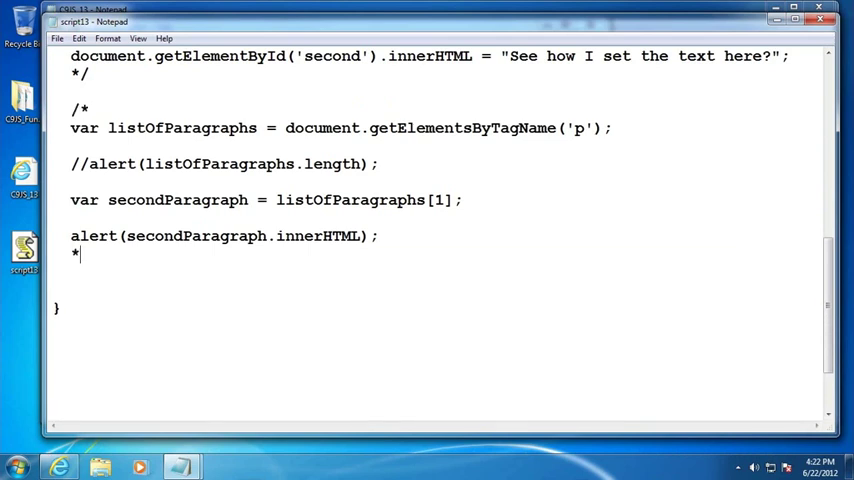
text(m)
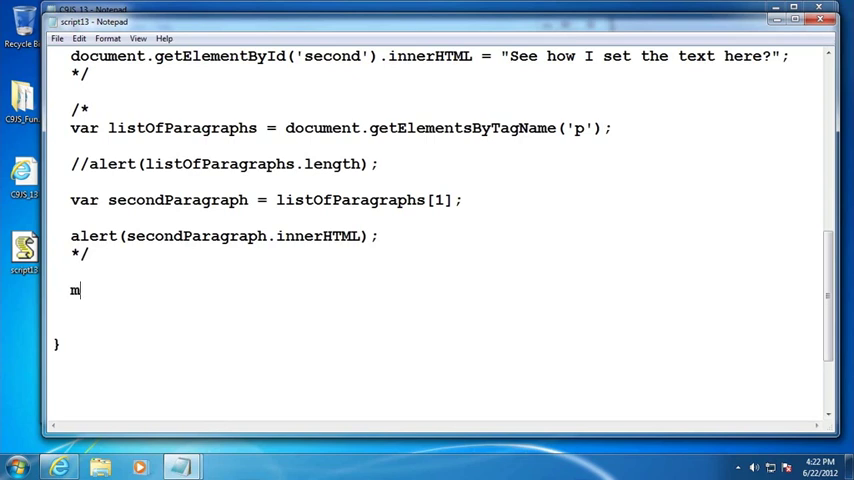
text(yElement = document.getElementById()
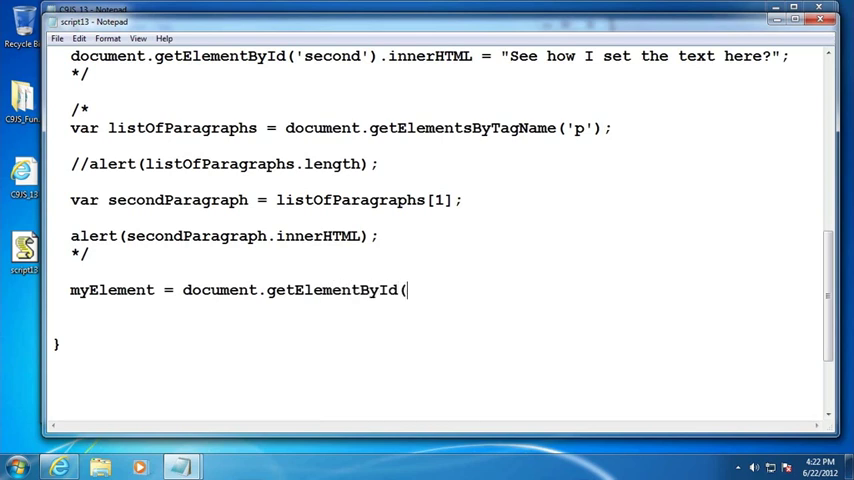
text('second'))
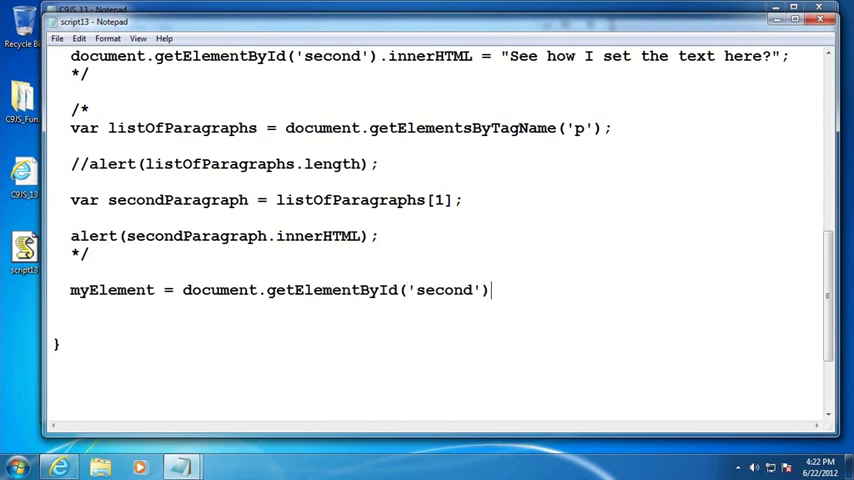
text(;)
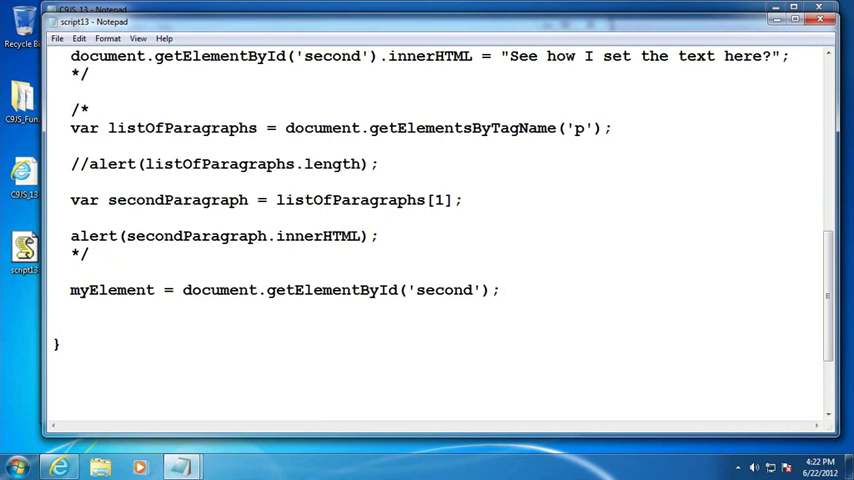
- Begin alert(myElement.parentNode.nodeName below it
scroll(down, 3)
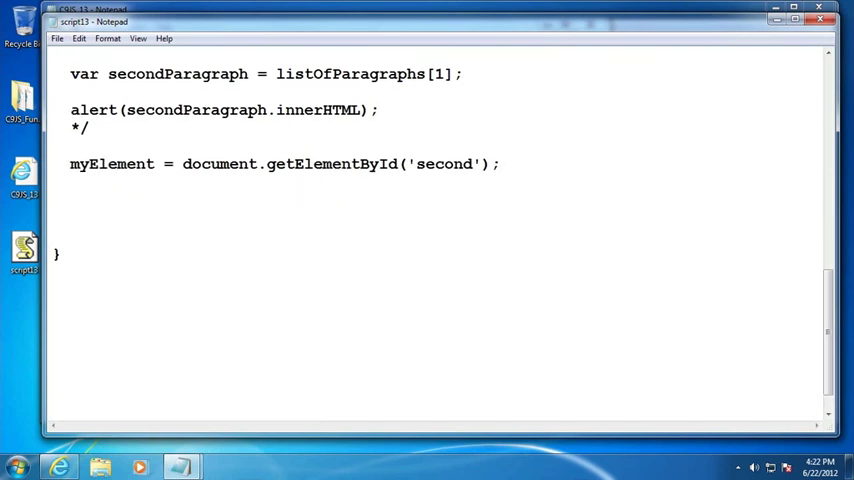
text(ale)
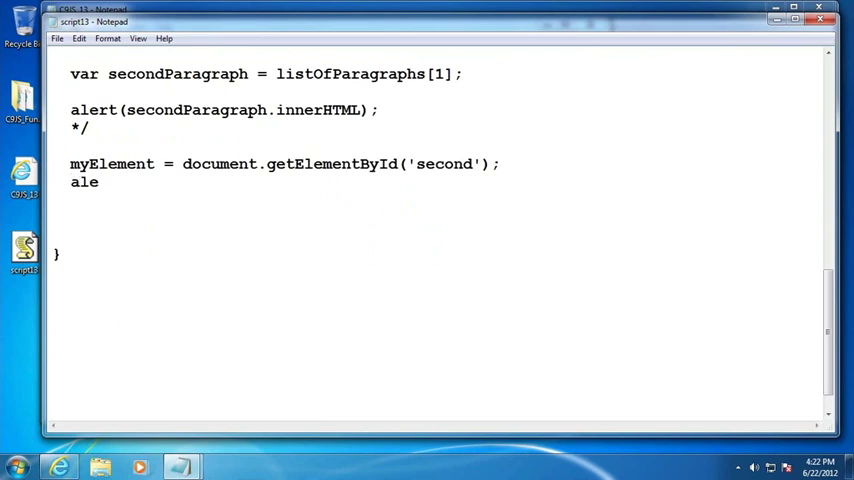
text(rt()
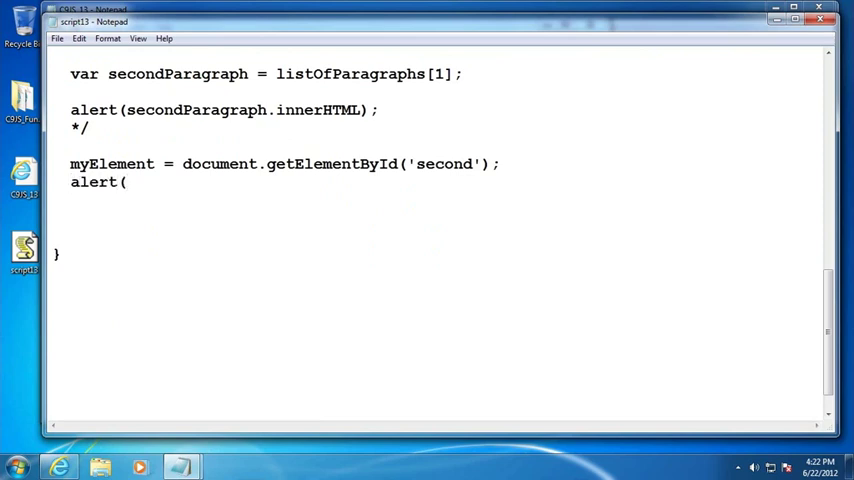
text(myEle,e)
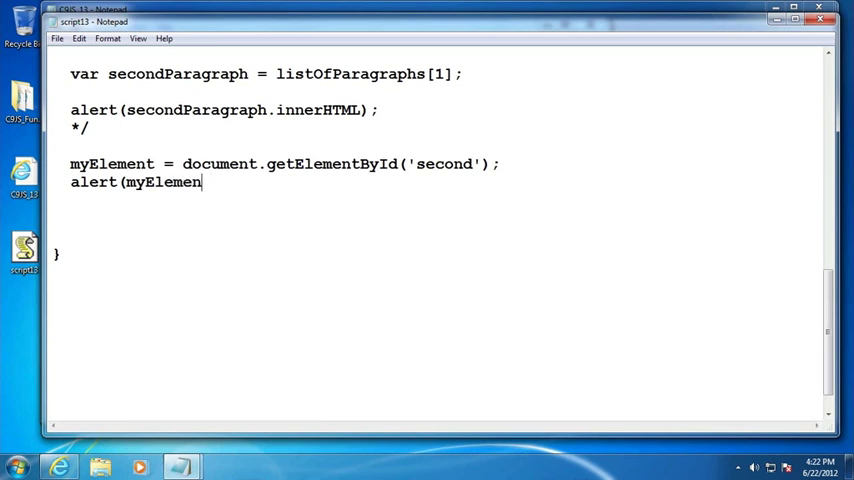
text(t.pra)
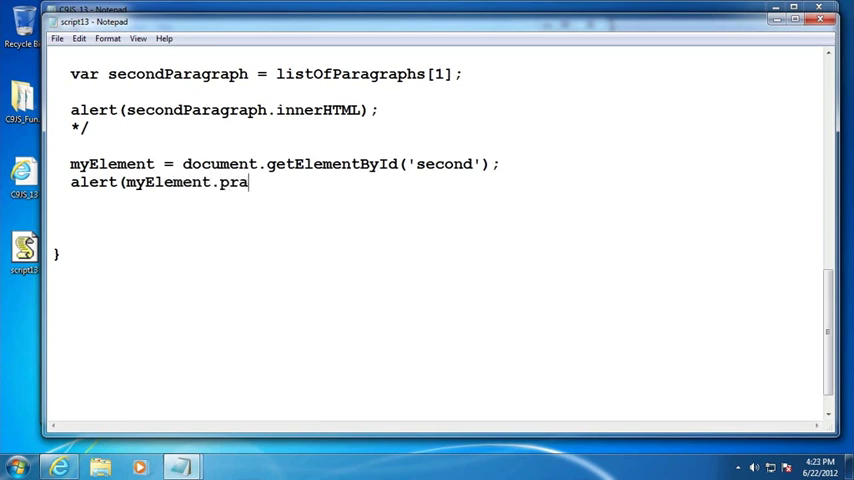
text(rentNode)
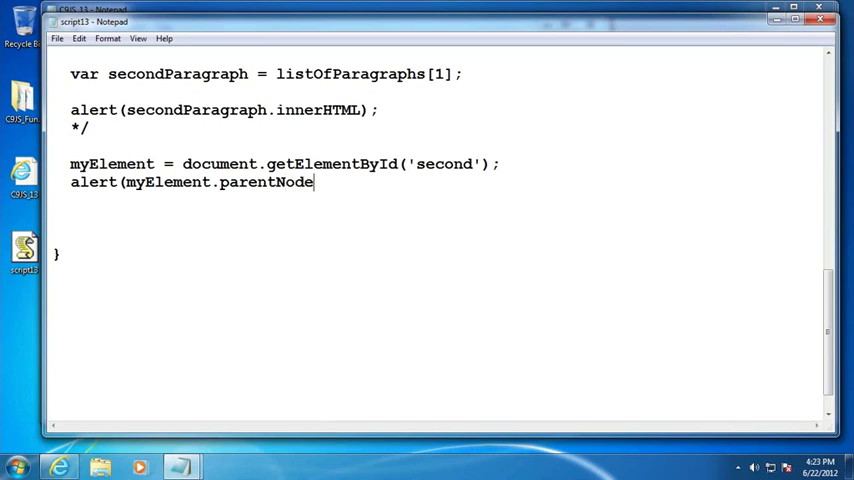
text(.no)
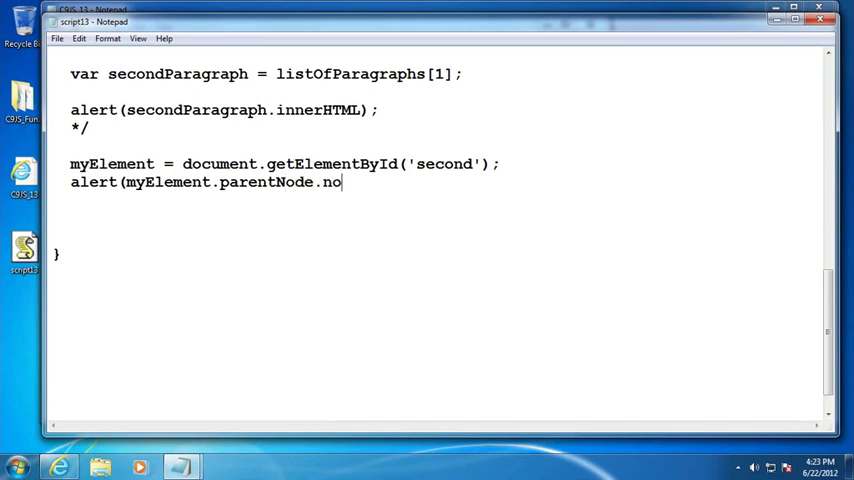
text(de)
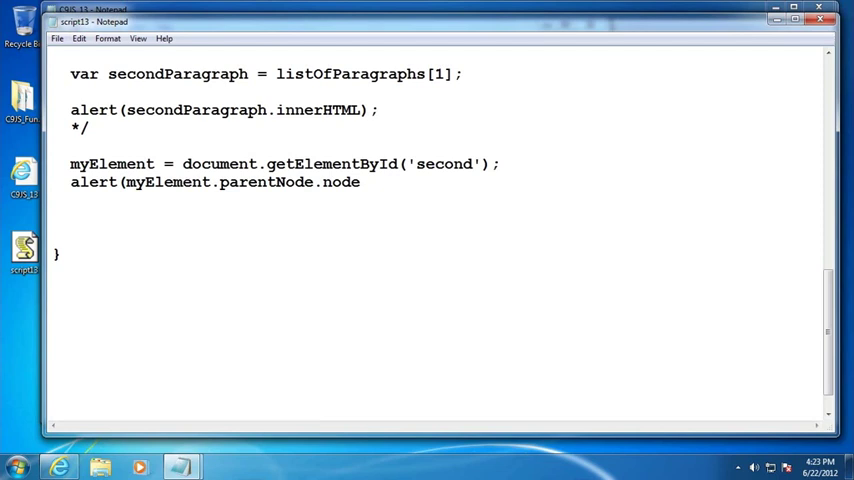
- Finish the nodeName alert, run the page in Internet Explorer and dismiss the DIV parent node message
text(Name))
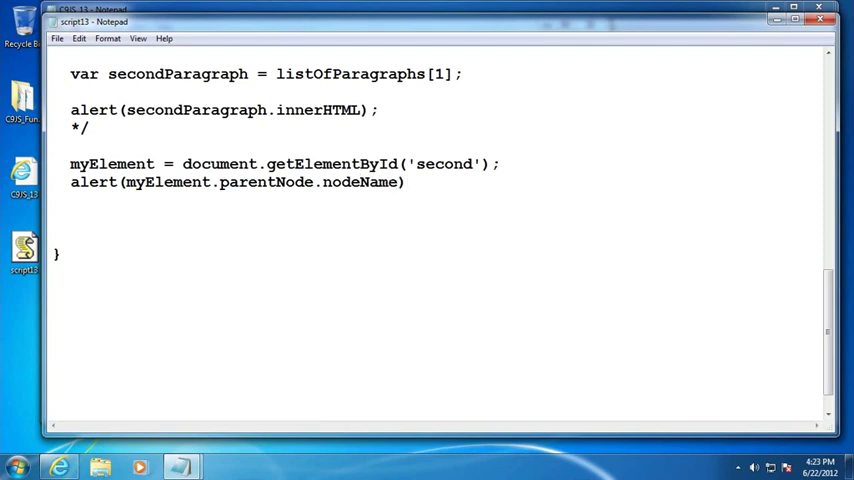
click(58, 38)
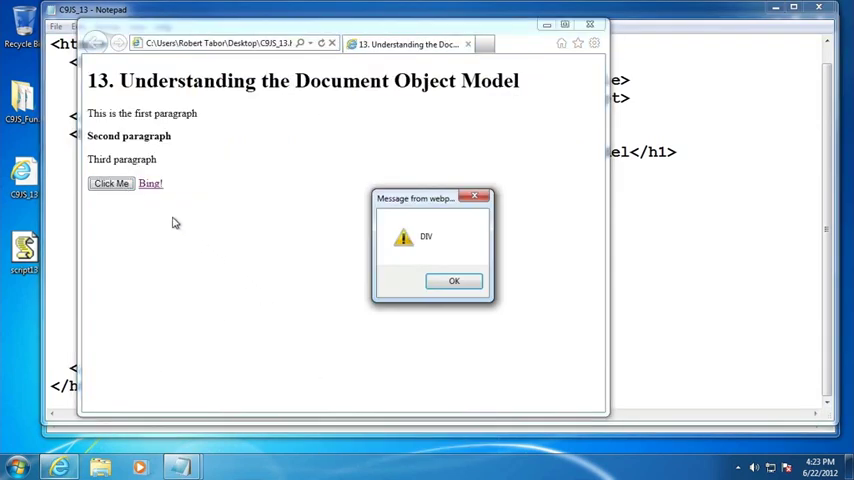
click(454, 280)
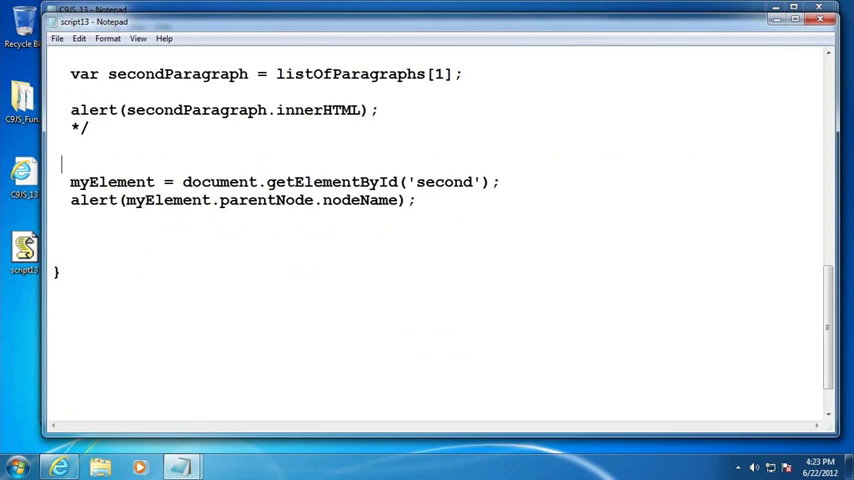
- Open a /* comment and write myElement.childNodes[0]; correcting a mistyped property
text(/*)
click(440, 254)
text(*/)
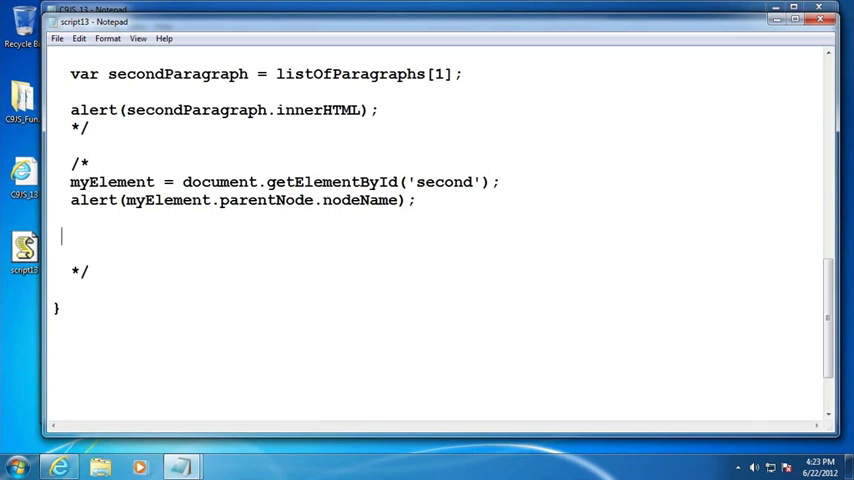
text(myE)
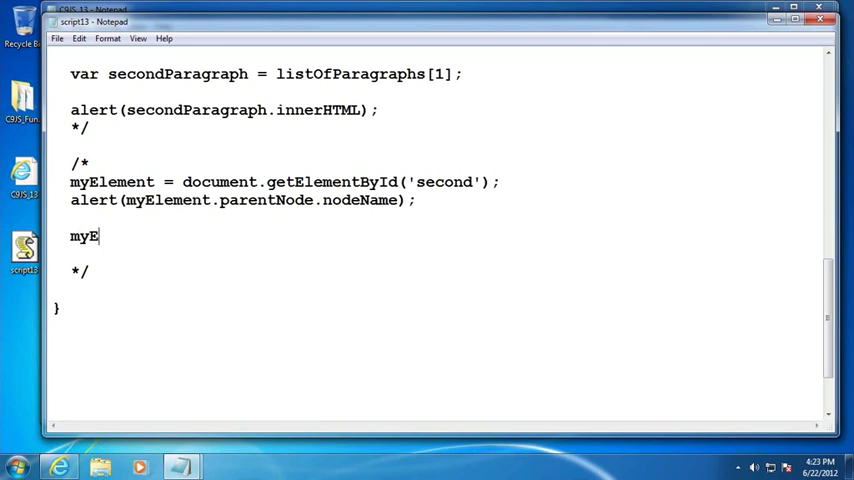
text(lement.ch)
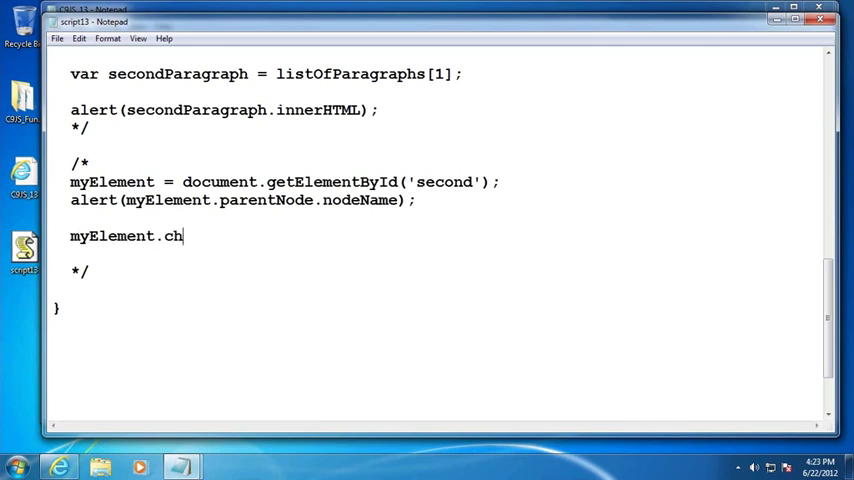
text(ildNode)
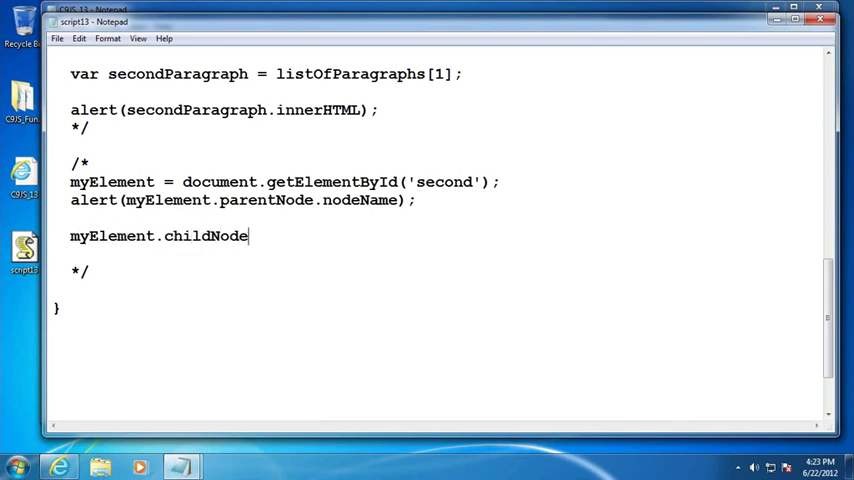
text(s[])
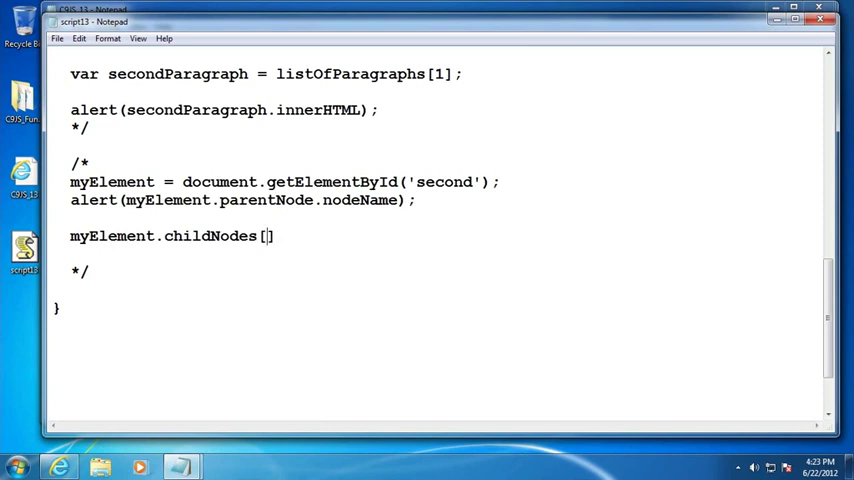
text(0)
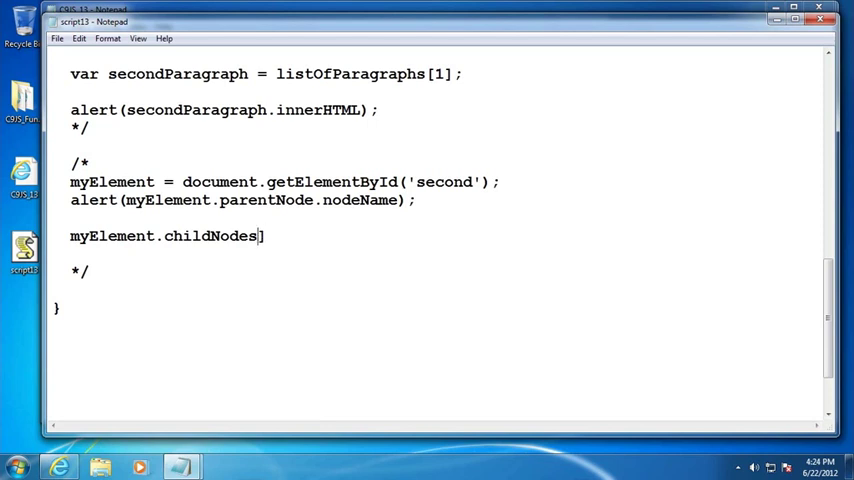
text(])
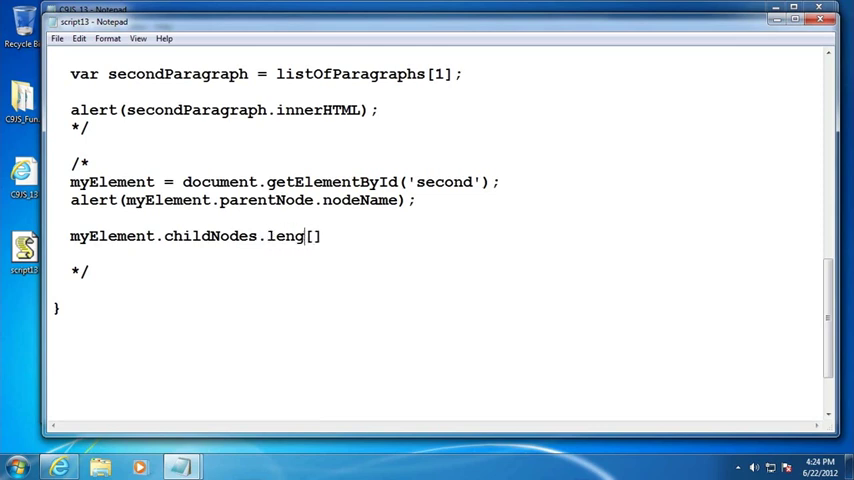
text(th)
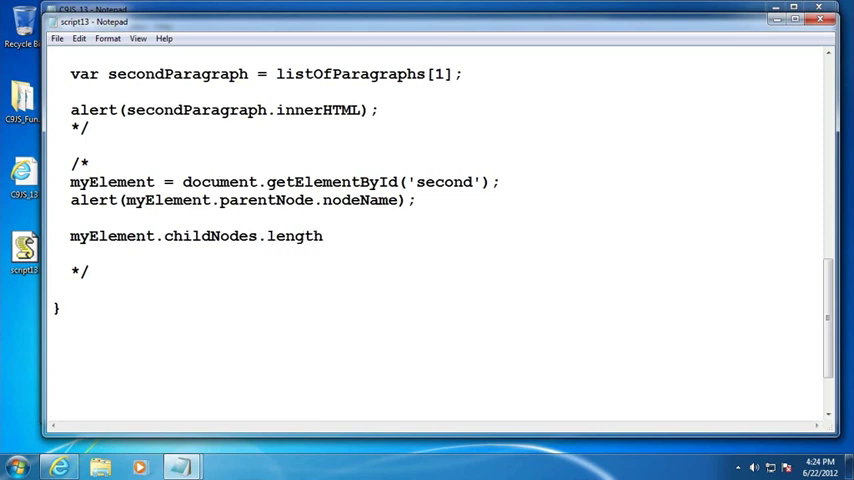
key(BackSpace)
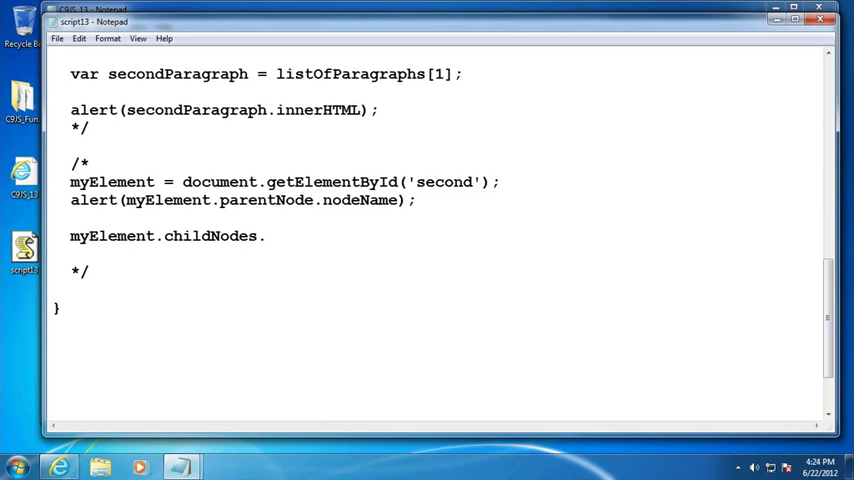
key(Backspace)
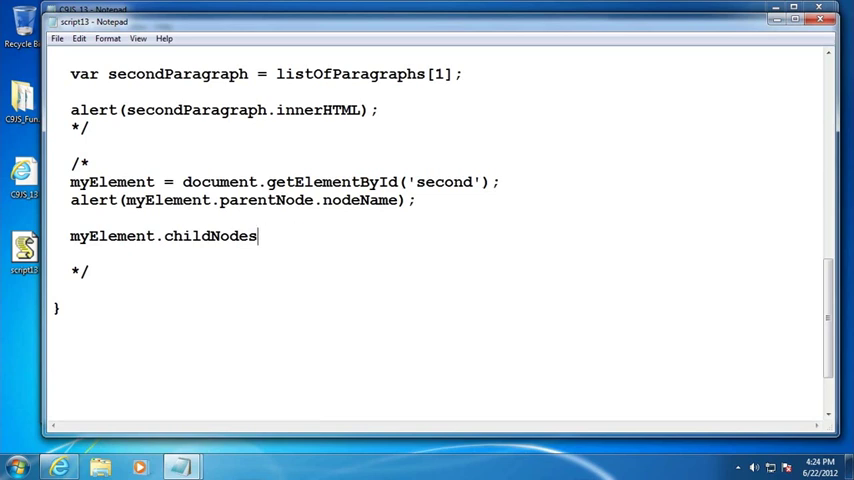
text([0];)
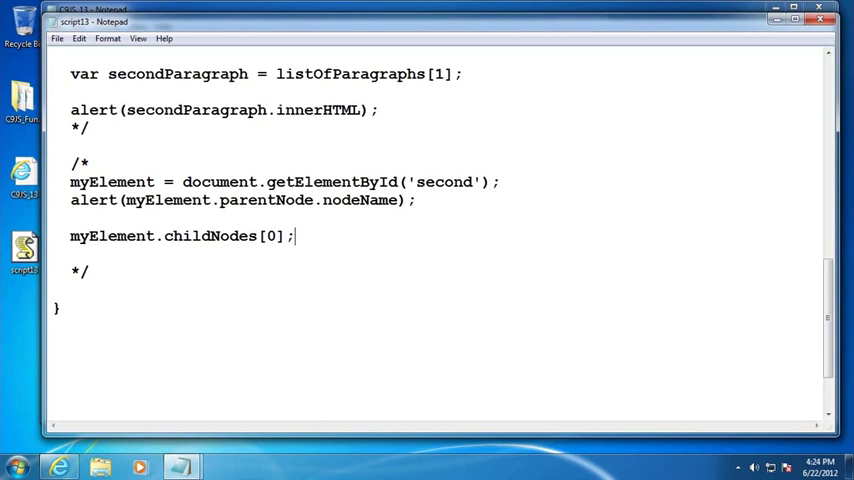
- Add myElement.firstChild; and myElement.lastChild; lines
text(myEle)
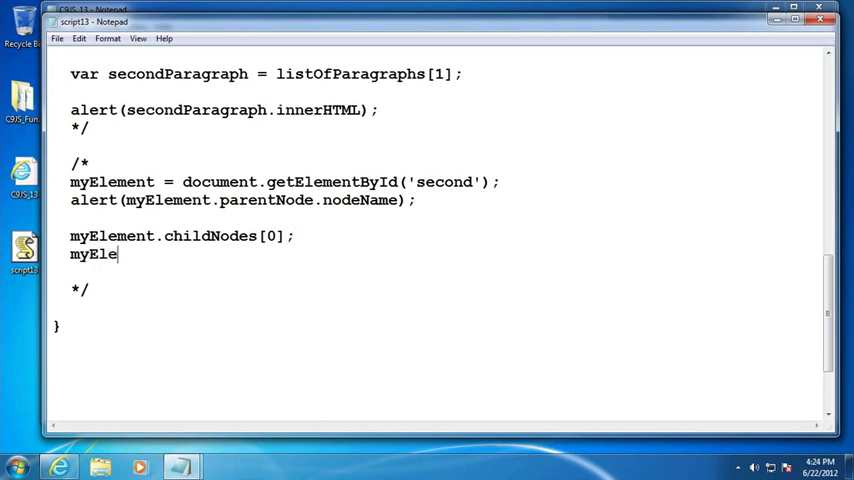
text(ment.fi)
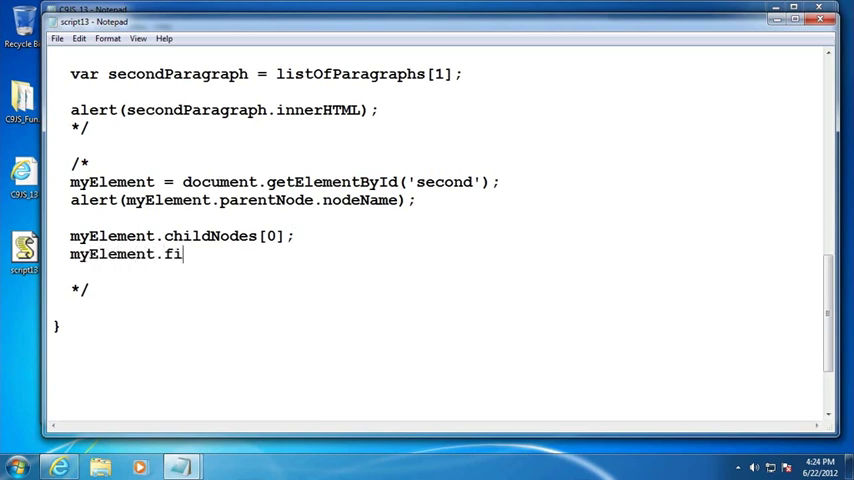
text(rstCho)
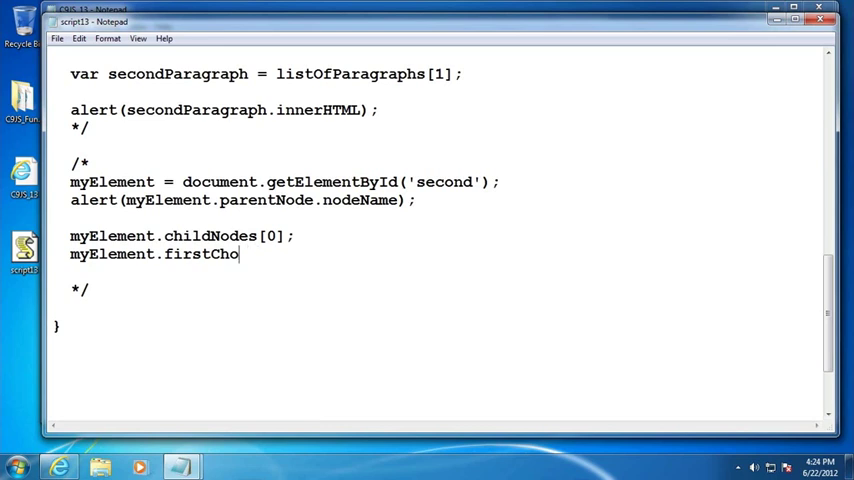
key(Backspace)
text(ild;)
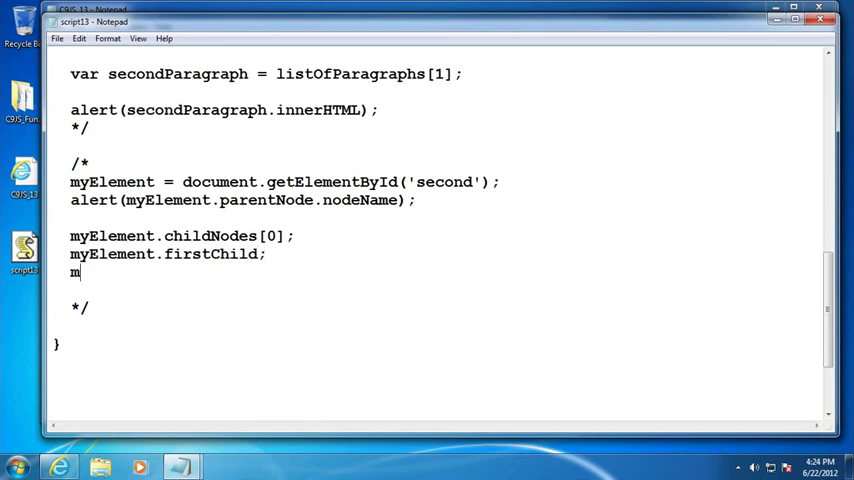
text(yElement.las)
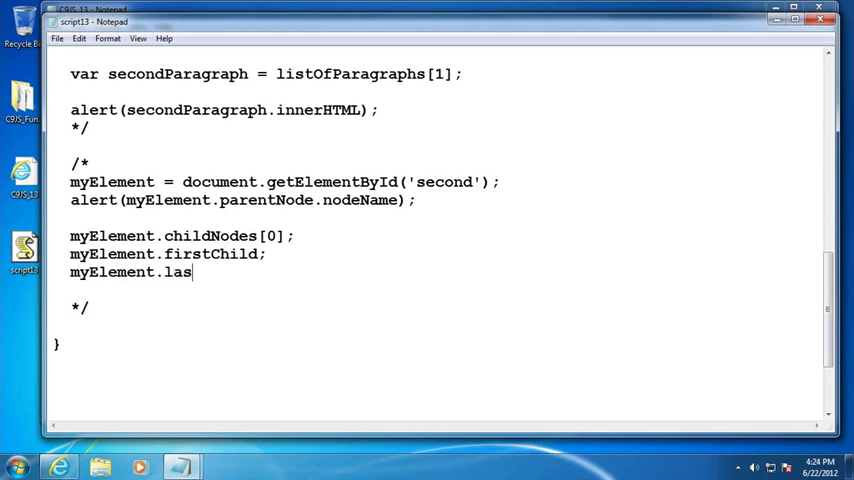
text(tChild;)
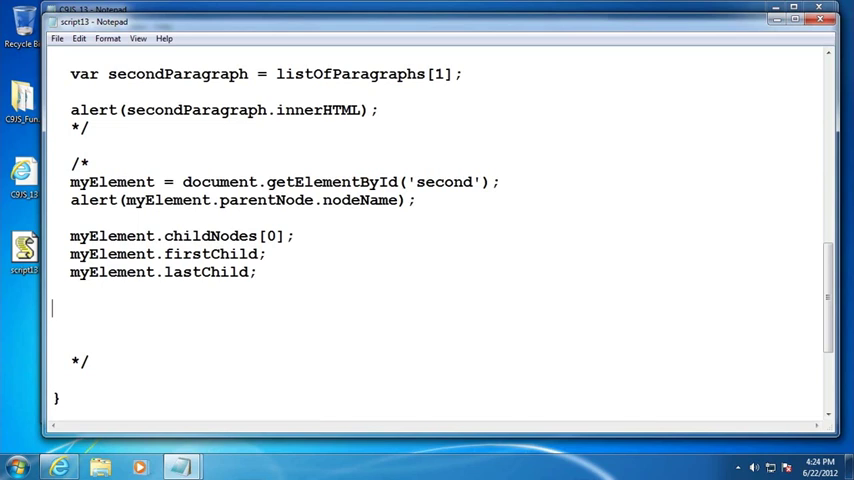
- Add myElement.nextSibling; and myElement.previousSibling; lines
text(my)
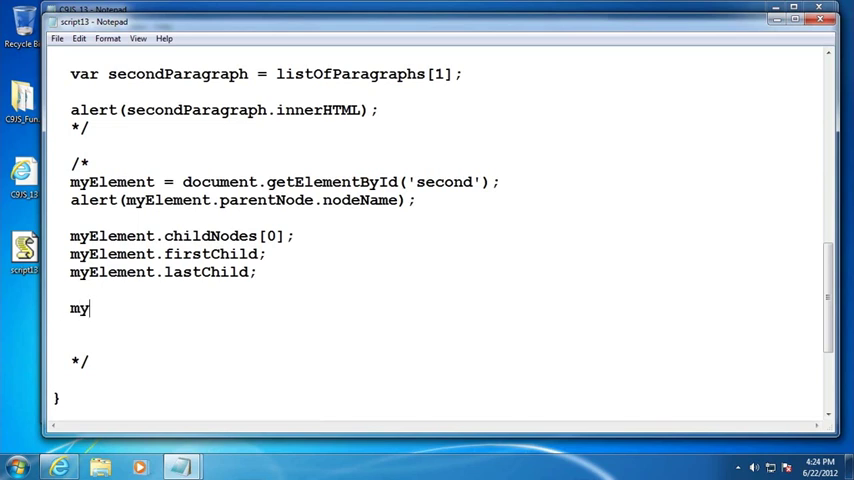
text(Element)
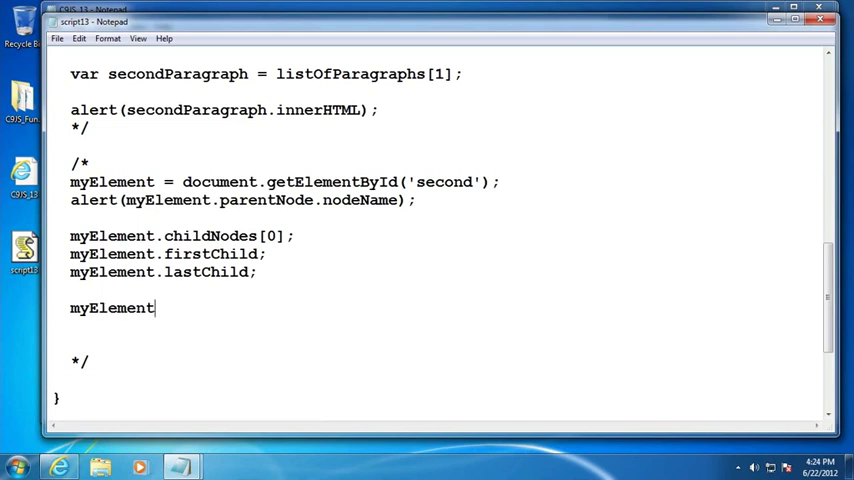
text(.)
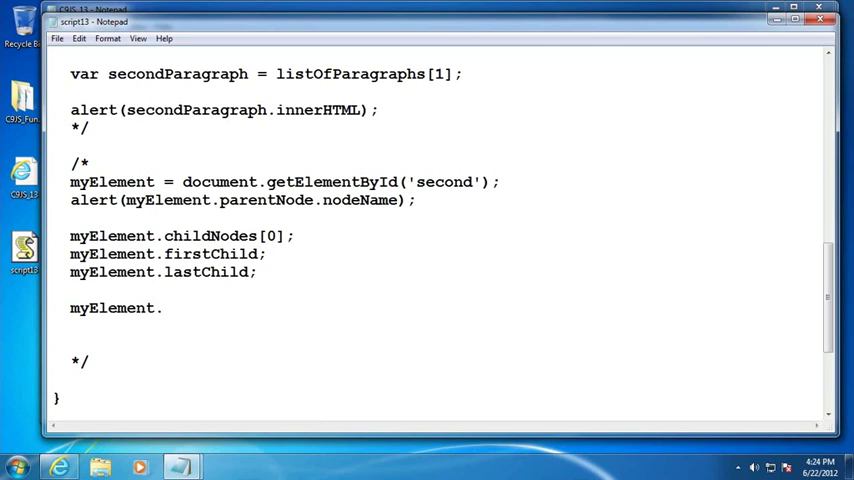
text(nextSibli)
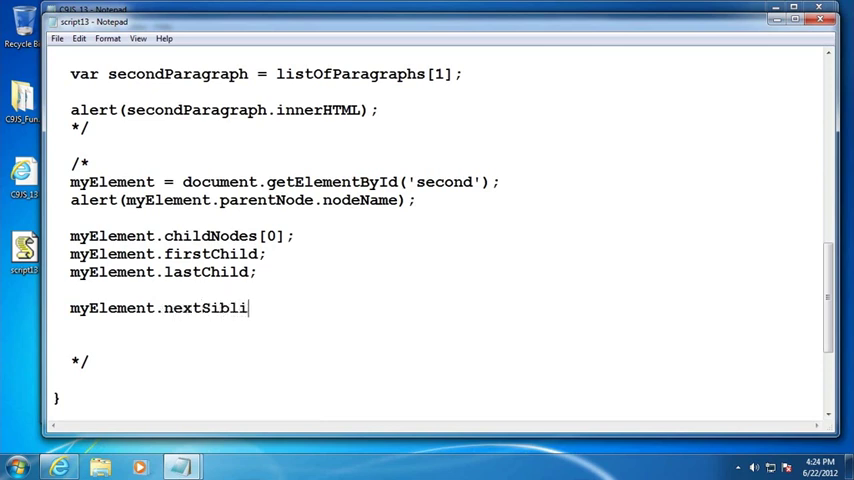
text(ng;)
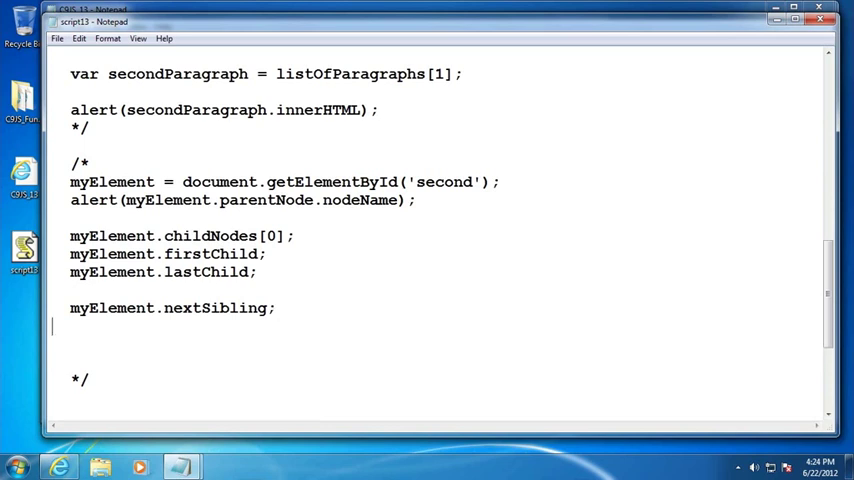
text(myElem)
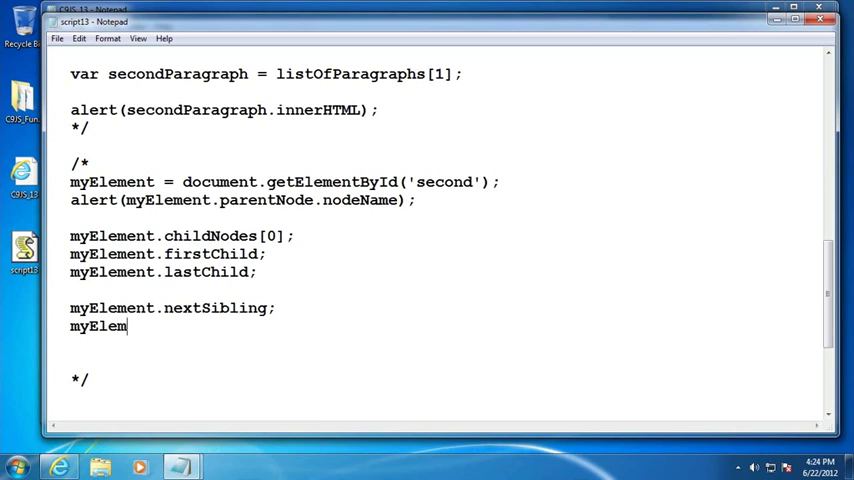
text(ent.previous)
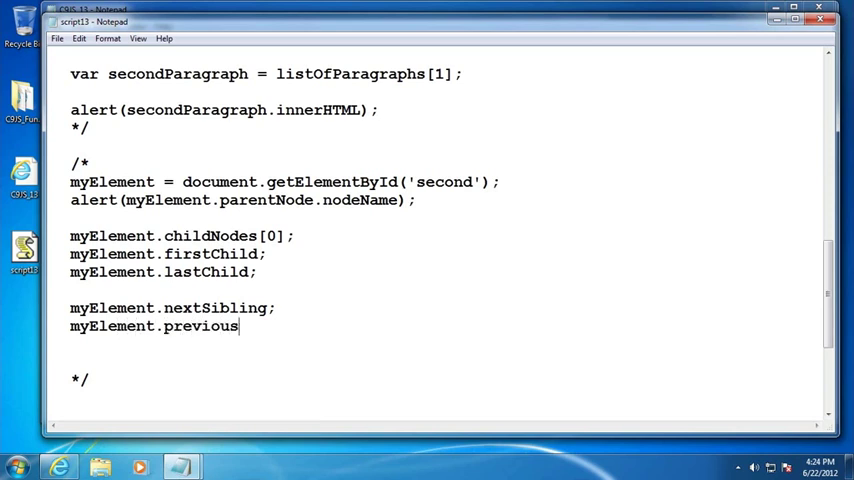
text(Siblign)
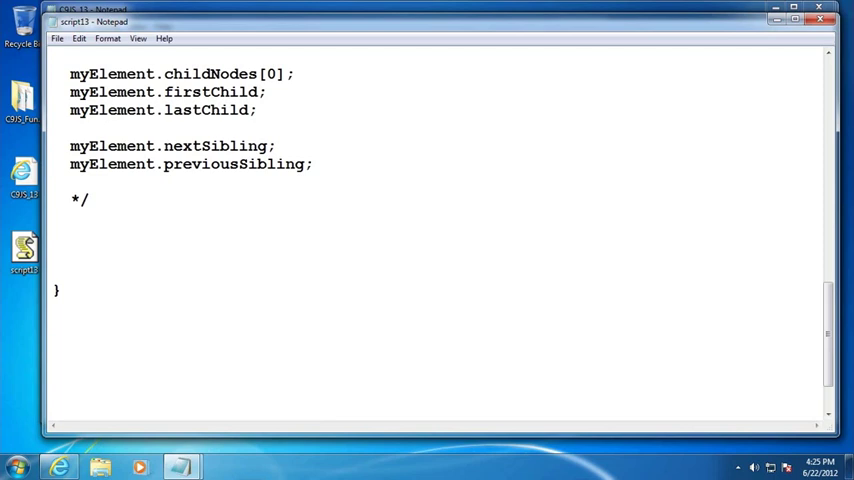
- Write var anchor = document.getElementById('myAnchor') to get the anchor element
text(var an)
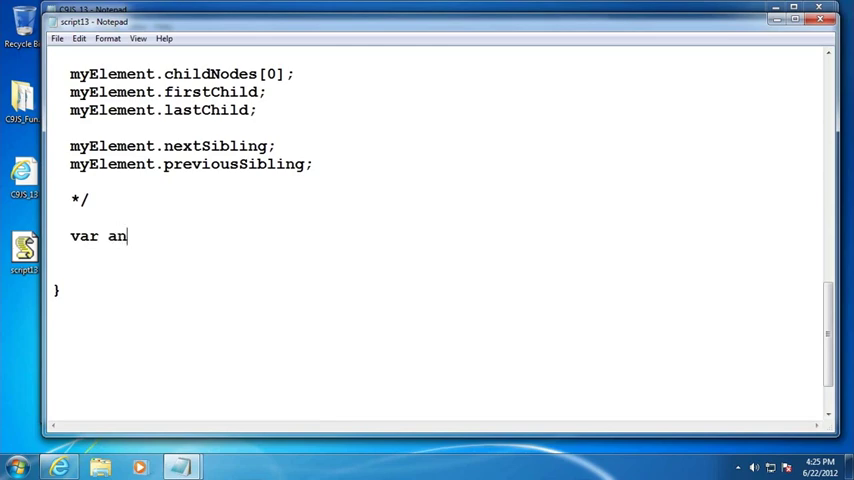
text(chor)
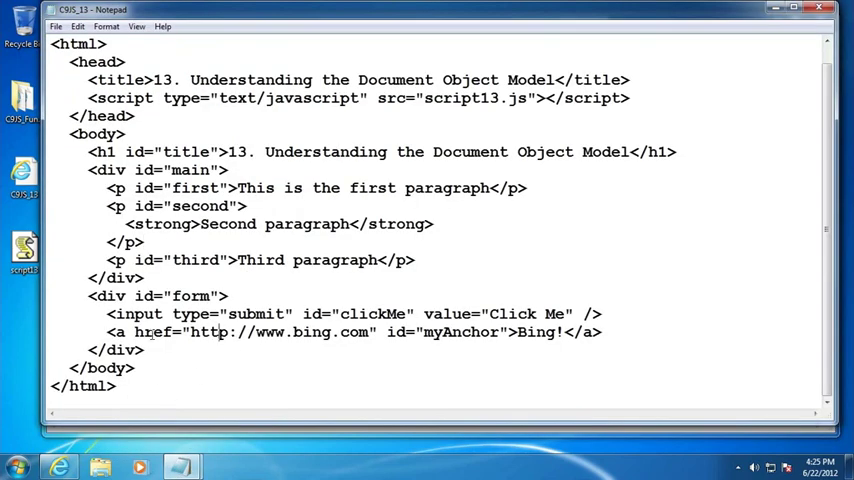
drag(136, 332, 412, 332)
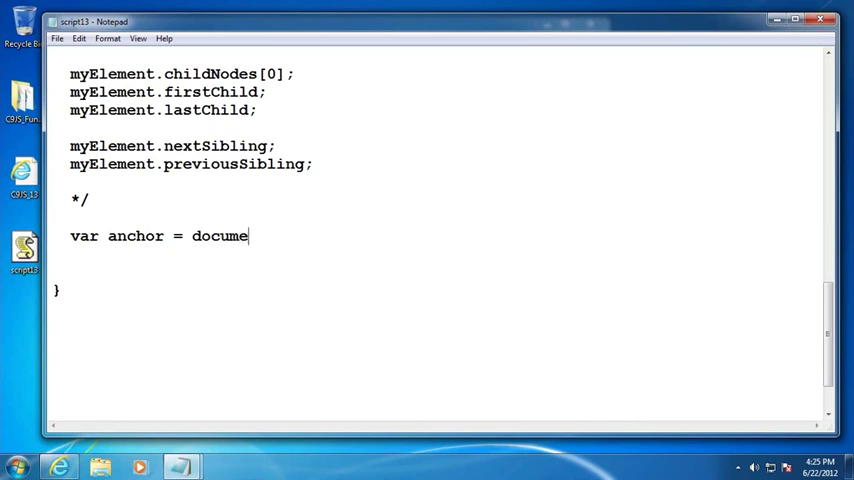
text(nt.getElementBy)
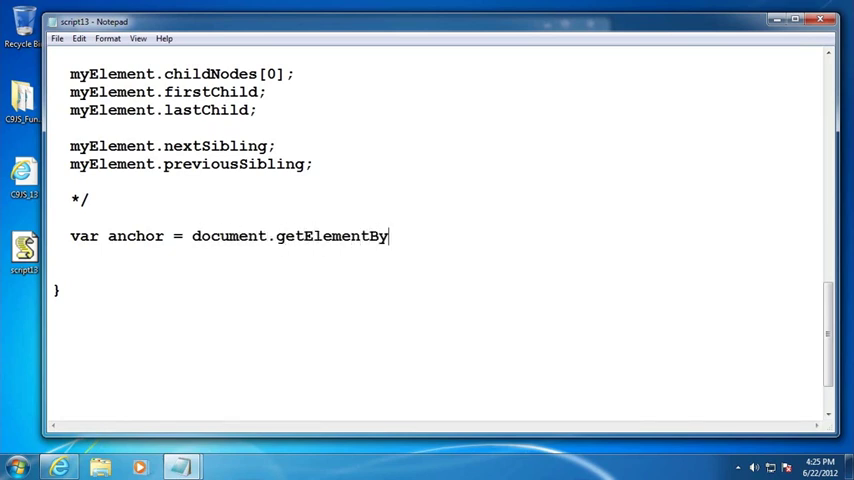
text(Id('myAnchor');)
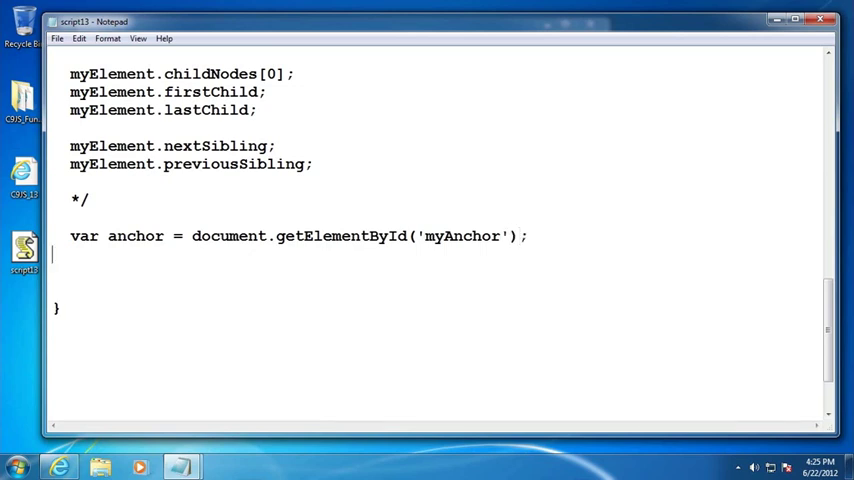
- Add var anchorDestination = anchor.href; to store the link address
text(var)
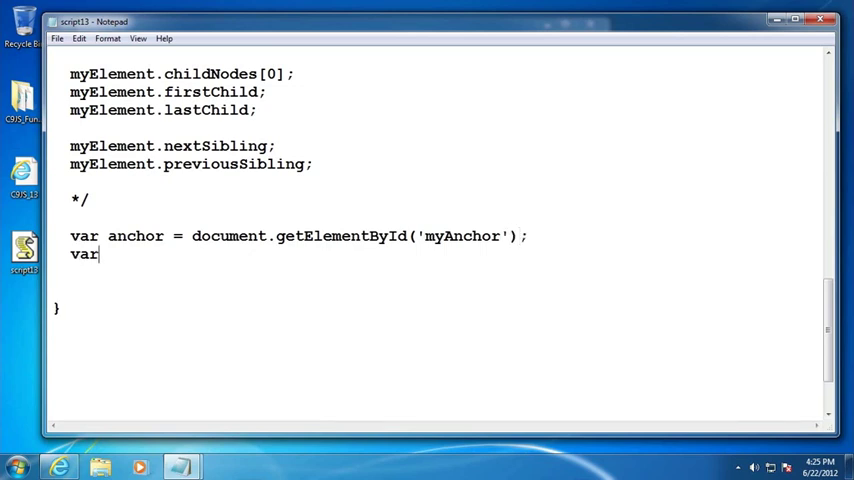
text(anchor)
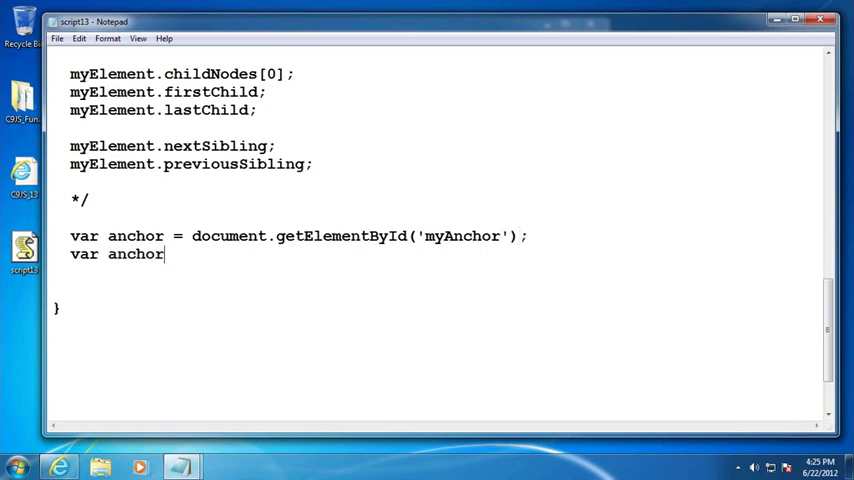
text(Destination =)
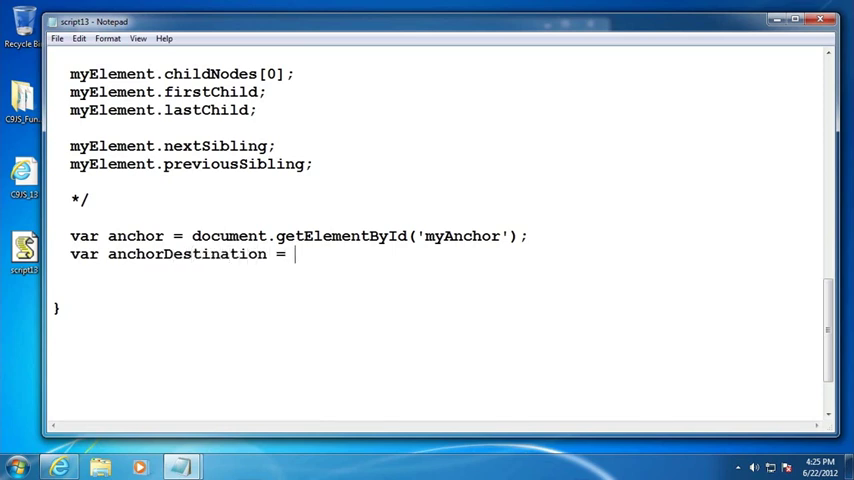
text(a)
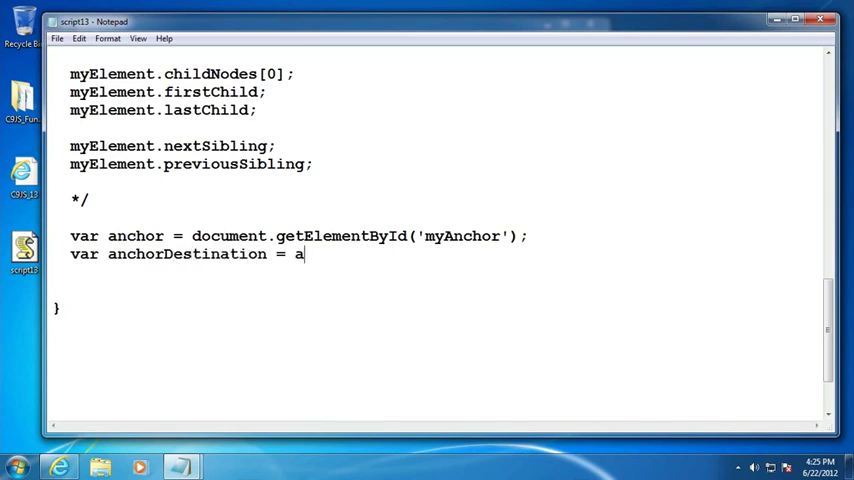
text(nchor/)
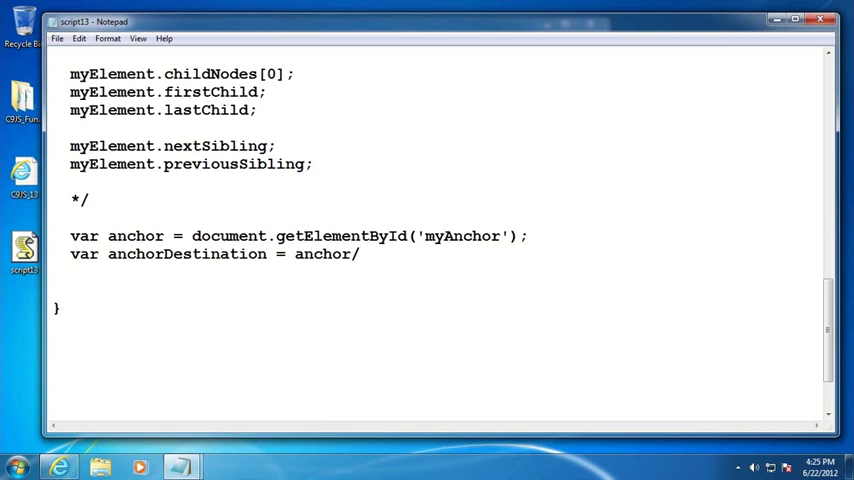
text(href;)
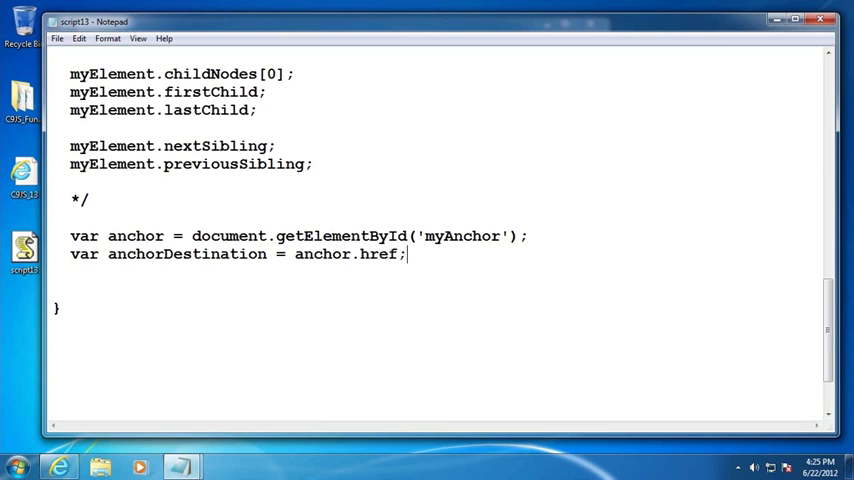
- Add alert(anchorDestination); on a new line below
key(enter)
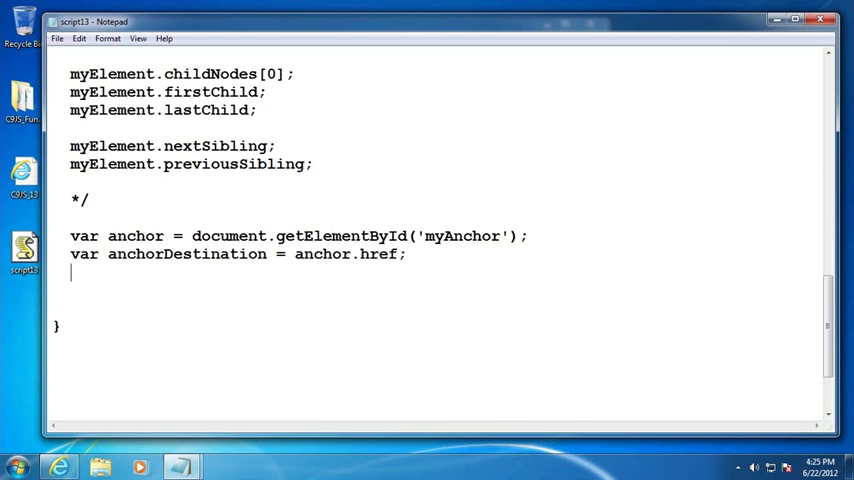
text(alse)
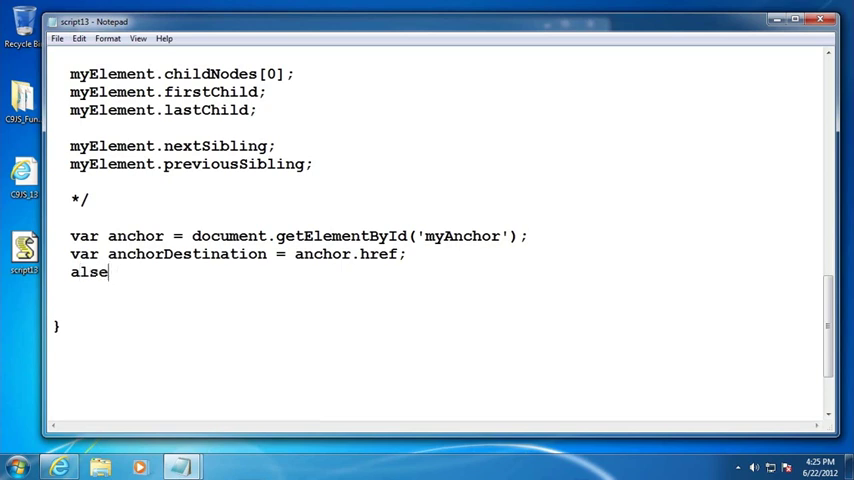
text(alert(a)
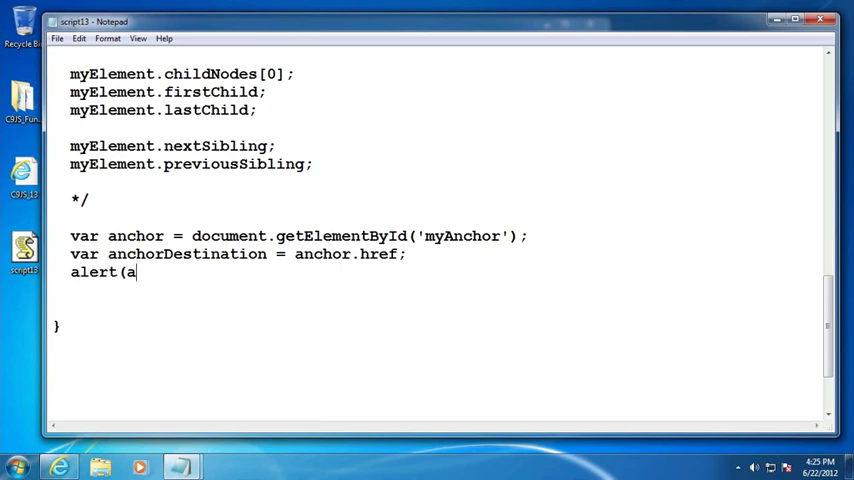
text(nchorDestination)
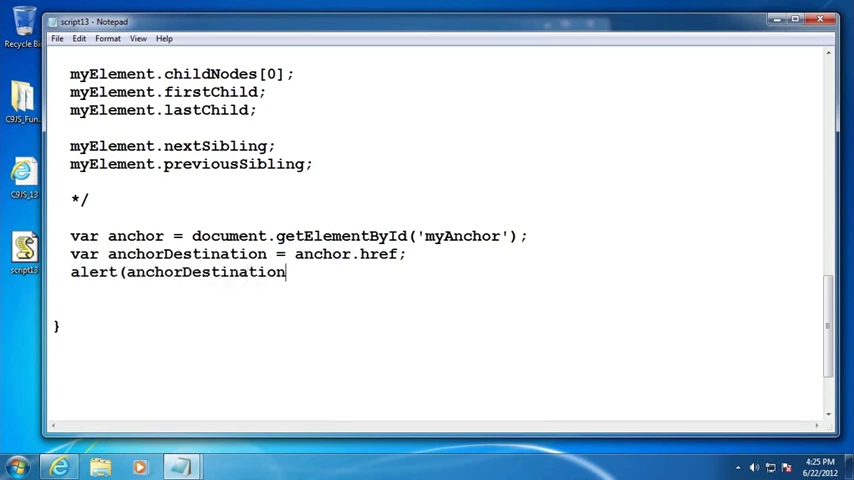
text();)
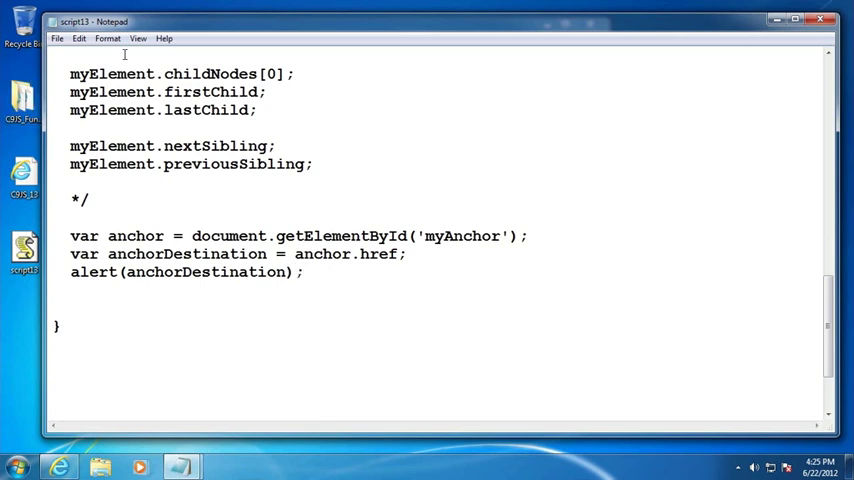
mouse_move(98, 438)
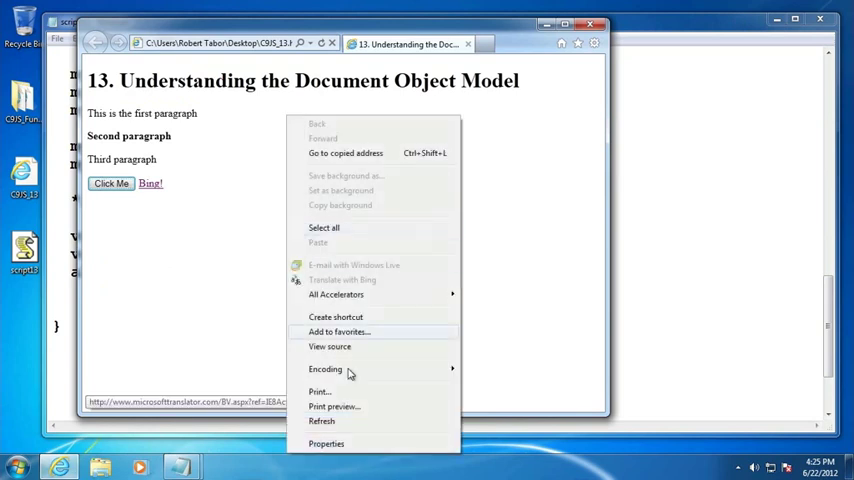
click(112, 184)
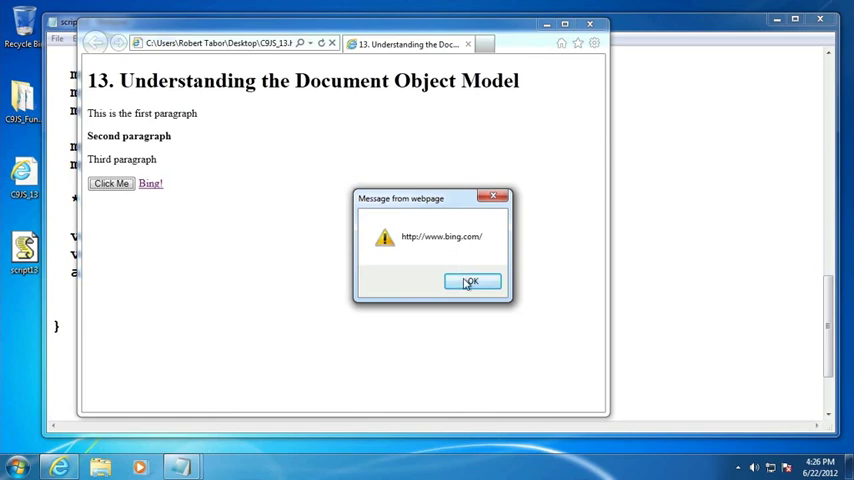
click(470, 280)
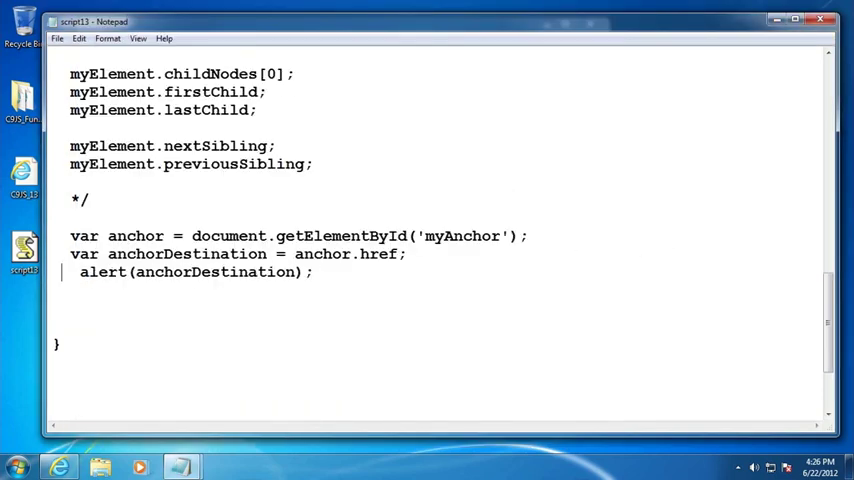
- Comment out the href-reading and alert lines with //
text(//)
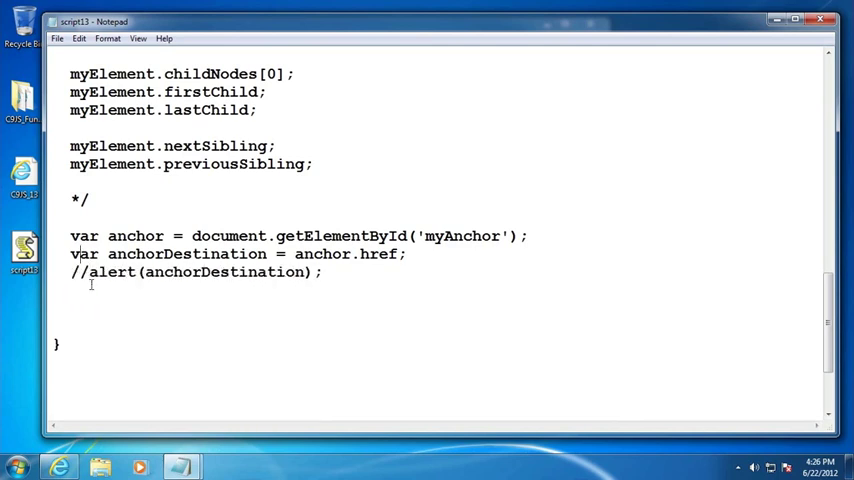
text(//)
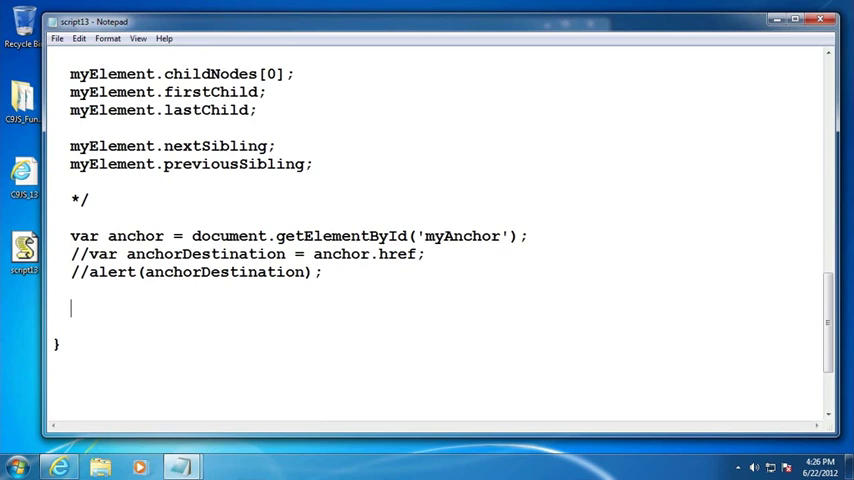
text(anchor)
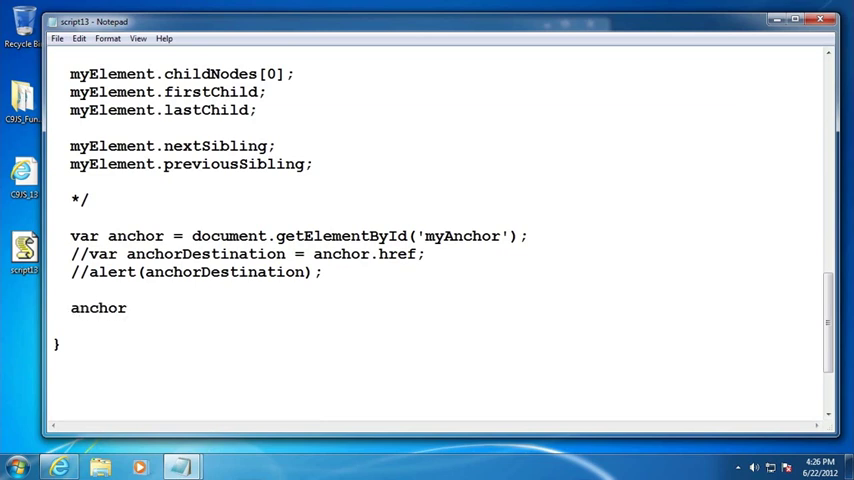
click(128, 308)
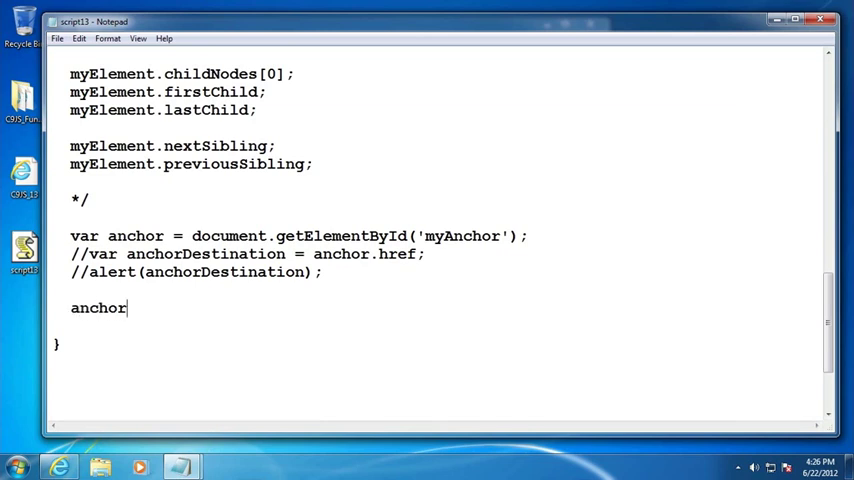
text(.href =)
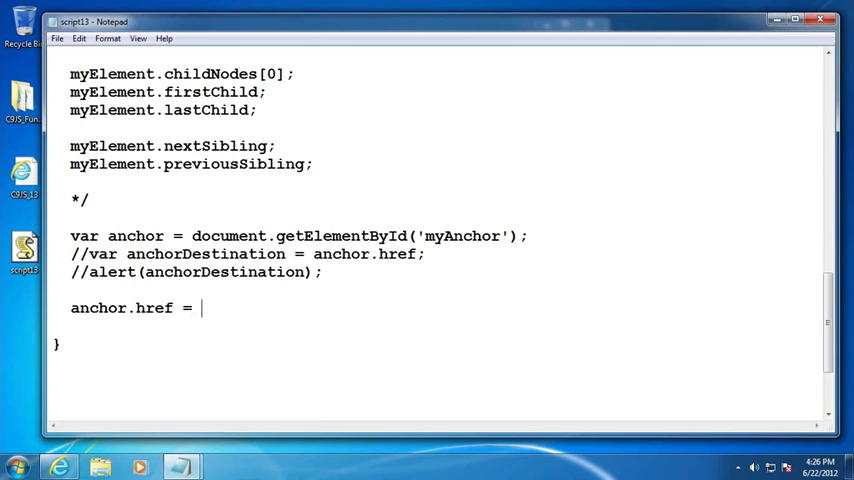
text(")
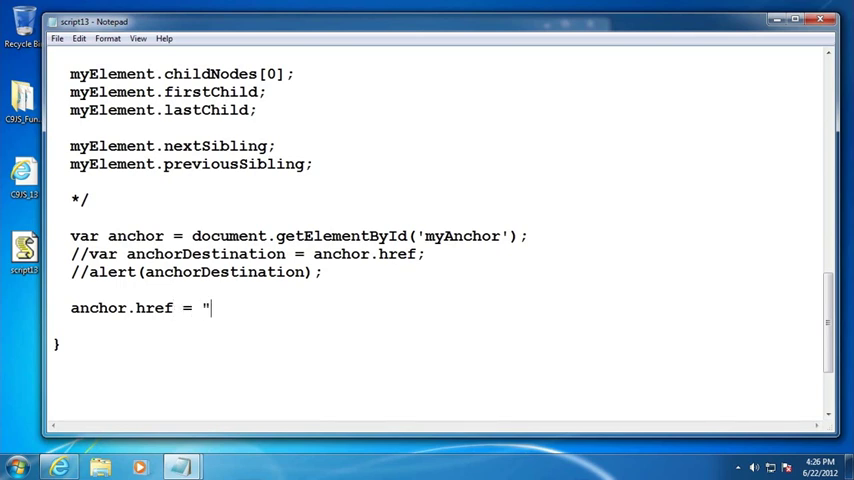
text(htt)
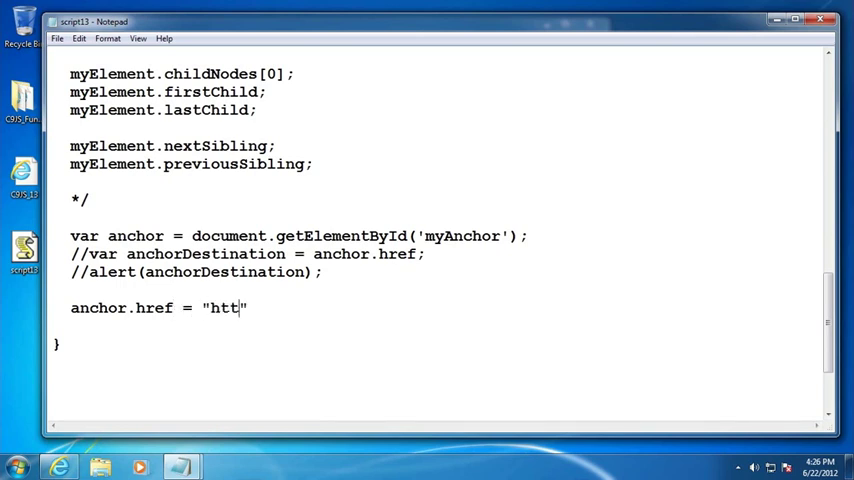
text(p://w)
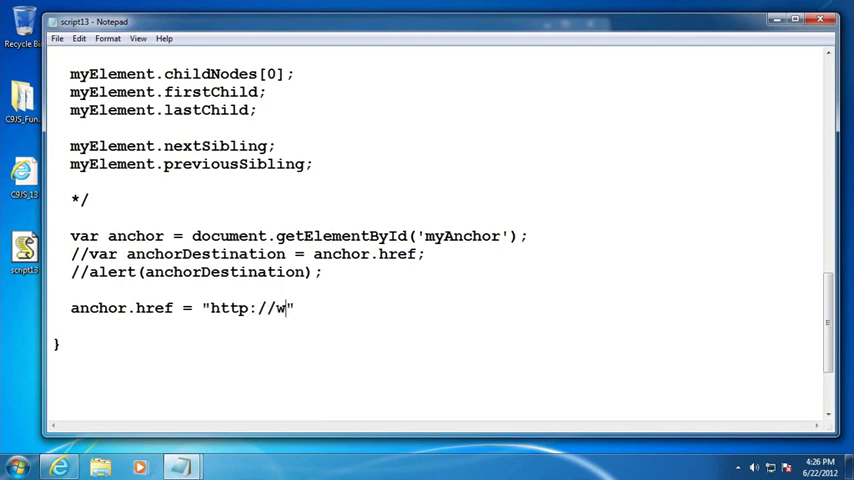
text(ww.learnvisualstudio)
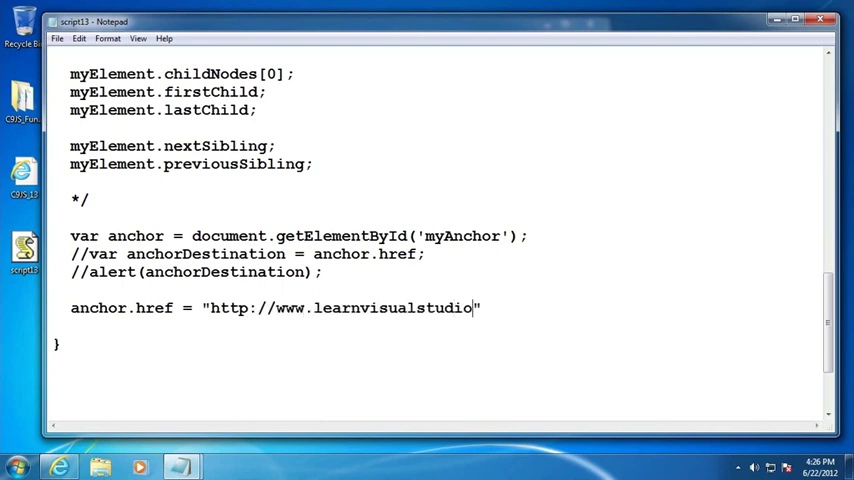
text(.net";)
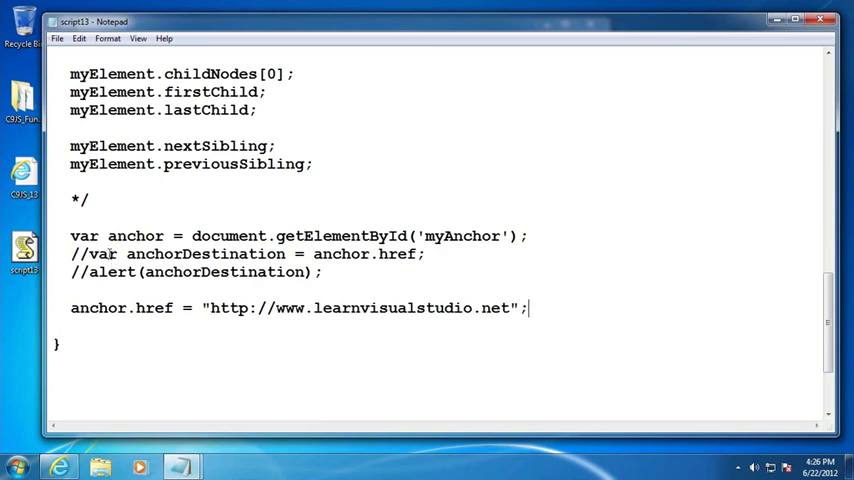
click(58, 38)
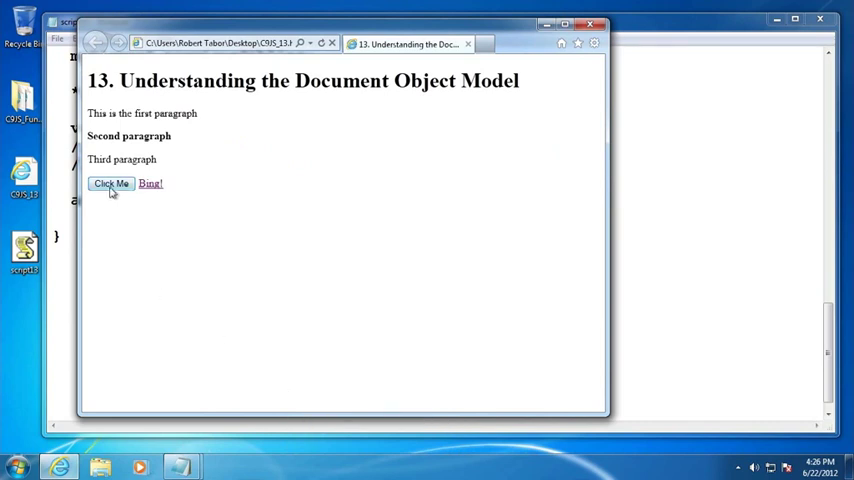
mouse_move(148, 184)
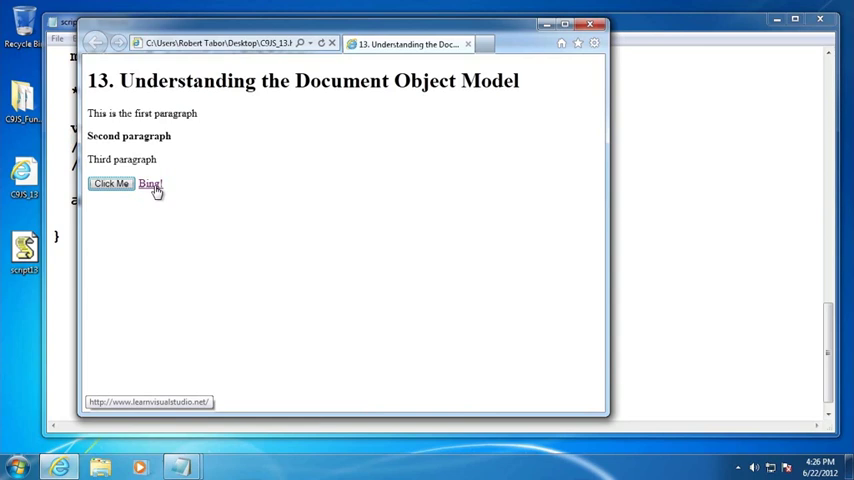
mouse_move(152, 190)
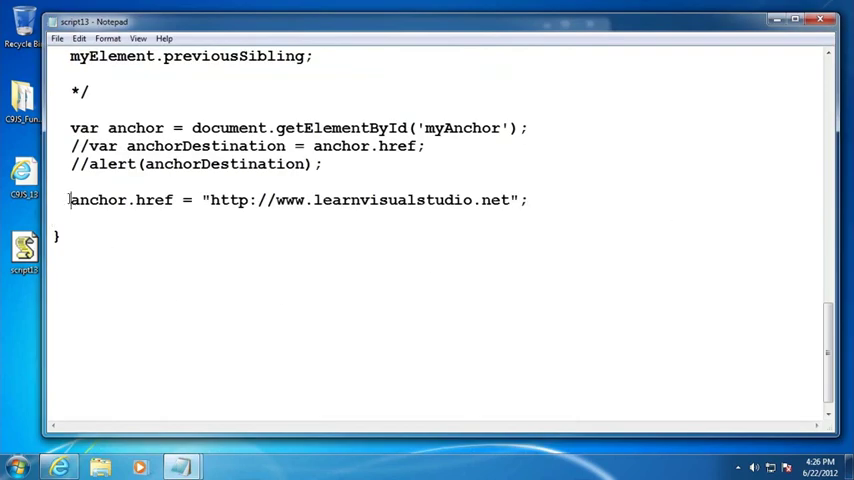
text(//)
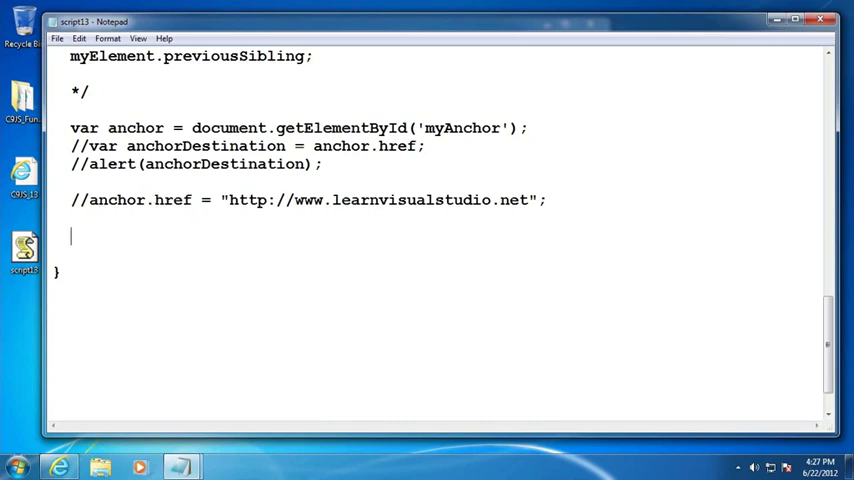
text(sn)
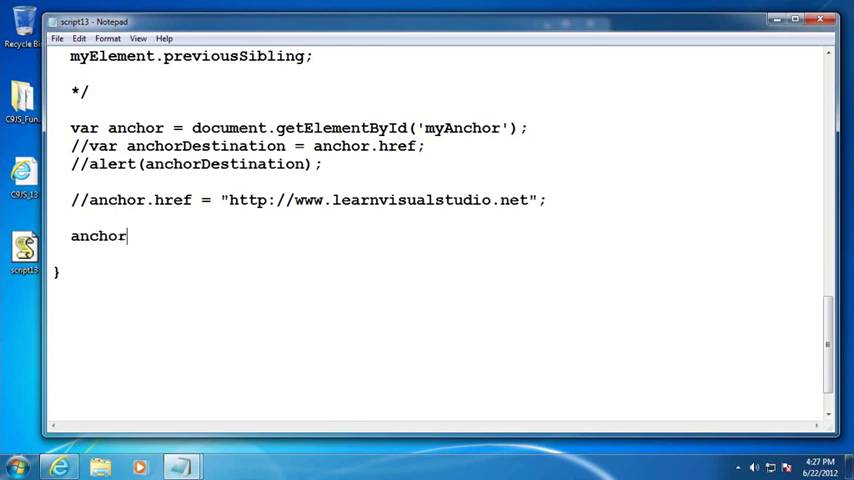
text(.setAttrib)
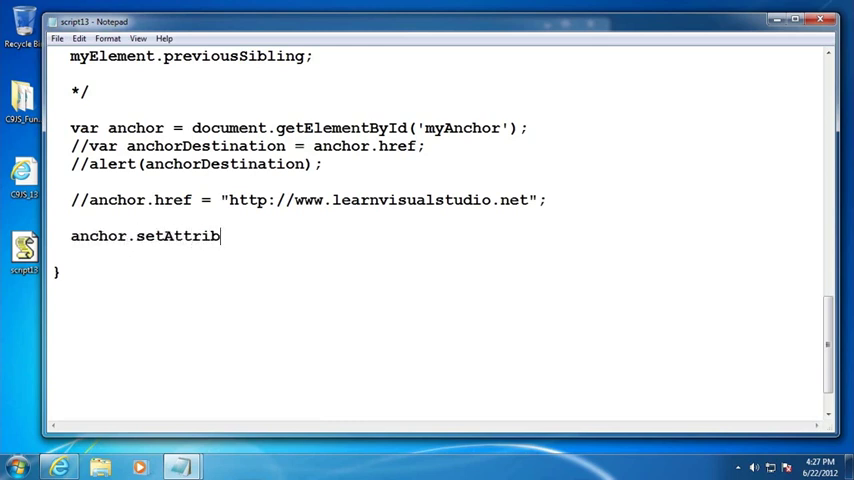
text(ute('href',)
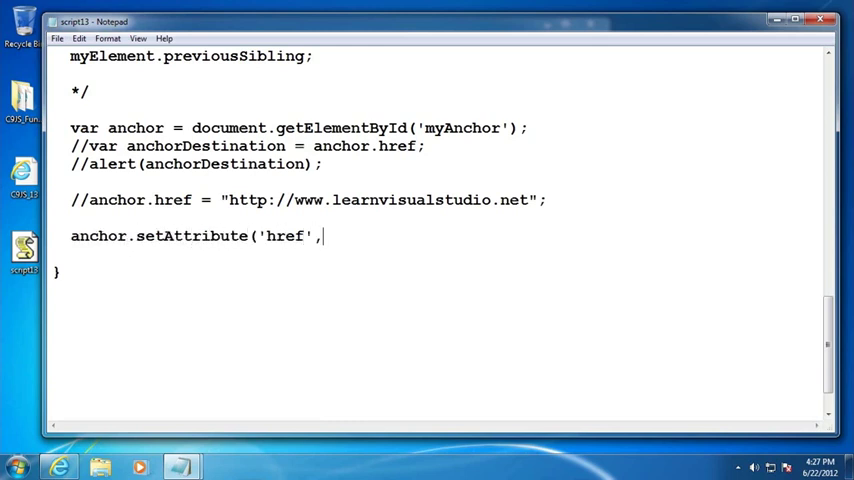
text('http)
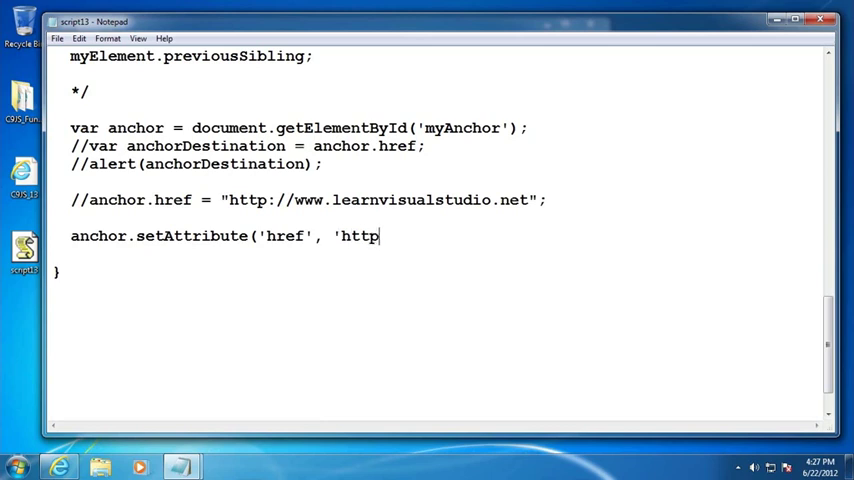
text(://www.learnvisualstudio.net');)
text(anch)
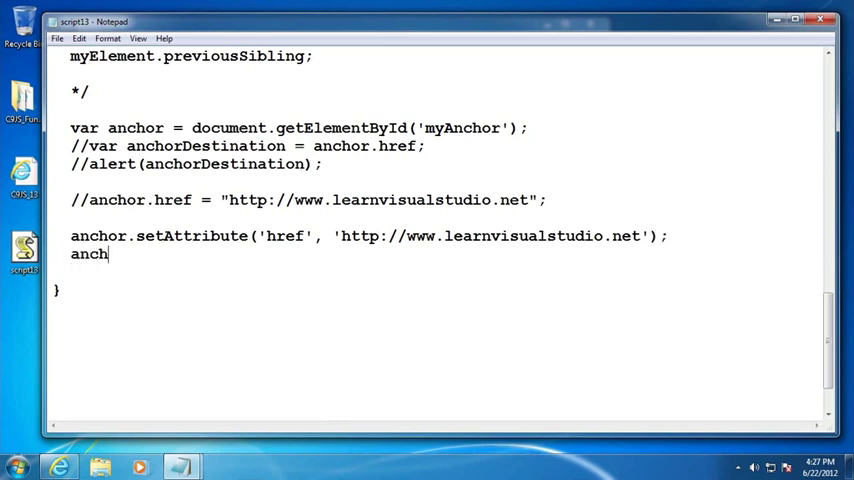
- Begin an anchor.getAttribute('href') call on the line below
text(or.getAttribute()
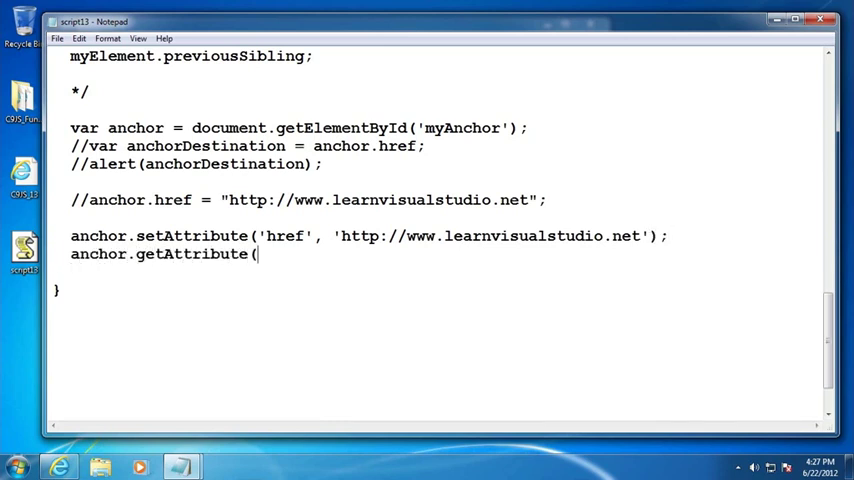
text('href'))
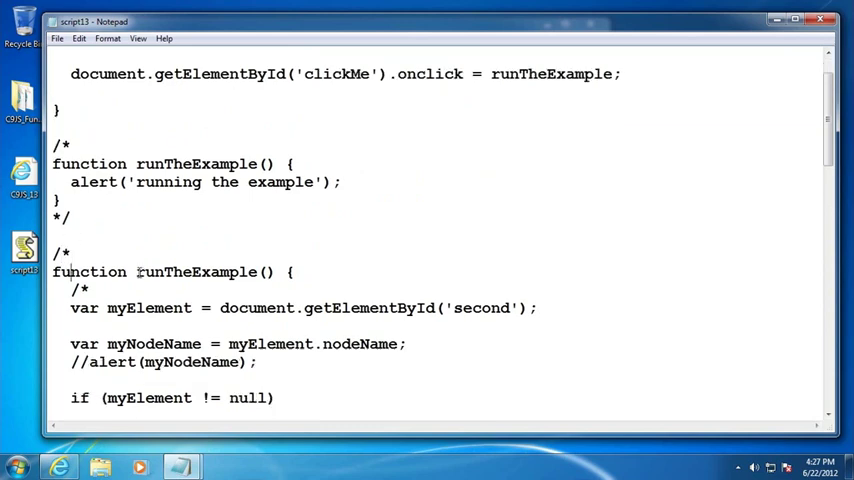
double_click(196, 164)
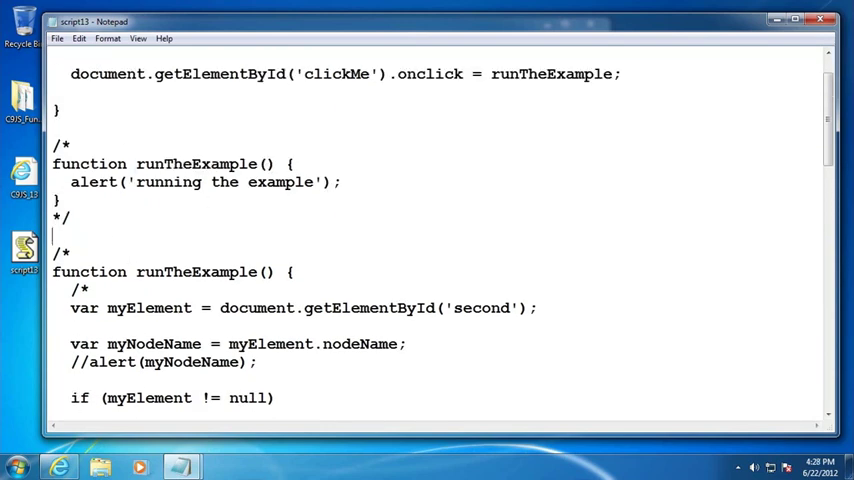
scroll(down, 3)
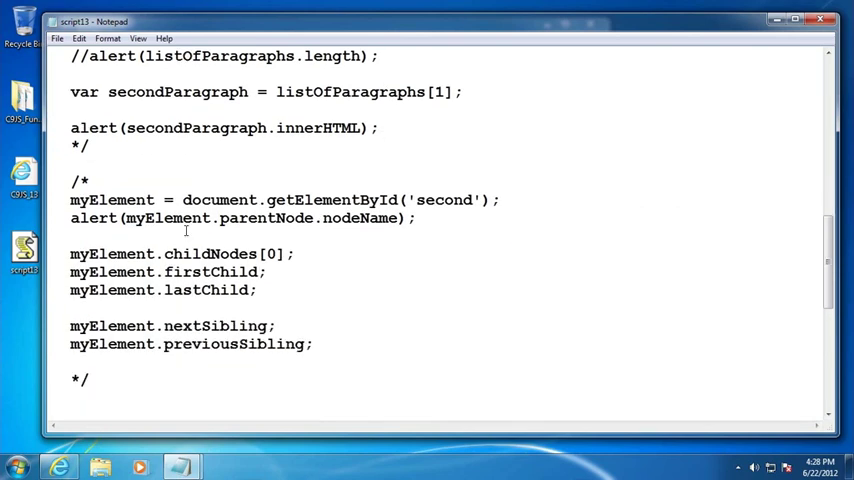
double_click(258, 218)
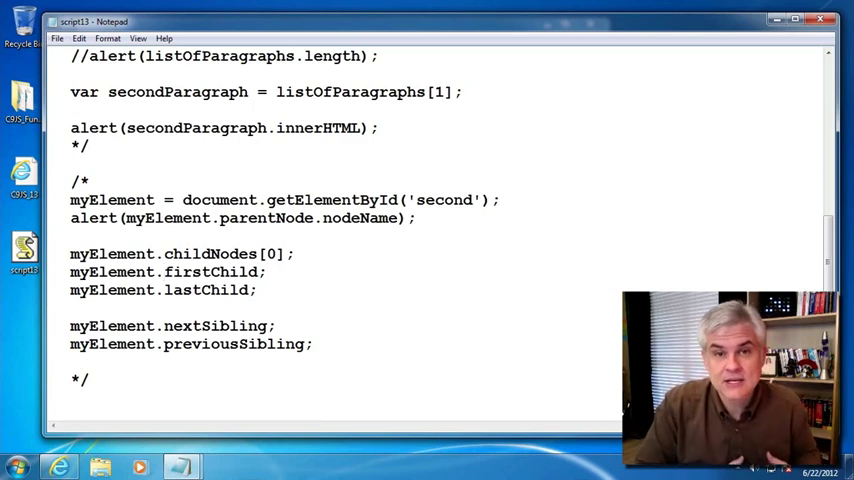
scroll(down, 3)
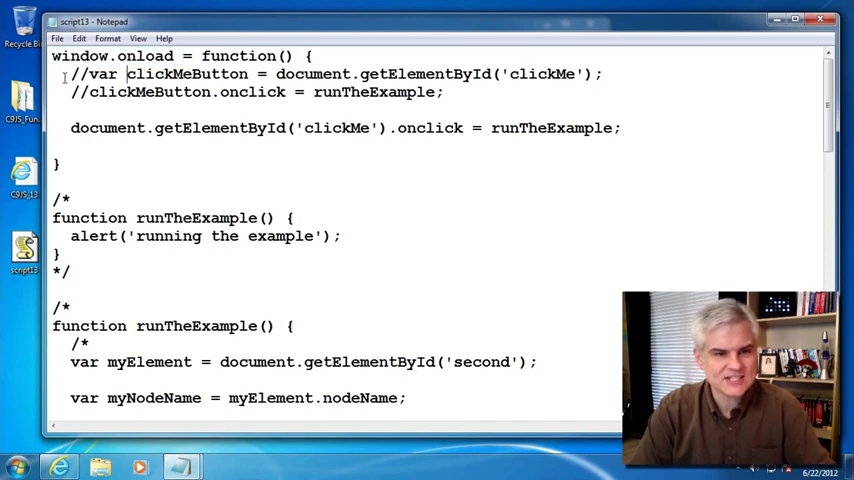
drag(70, 74, 444, 92)
text(*/)
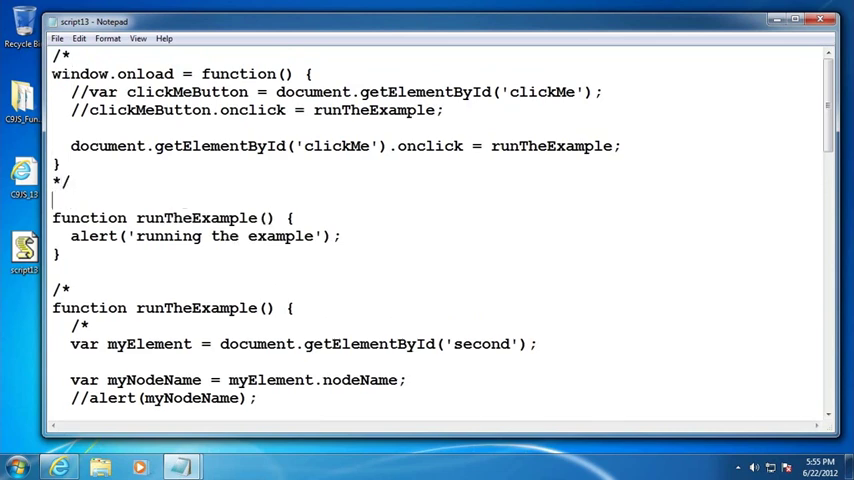
- Scroll through the script to check the fully commented-out older runTheExample function
scroll(down, 3)
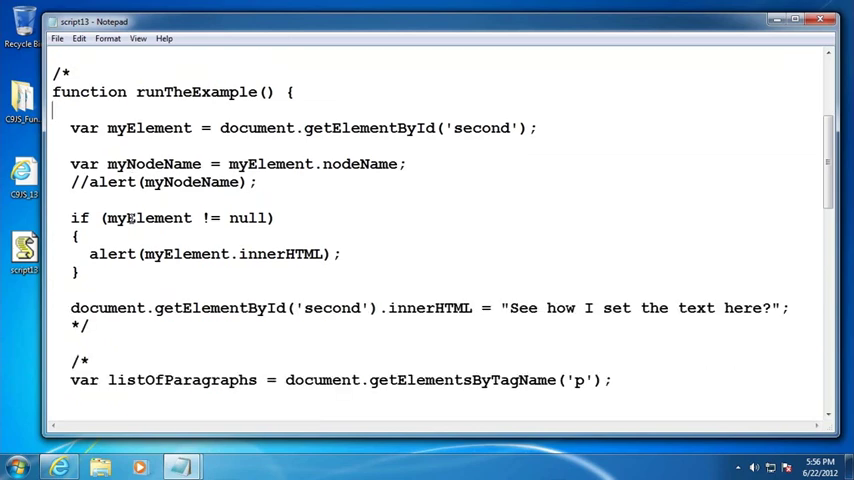
scroll(down, 3)
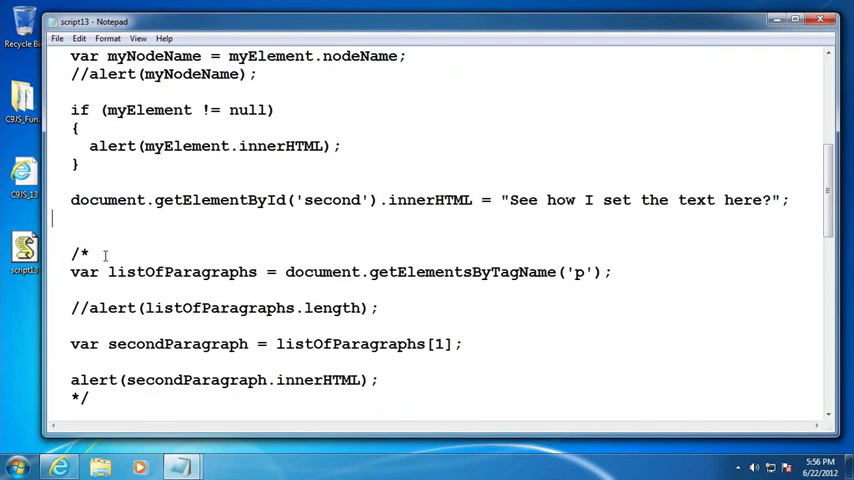
scroll(down, 3)
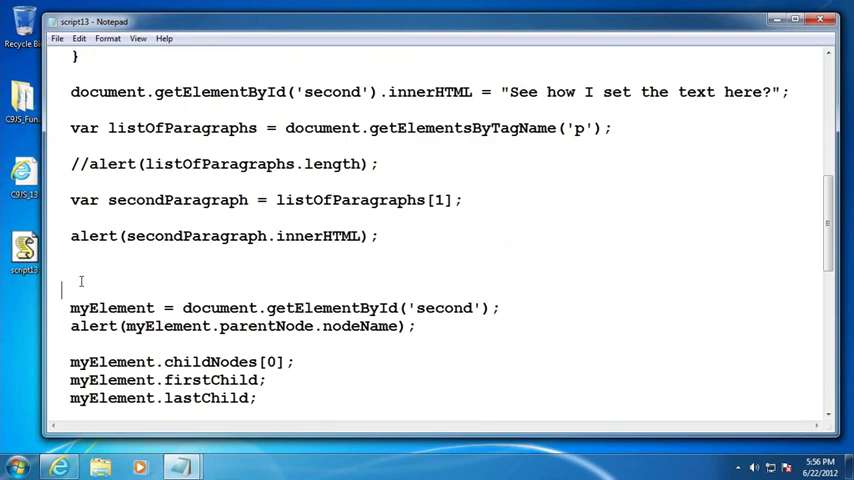
scroll(down, 3)
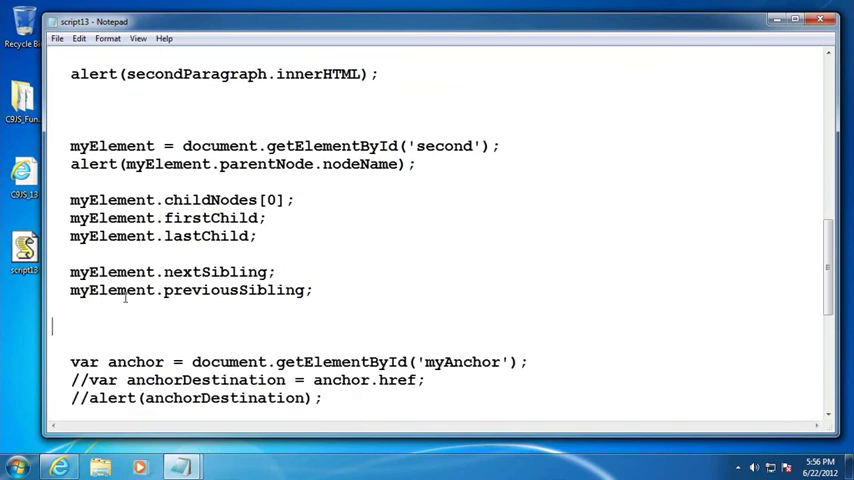
scroll(down, 3)
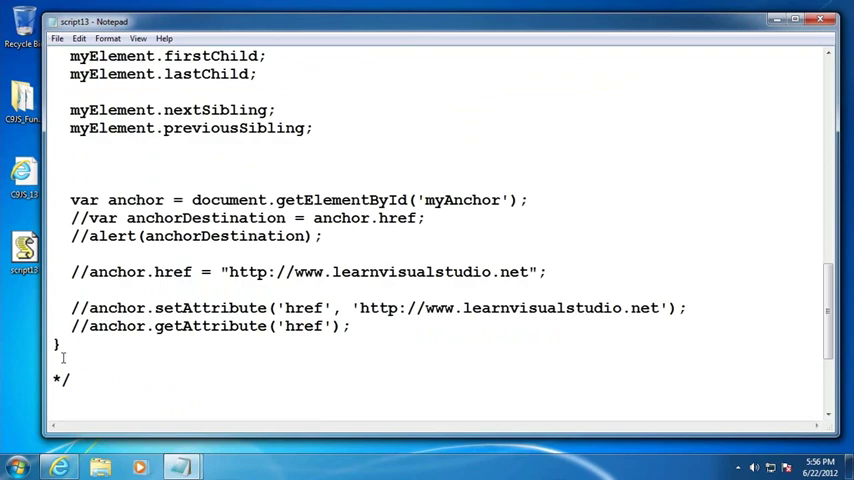
scroll(down, 3)
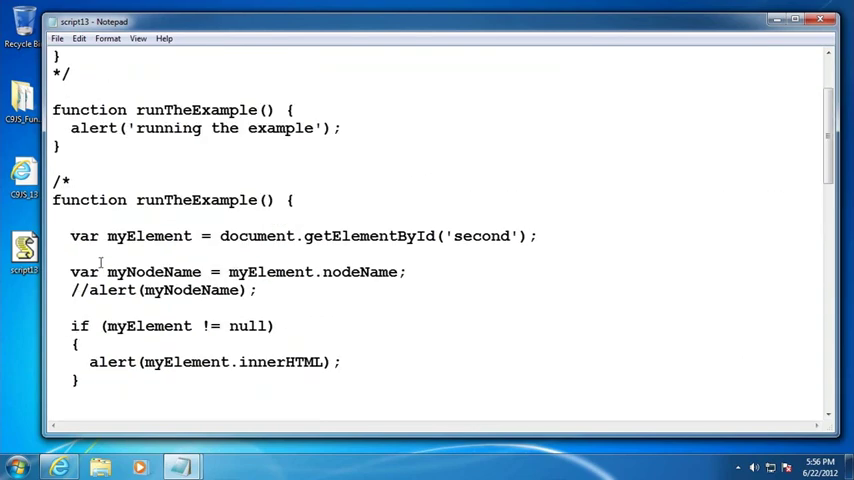
scroll(up, 3)
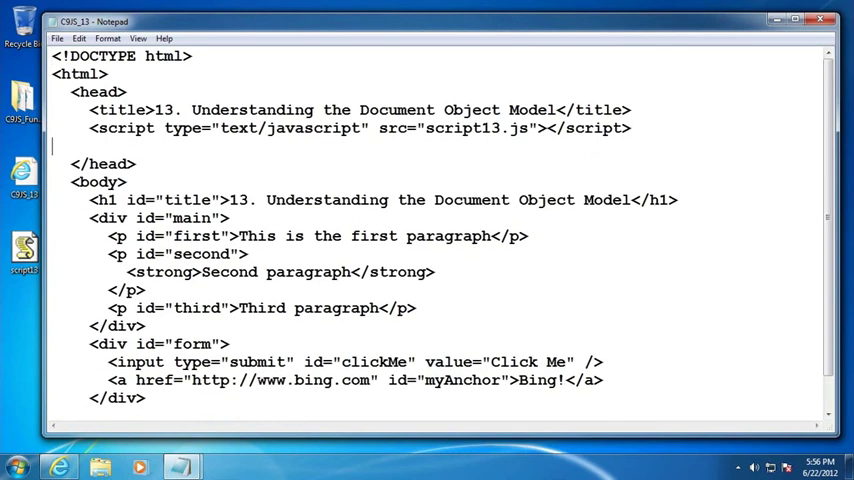
- Add a head <script type="text/javascript"> block with document.getElementById('clickMe').onclick = runTheExample;
text(<script)
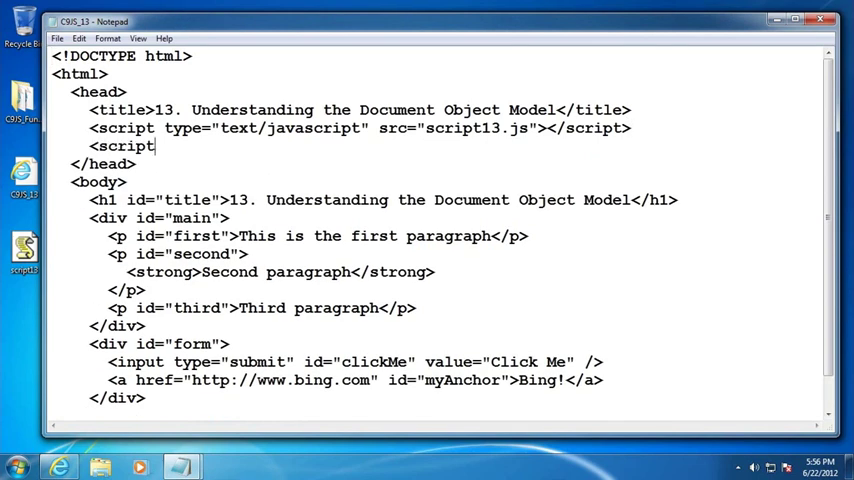
text(rty)
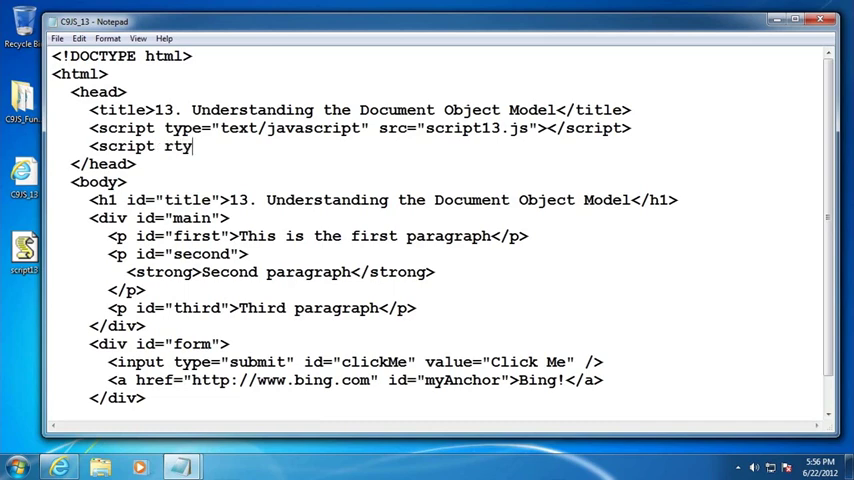
text(type=")
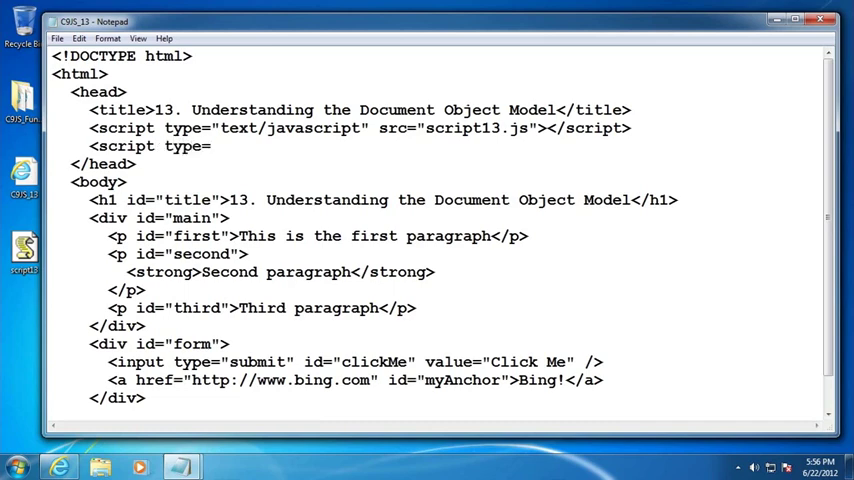
text("text/javascript">)
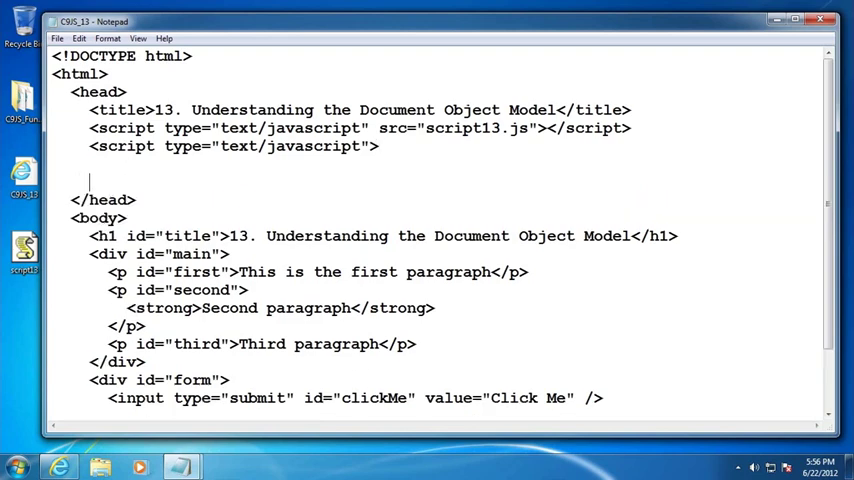
text(</script>)
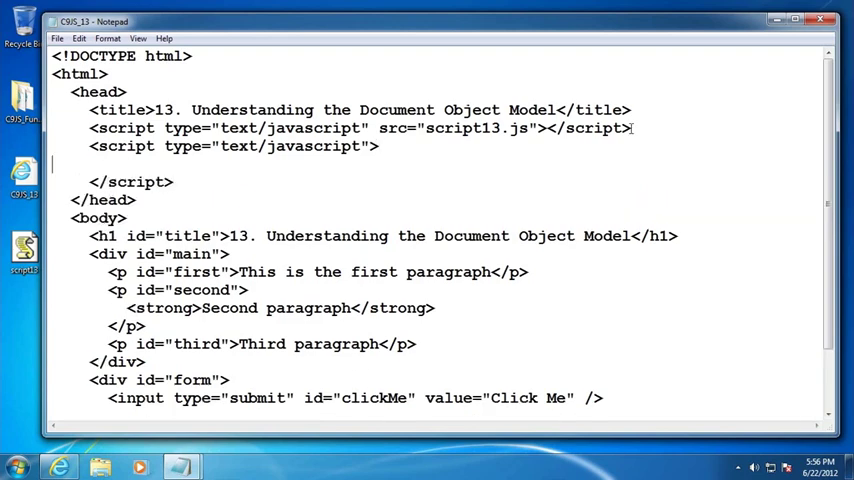
text(document.getElementById('clickMe').onclick = runTheExample;)
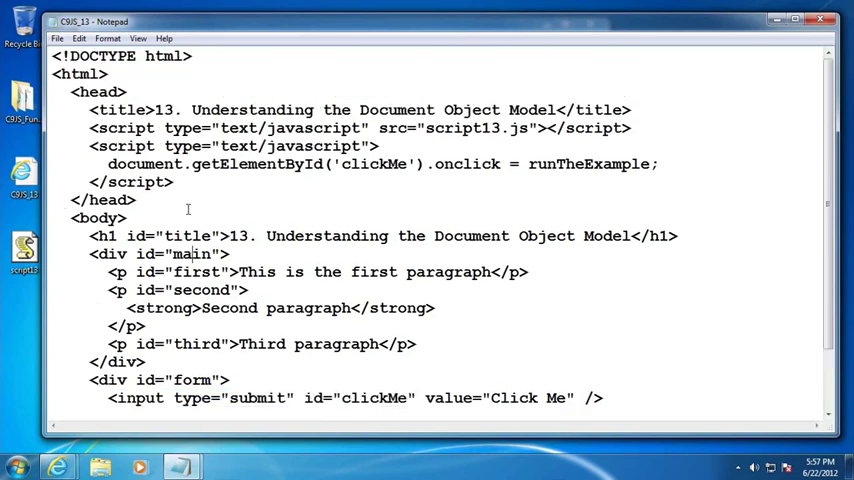
- Cut the inline onclick script block from the head, test in Internet Explorer and return to the source
drag(92, 144, 172, 182)
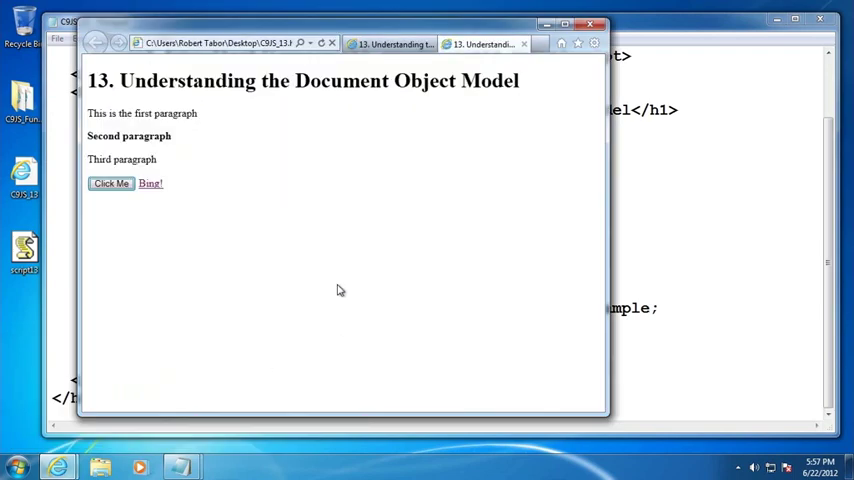
mouse_move(296, 344)
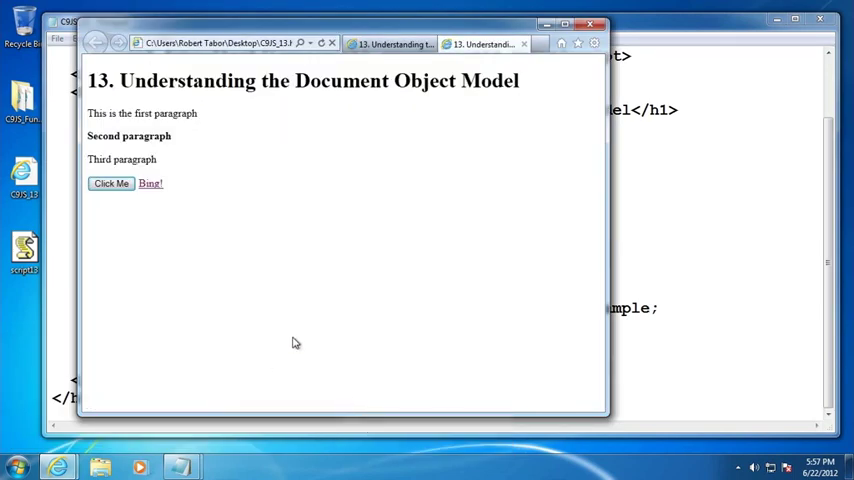
click(112, 184)
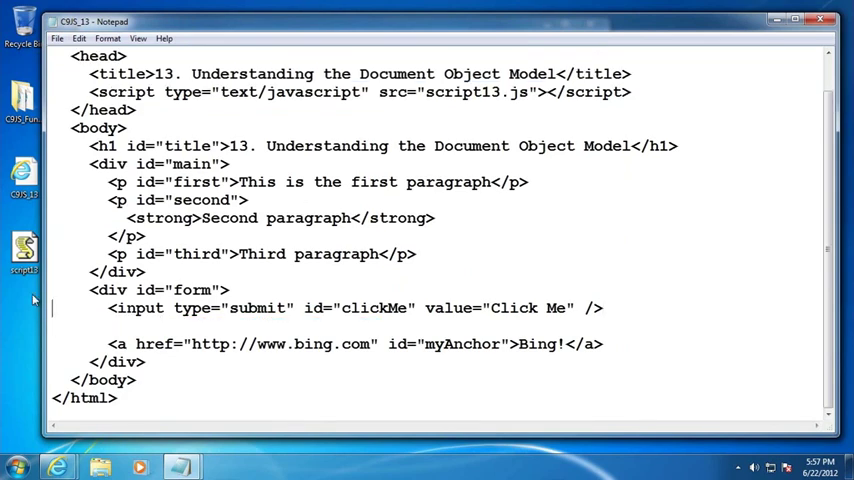
- Insert <script type="text/javascript"> with the onclick line inside the form div before the Click Me input
text(<script type="text/javascript">)
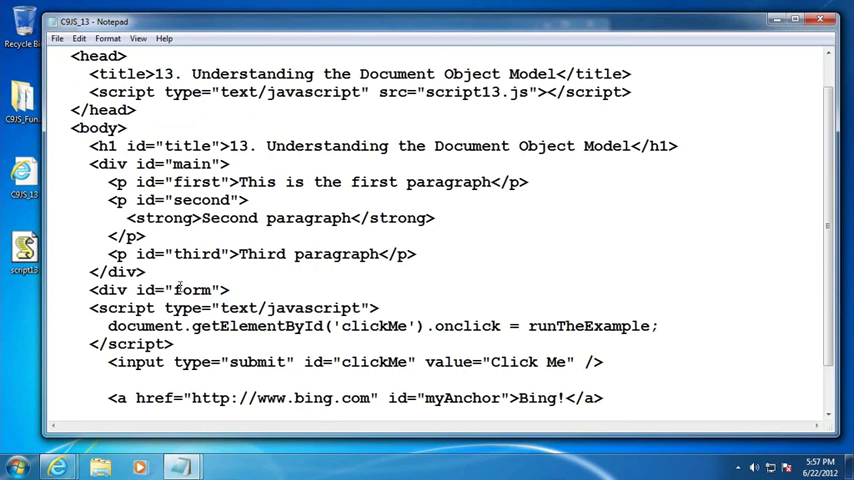
scroll(down, 3)
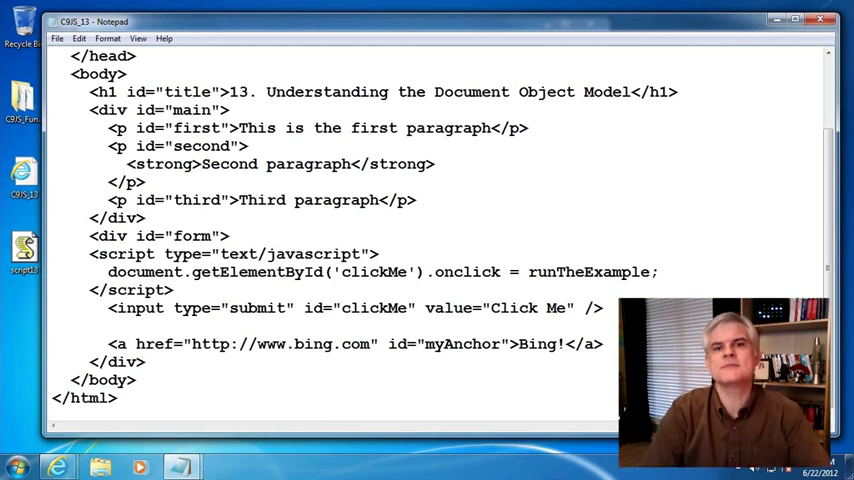
click(380, 254)
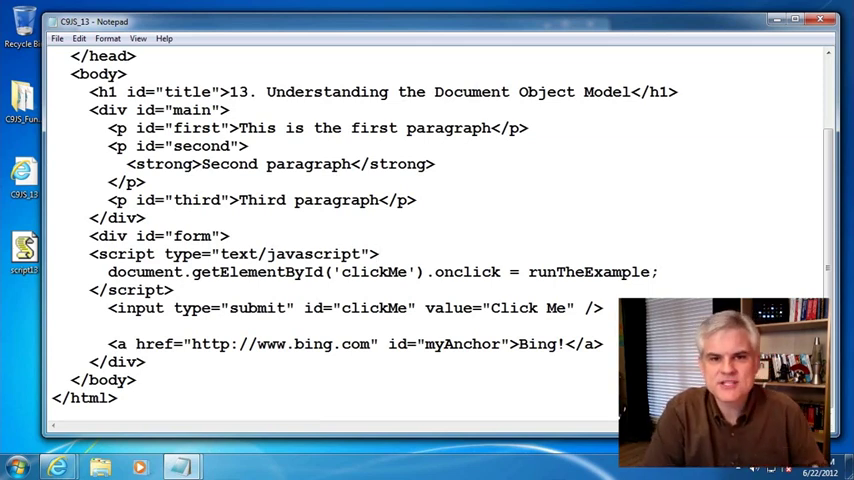
click(378, 254)
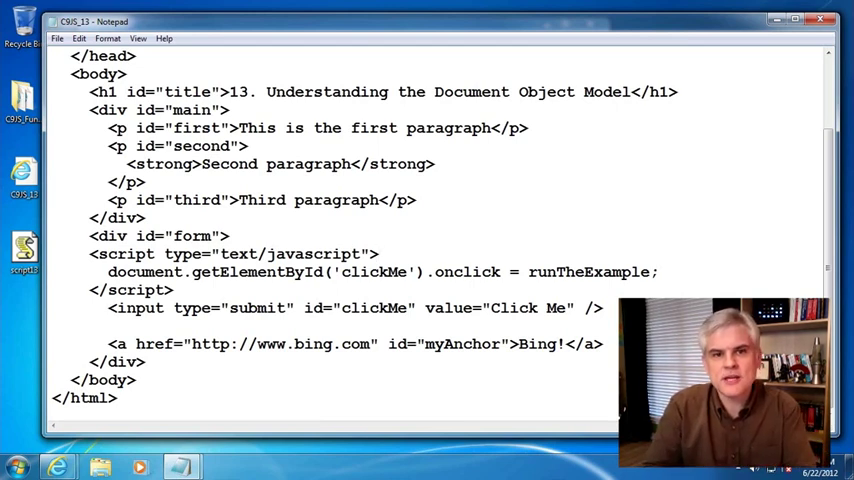
click(380, 252)
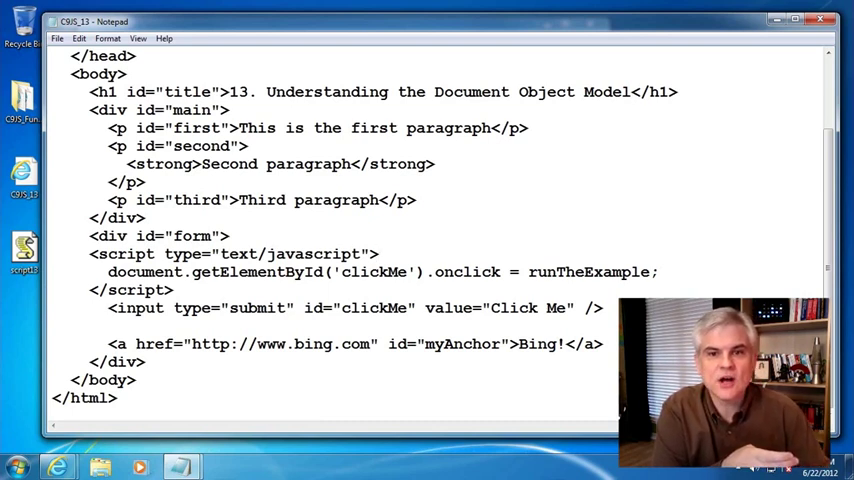
click(380, 252)
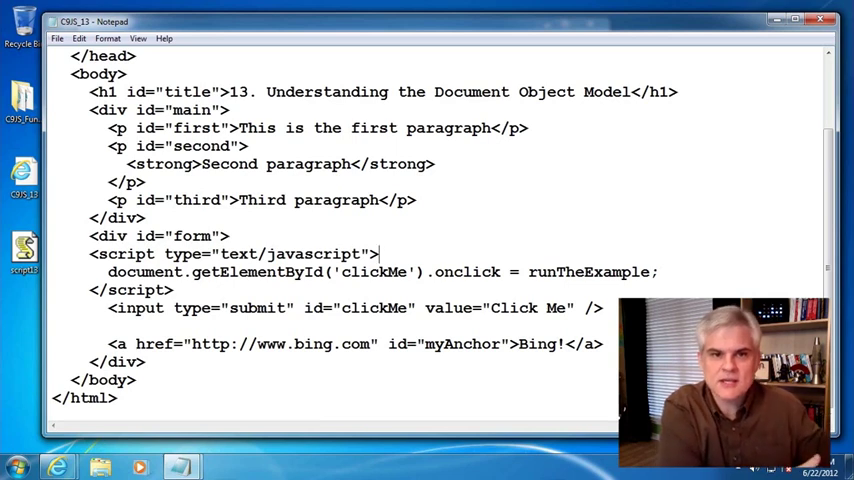